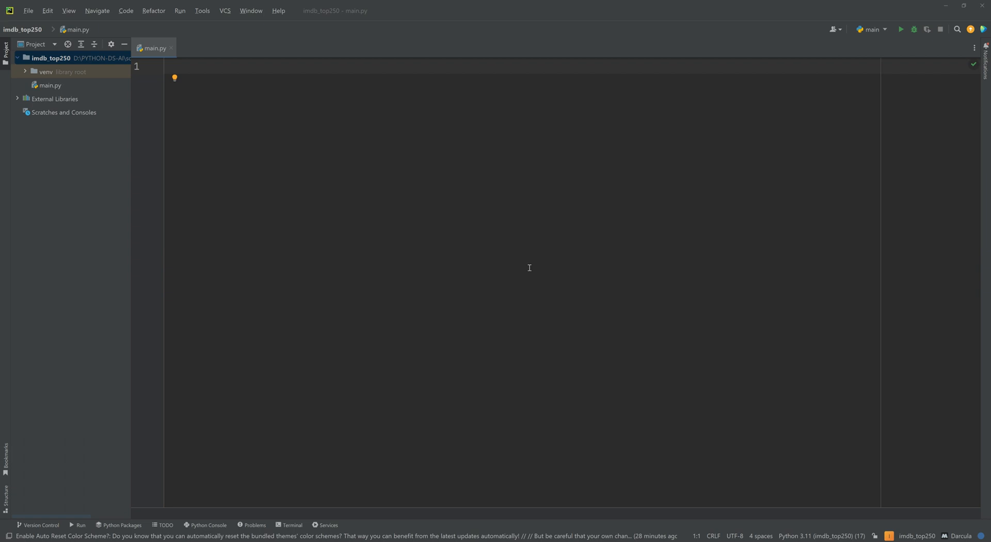
mouse_move(321, 402)
text(pip)
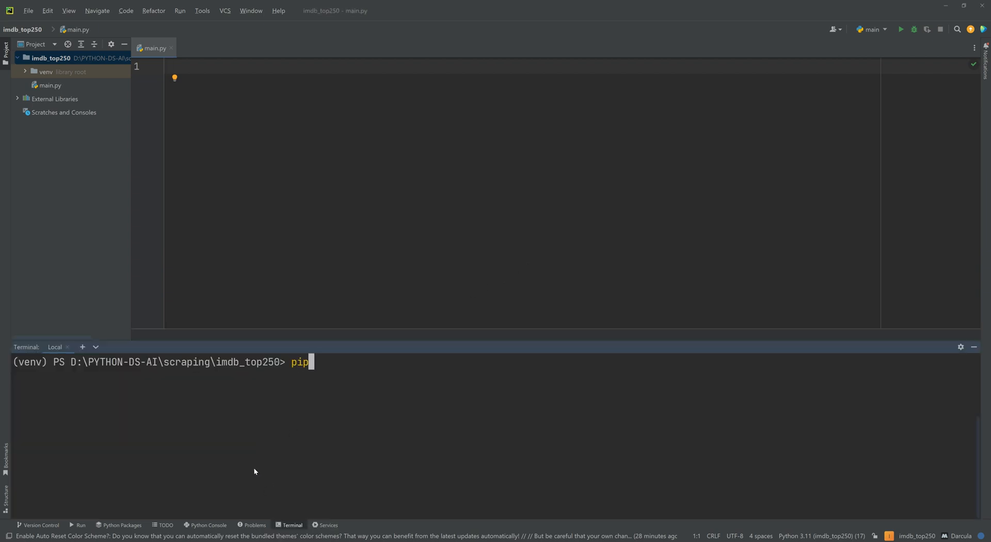
Run 'pip install requests' and 'pip install bs4' in the PyCharm terminal.
text(install)
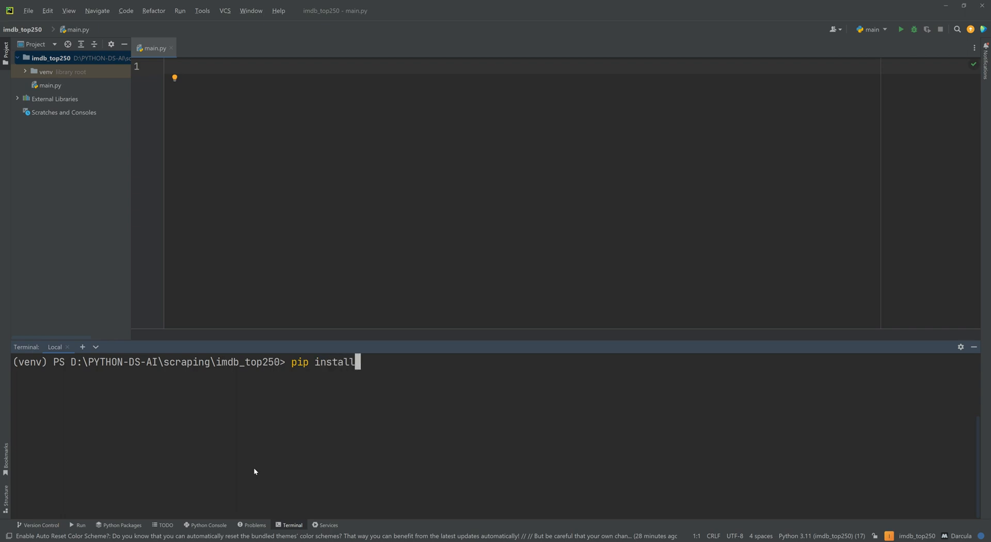
text(re)
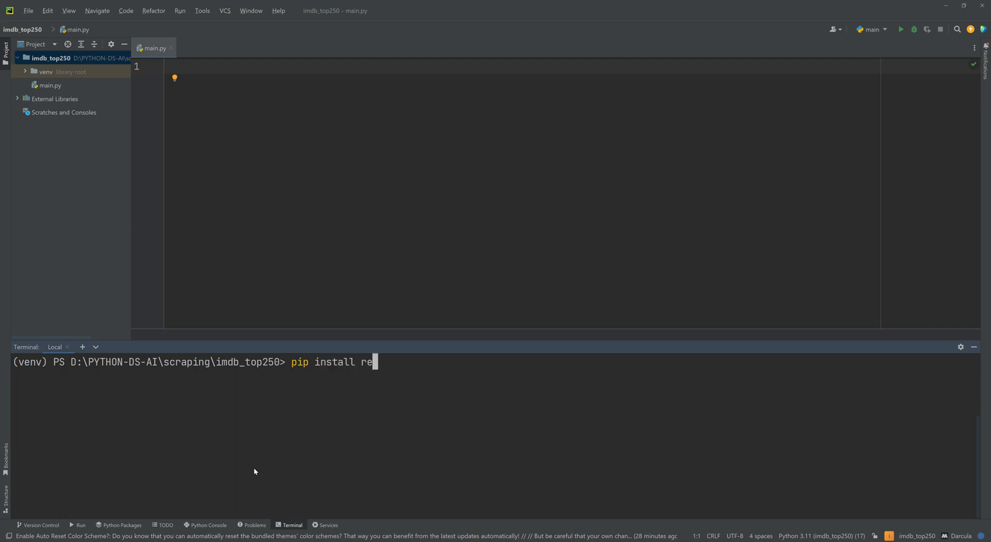
key(Return)
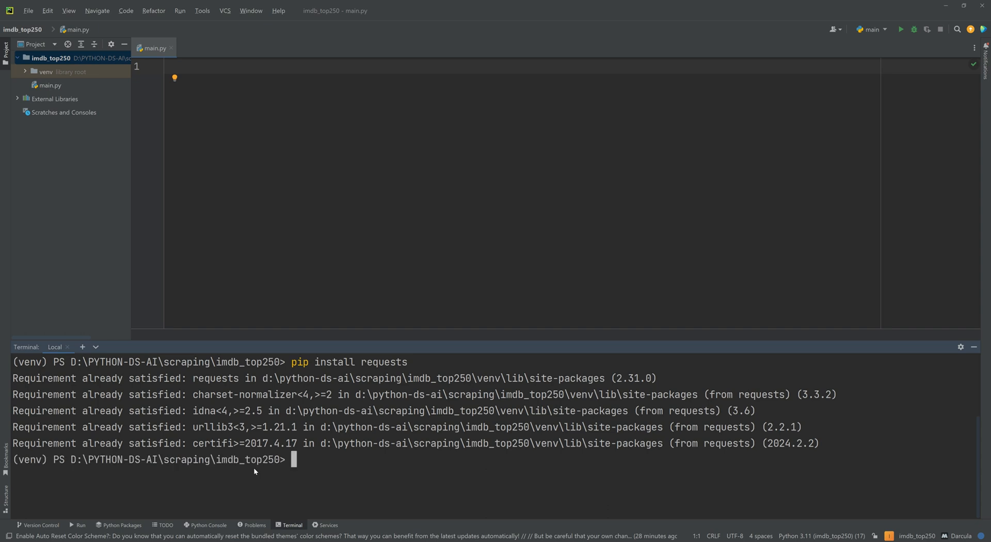
text(pip install)
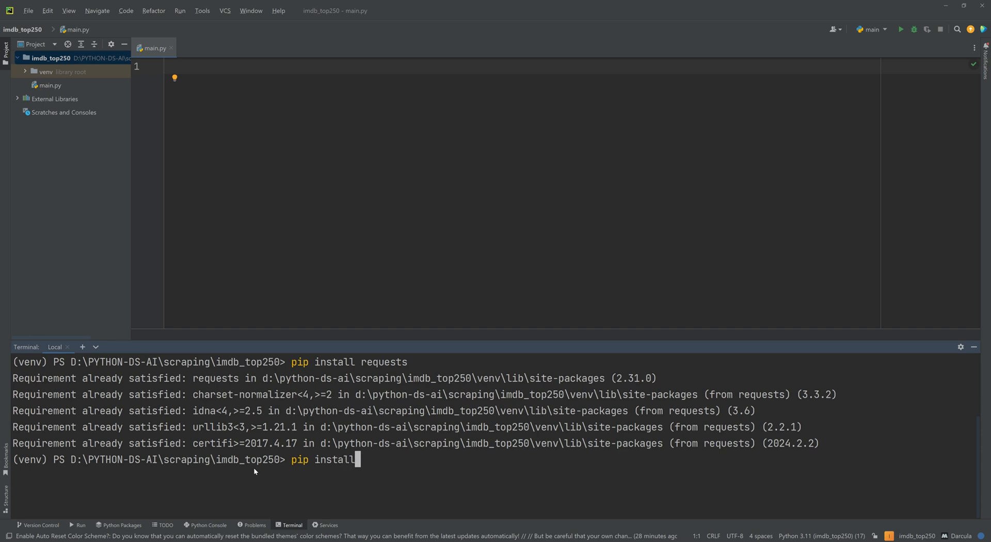
text(bs4)
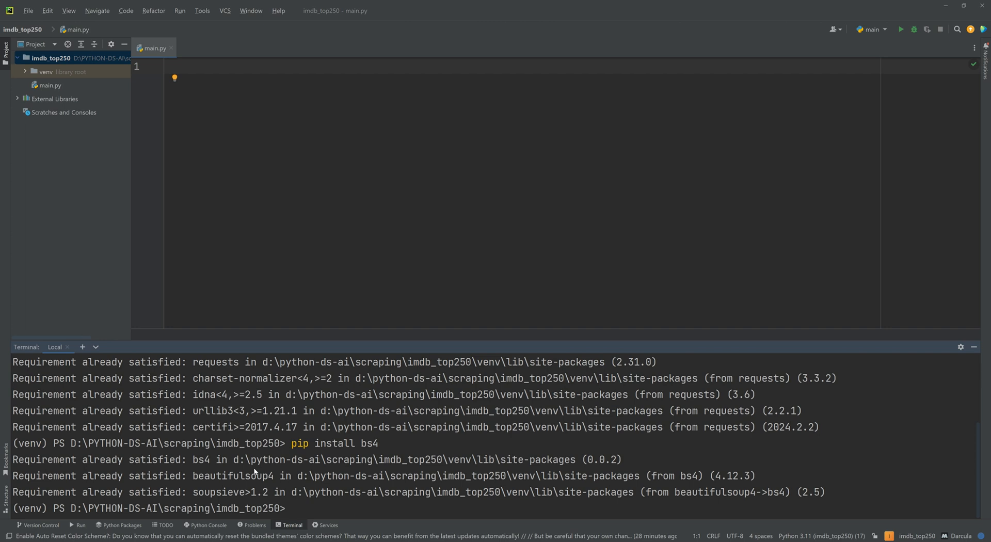
text(pi)
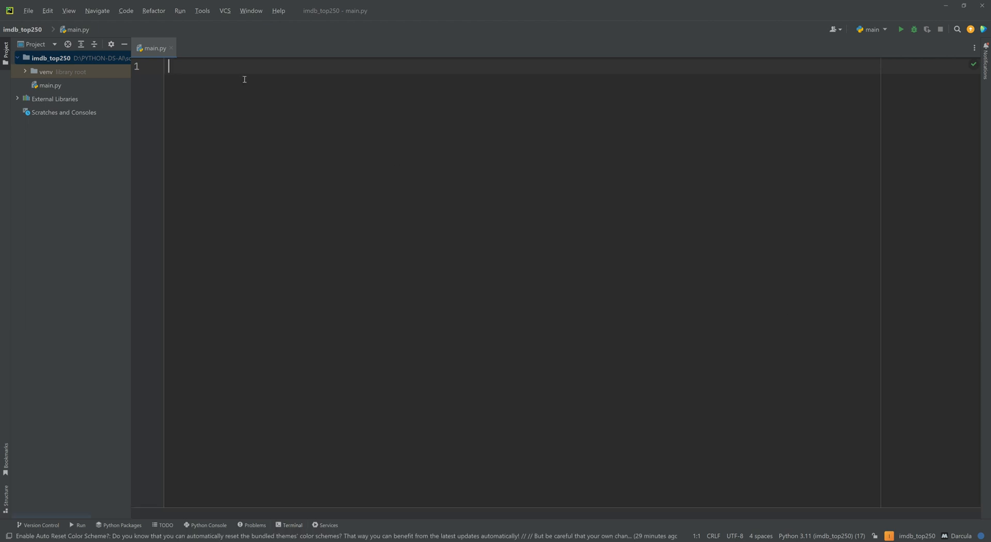
Add imports for requests, BeautifulSoup from bs4, and lxml to main.py.
text(impo)
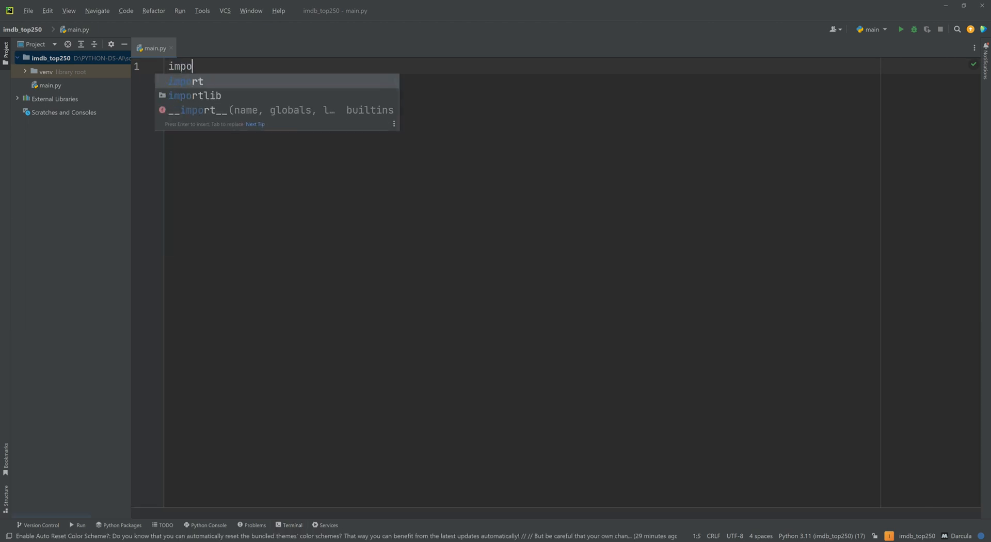
text(rt requests)
text(f)
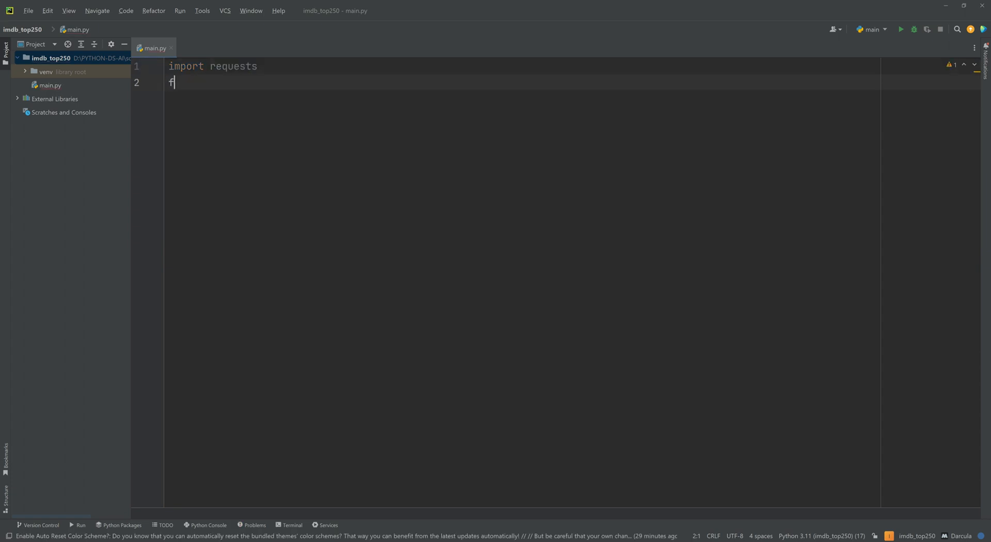
text(rom bs4 import BeautifulSoup)
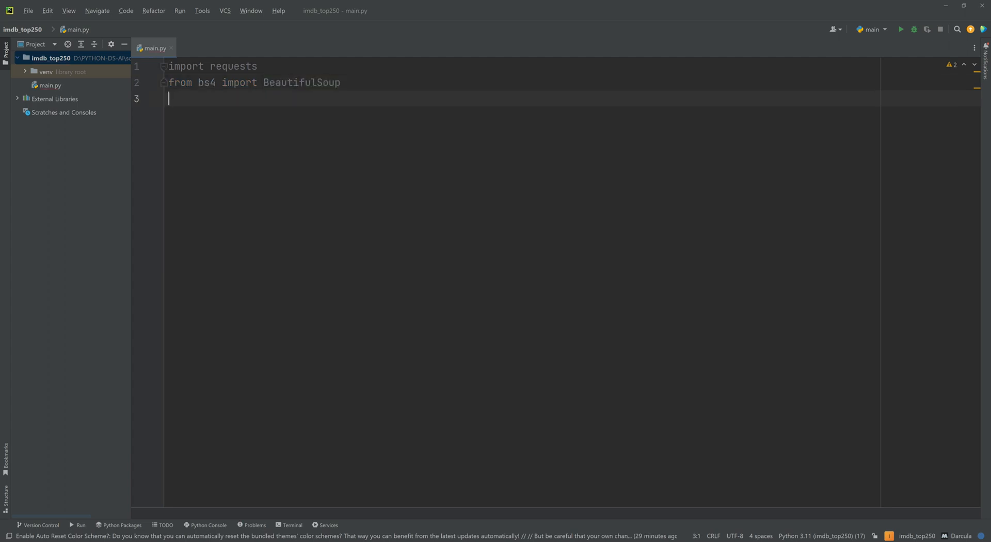
text(imdport)
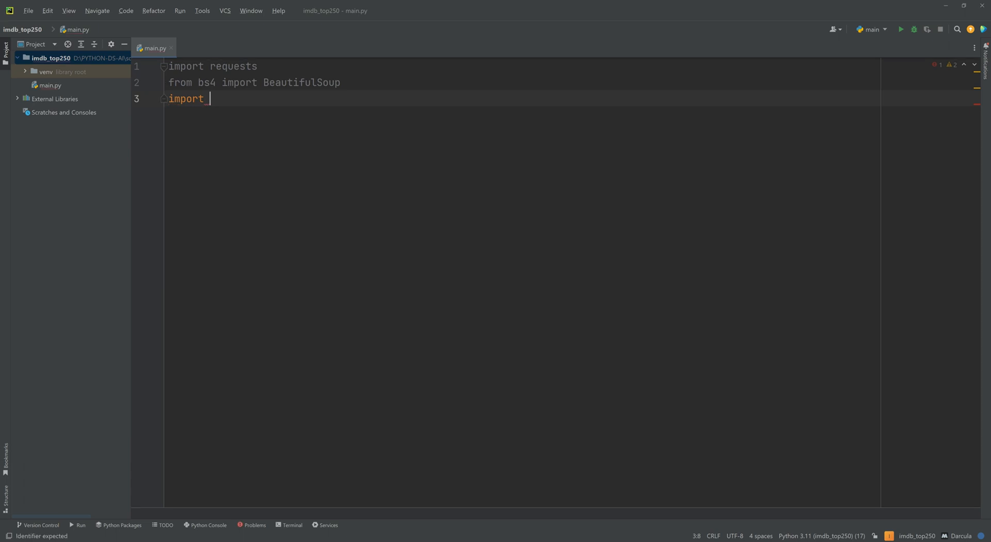
text(lxml)
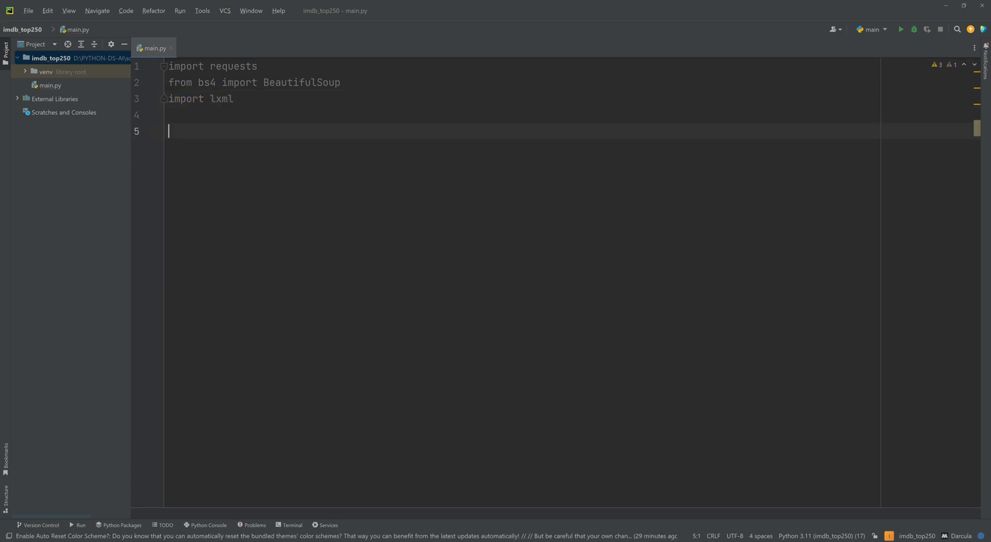
Begin the line response = requests.get(' in main.py.
text(resp)
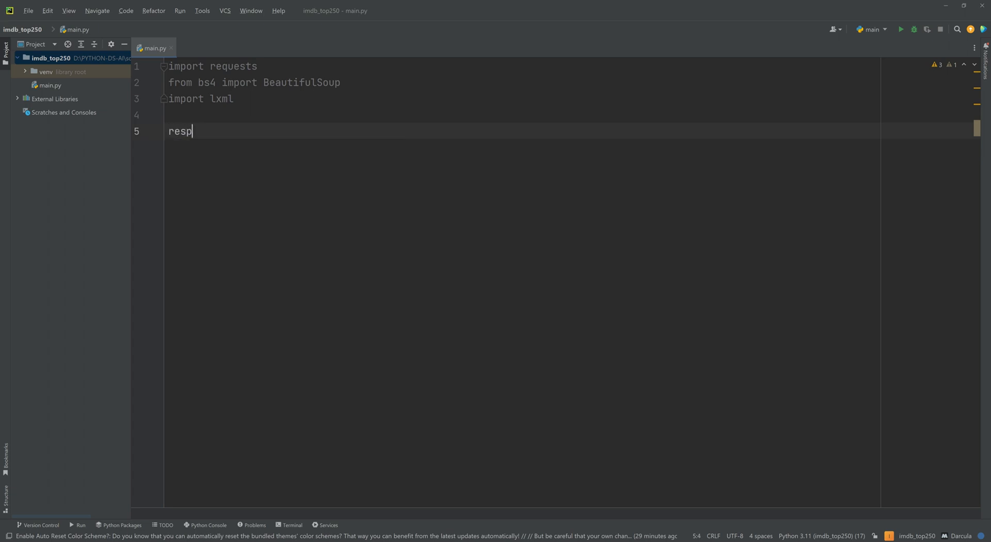
text(onse = requests.get(8)
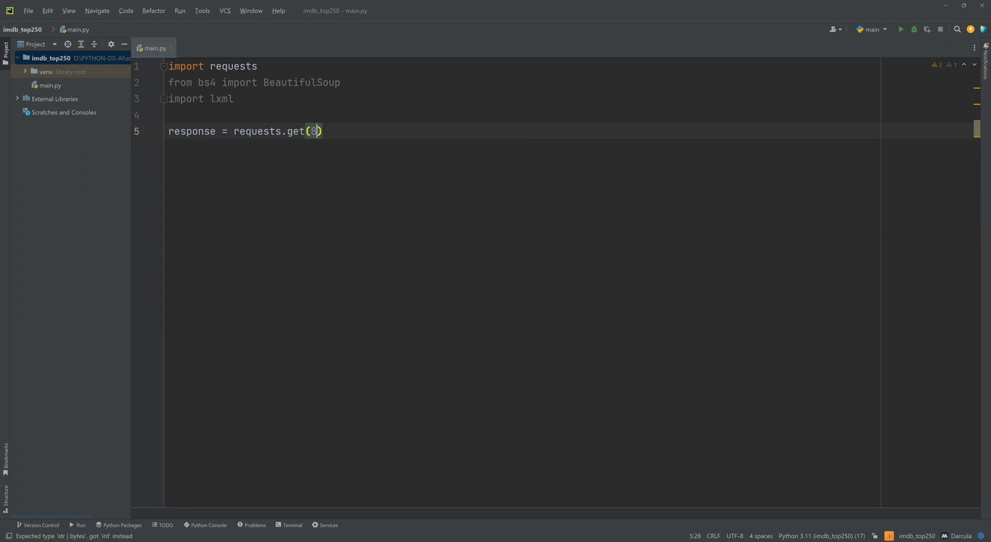
text(')
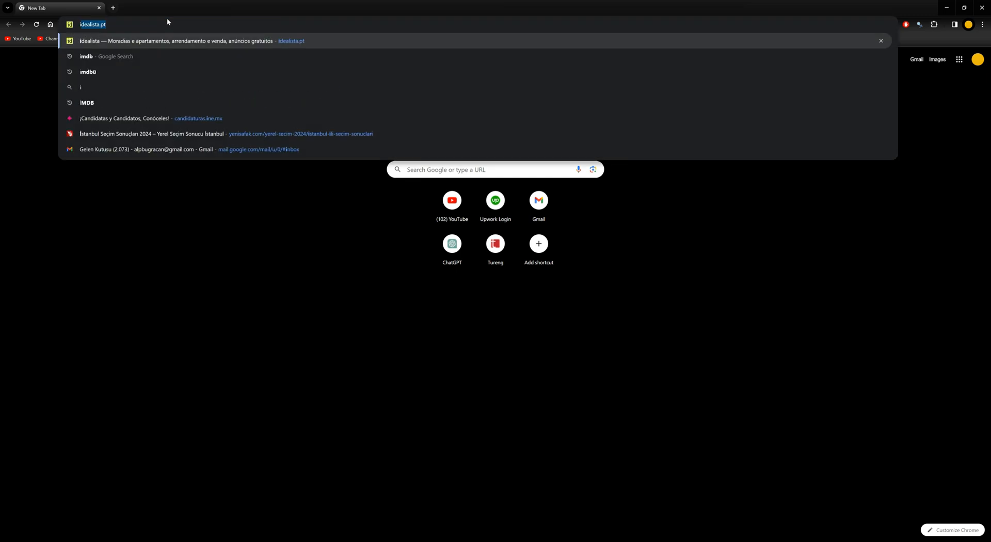
Search Google for imdb and open the IMDb Top 250 Movies sitelink.
click(114, 56)
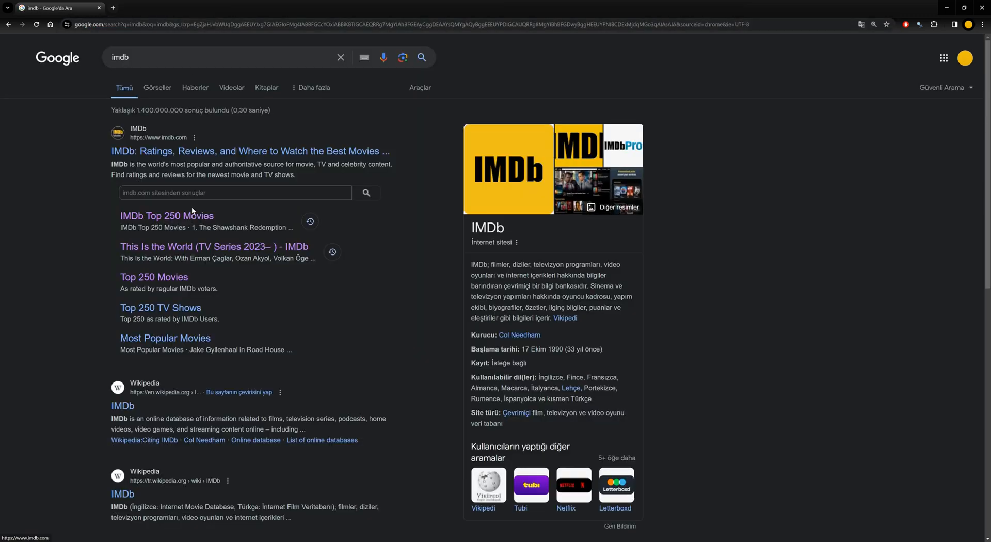
click(166, 215)
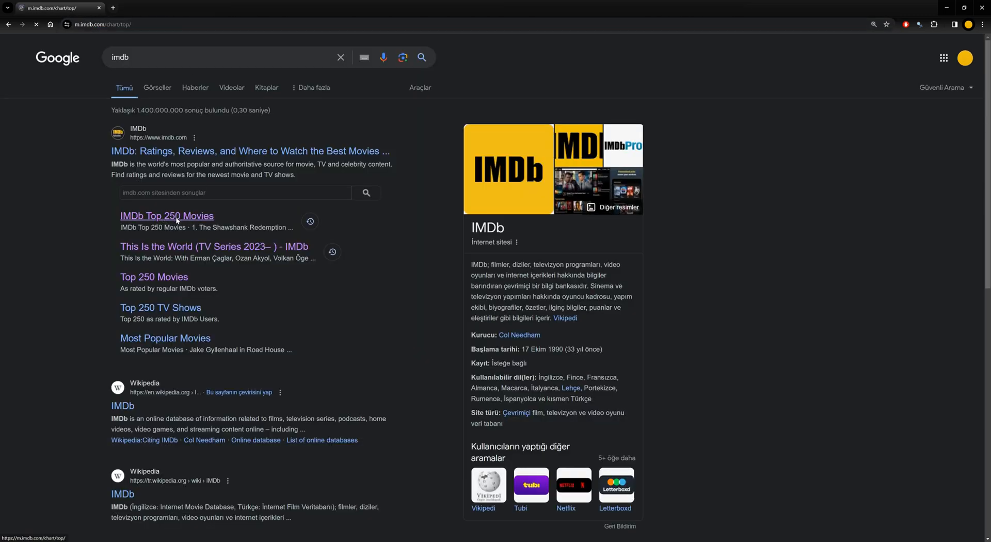
click(166, 216)
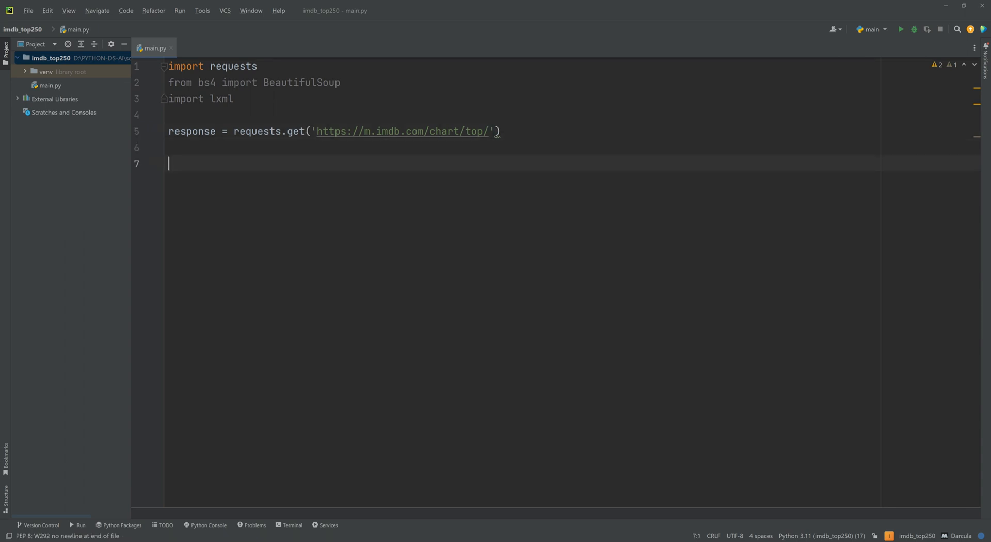
Store the page source in html_text = response.text.
text(html_)
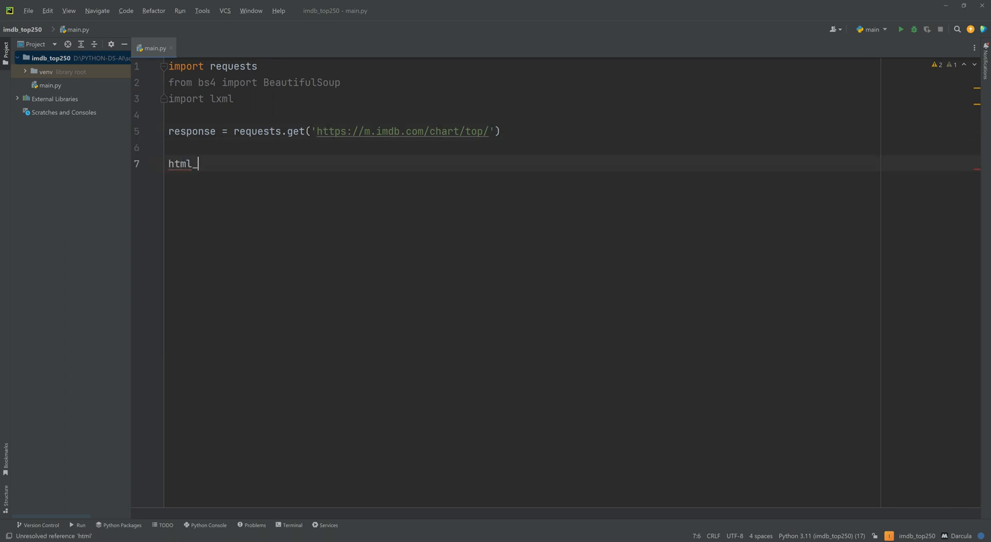
text(text = rte)
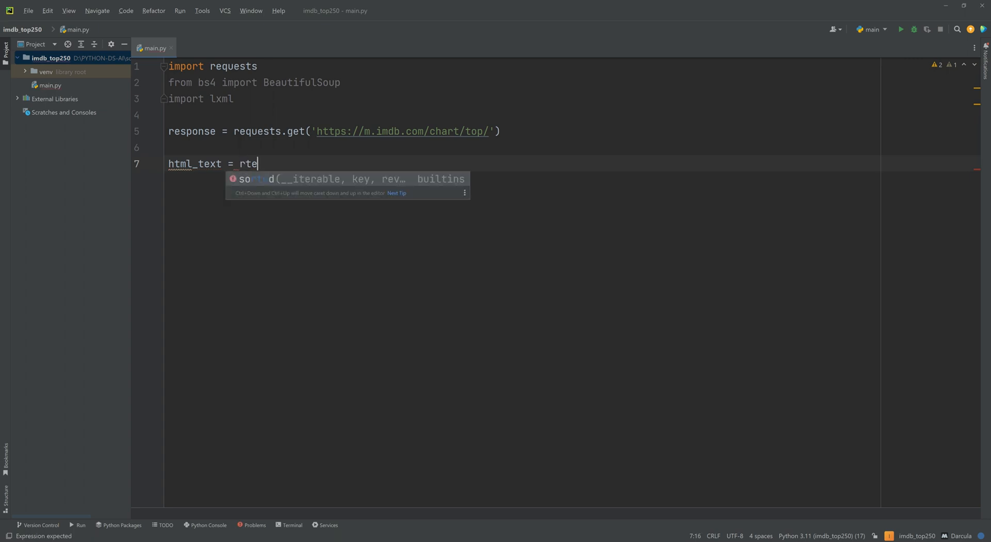
text(response)
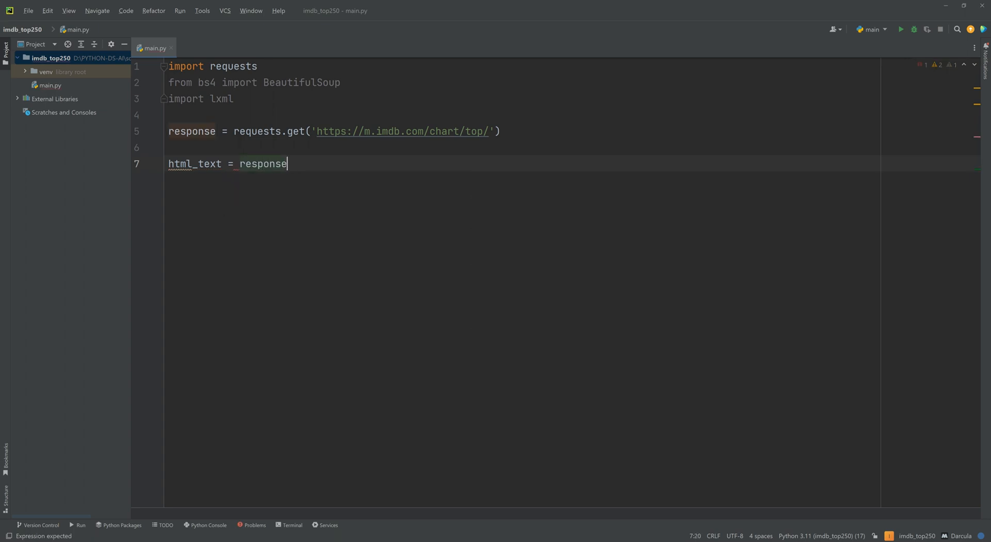
text(.text)
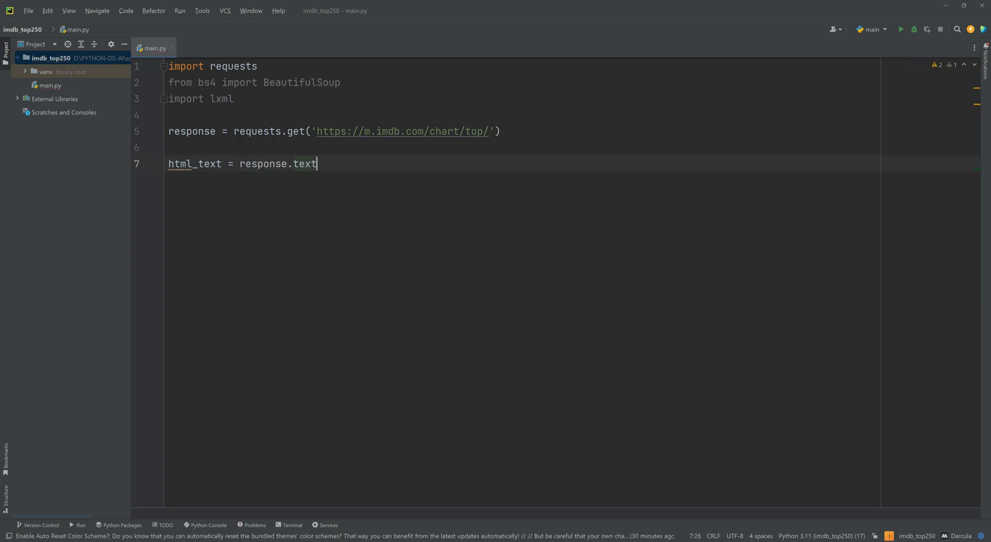
key(Return)
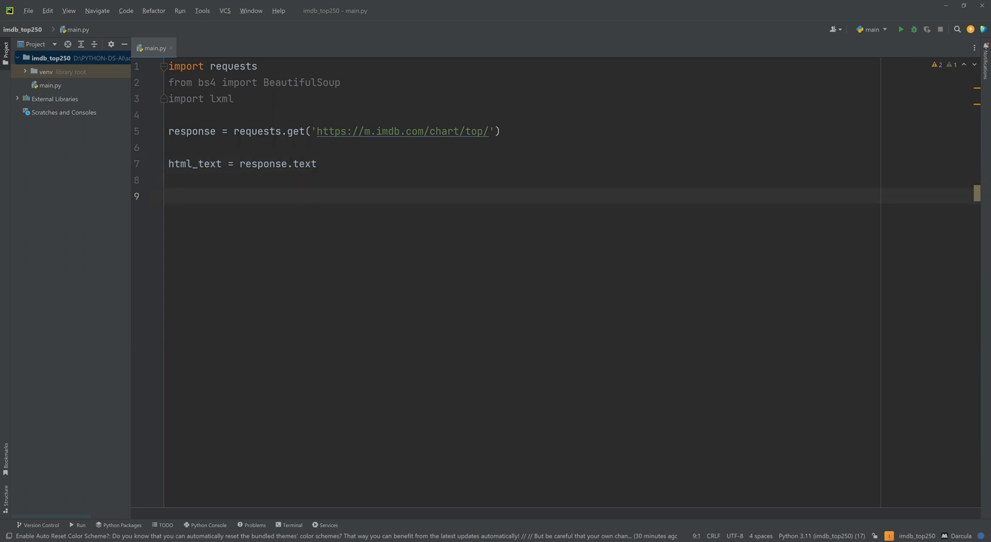
Parse html_text into soup with BeautifulSoup using 'lxml' and print soup.prettify().
text(soup = BeautifulSoup()
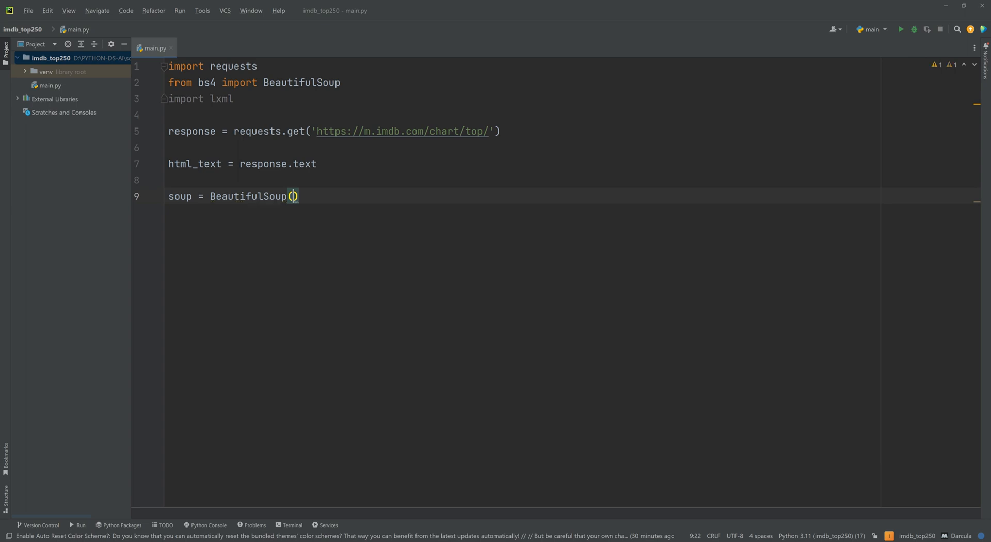
text(html_text)
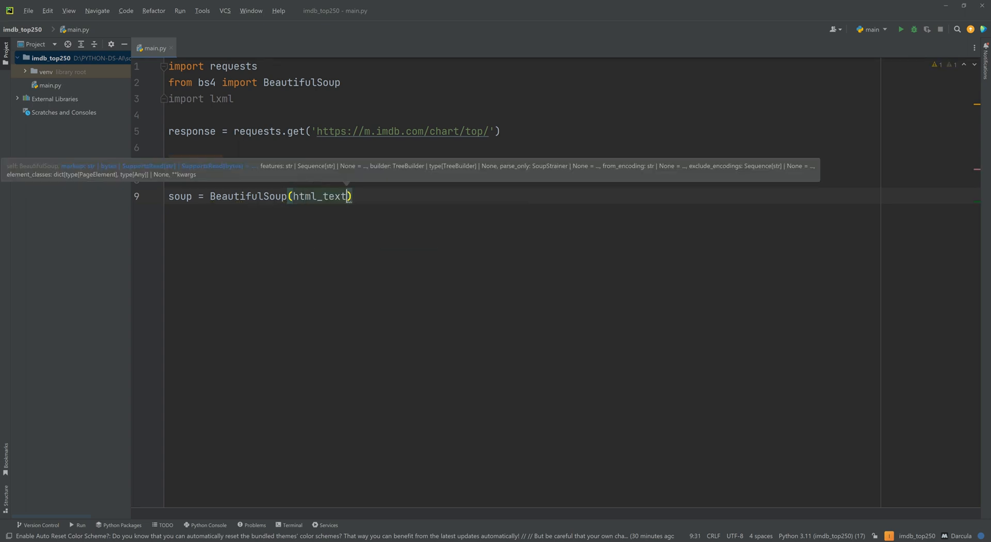
text(, 'lx)
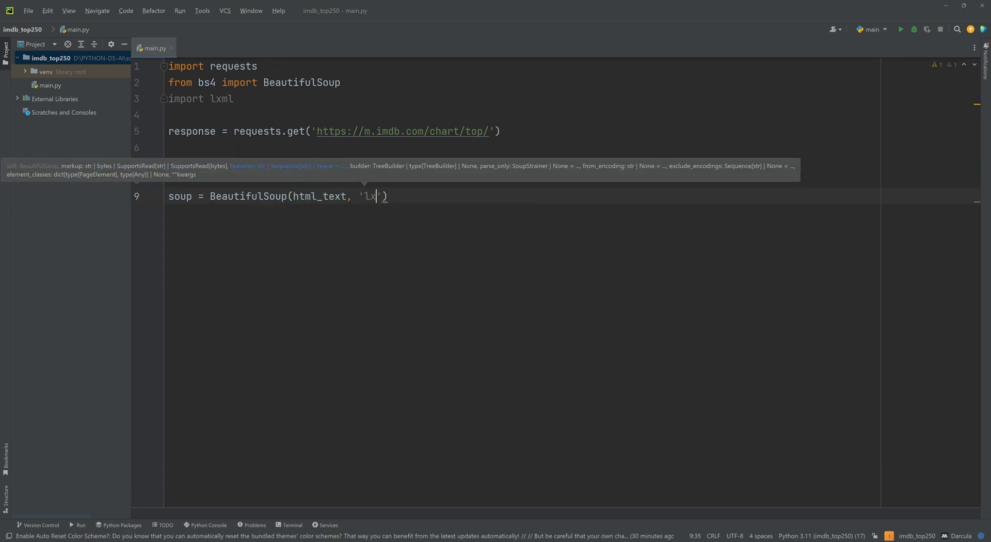
text(ml'))
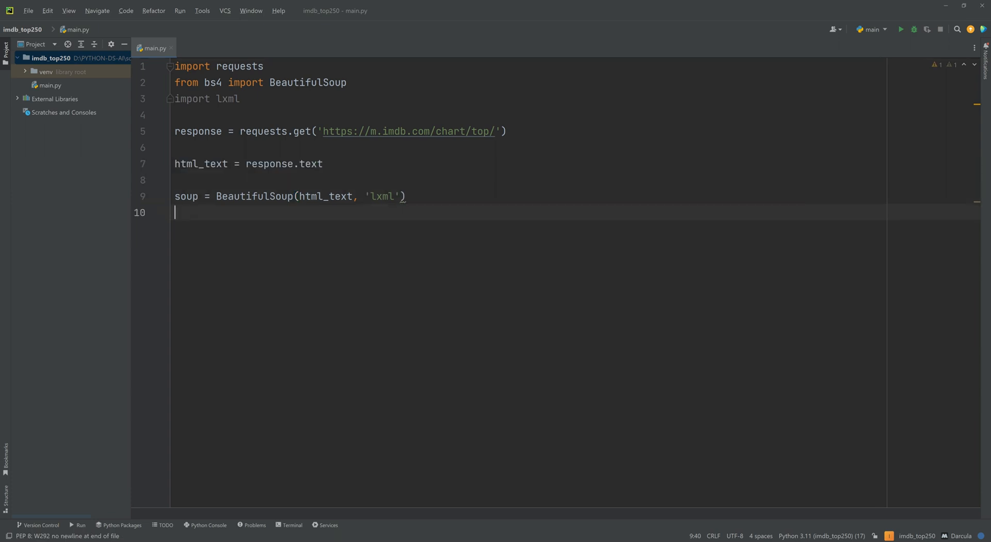
text(print())
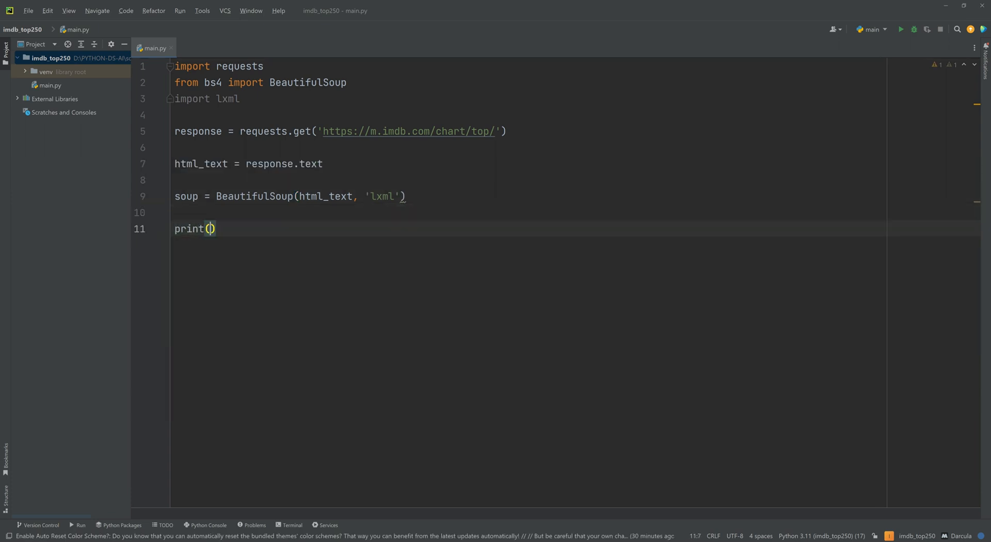
text(')
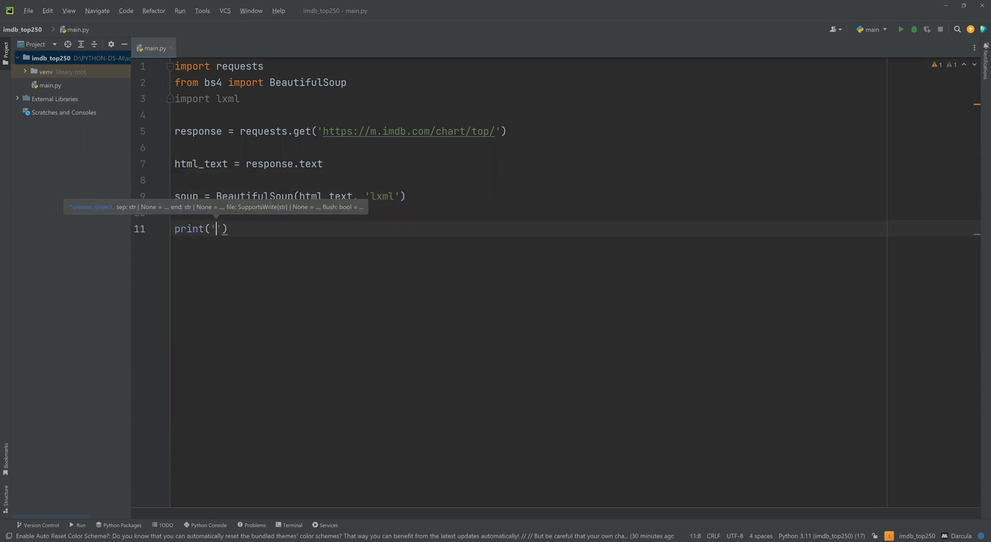
text(soup)
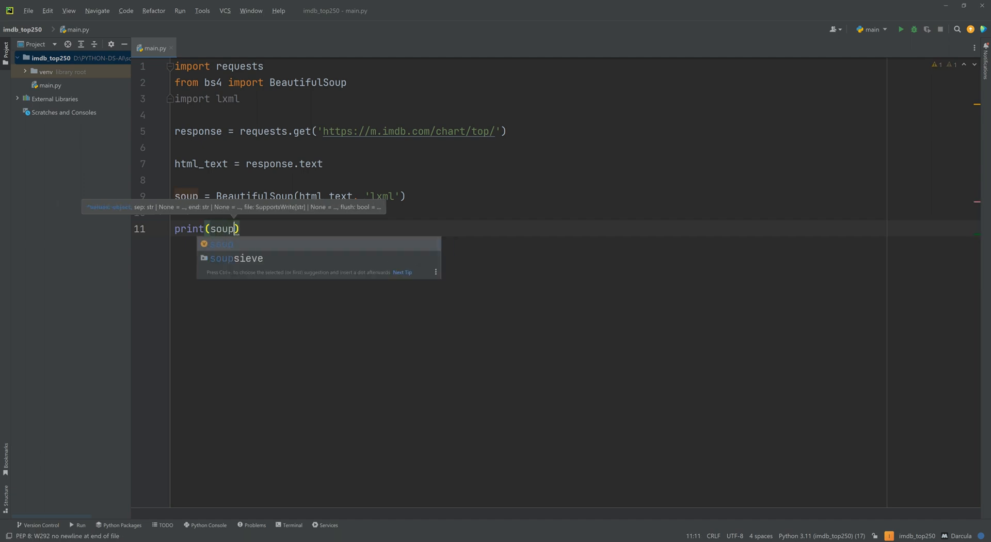
text(.prettify())
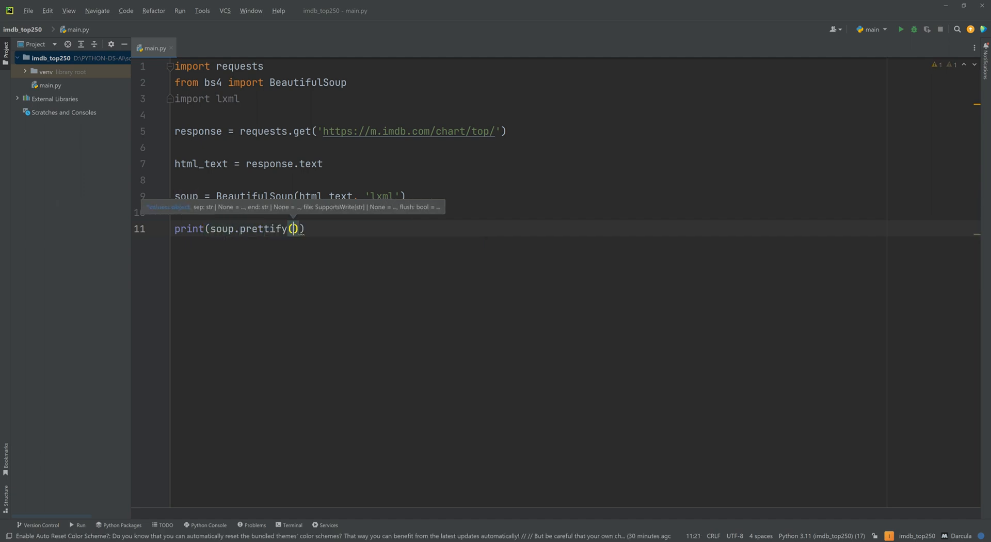
right_click(291, 229)
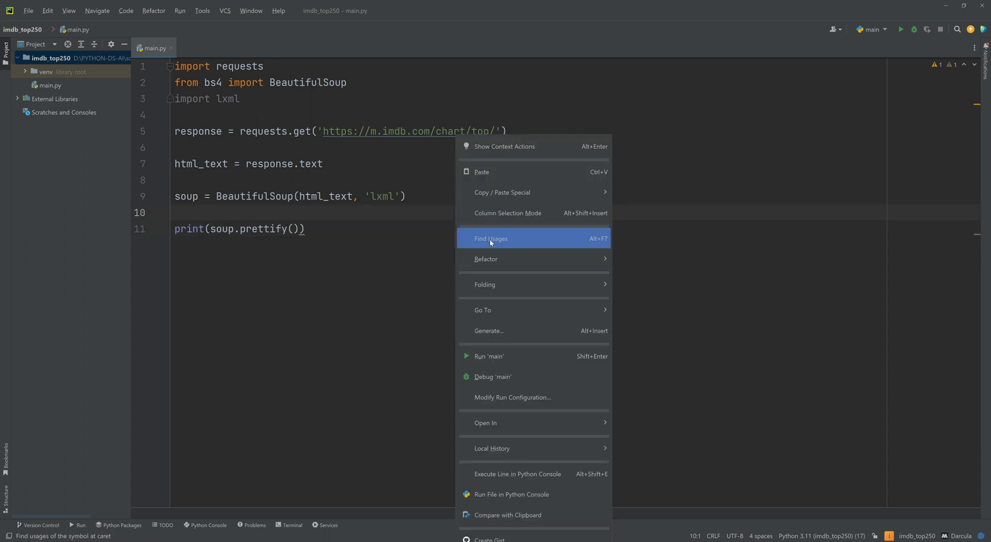
click(489, 356)
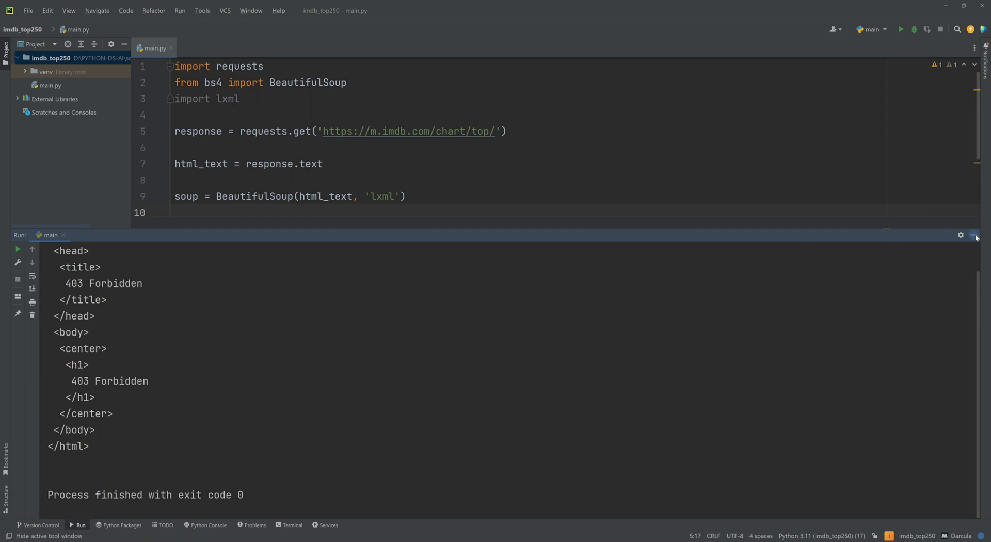
click(975, 235)
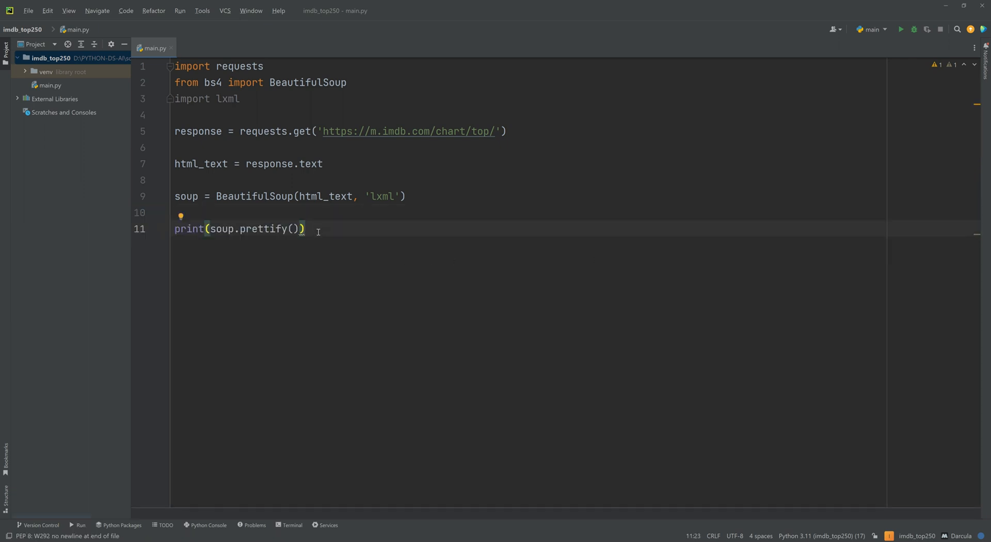
Add a print(response.request.headers) line to main.py.
text(print()
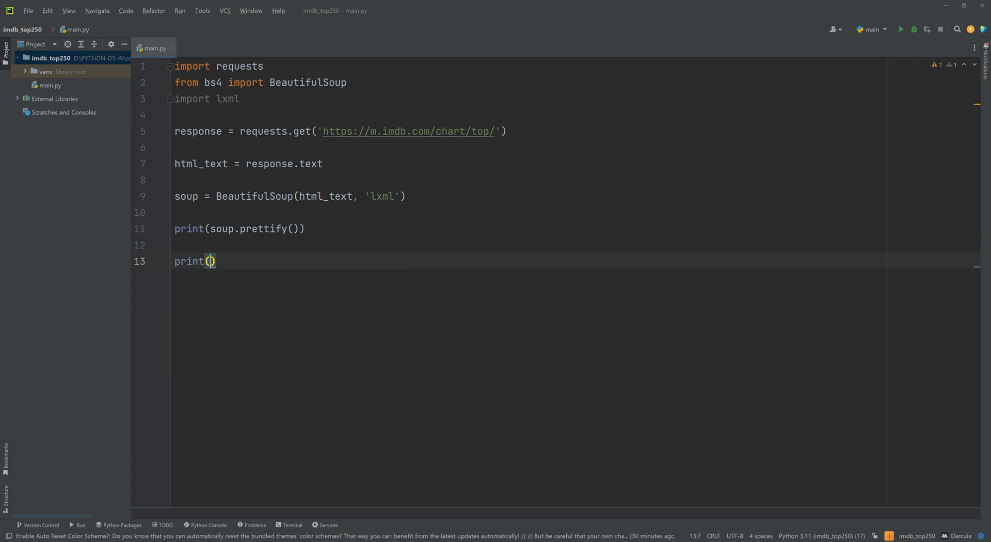
text(response)
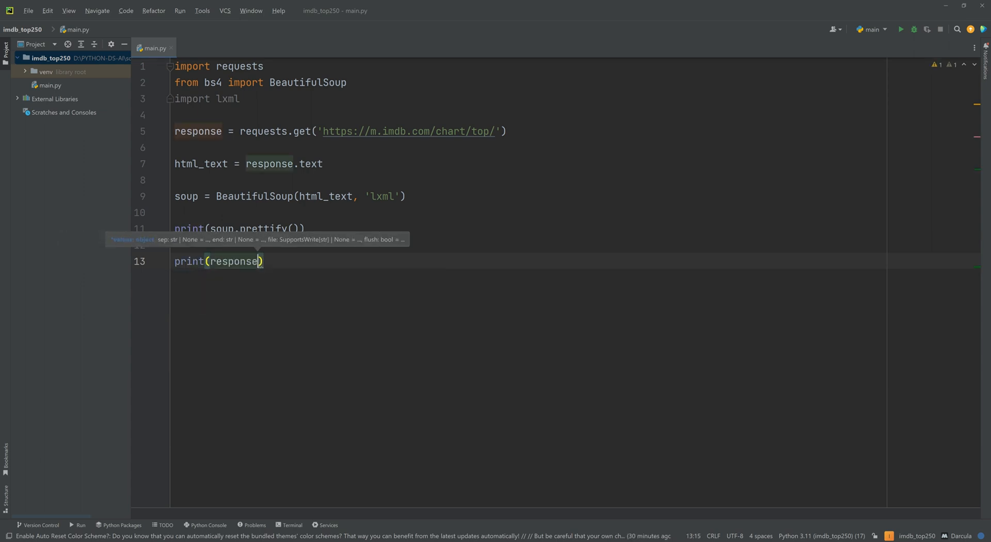
text(.request)
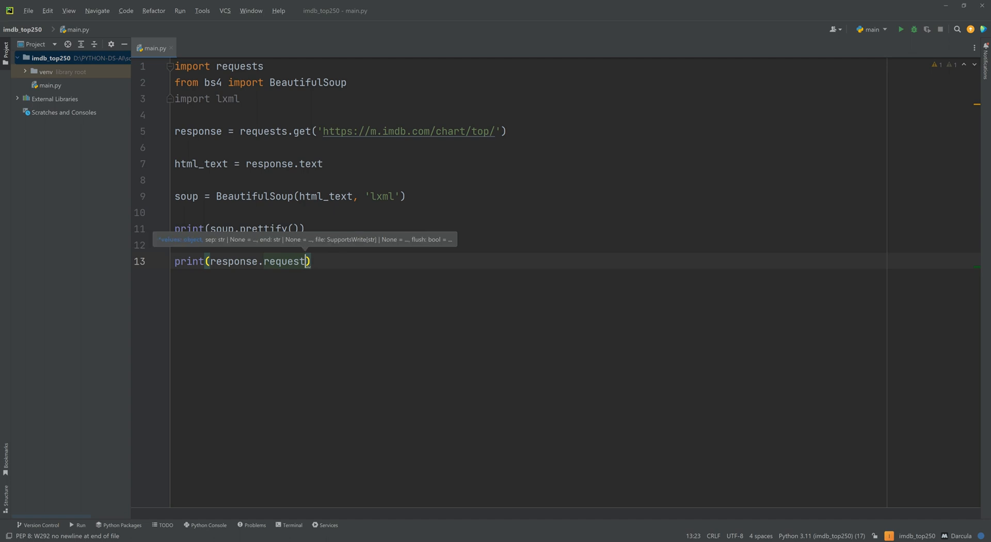
text(.headers)
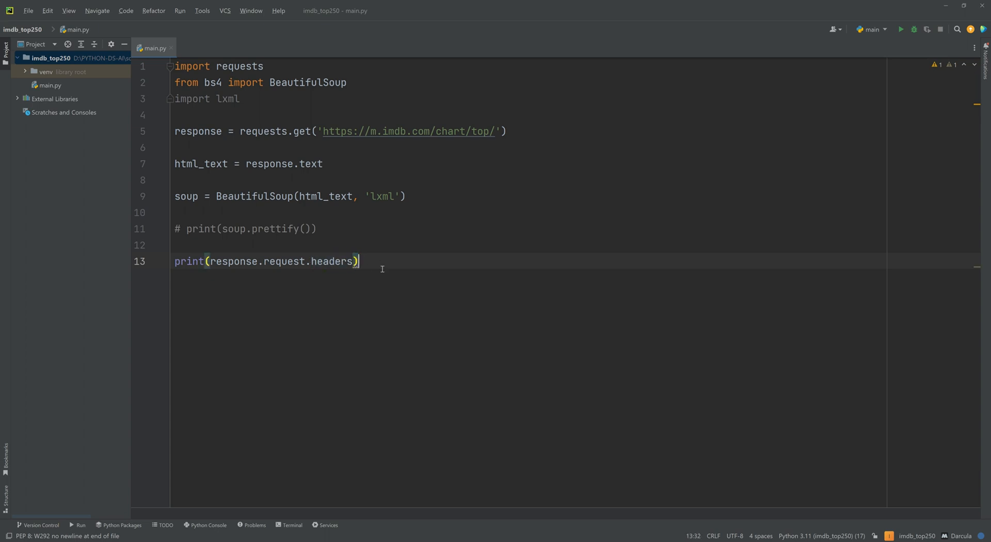
mouse_move(459, 347)
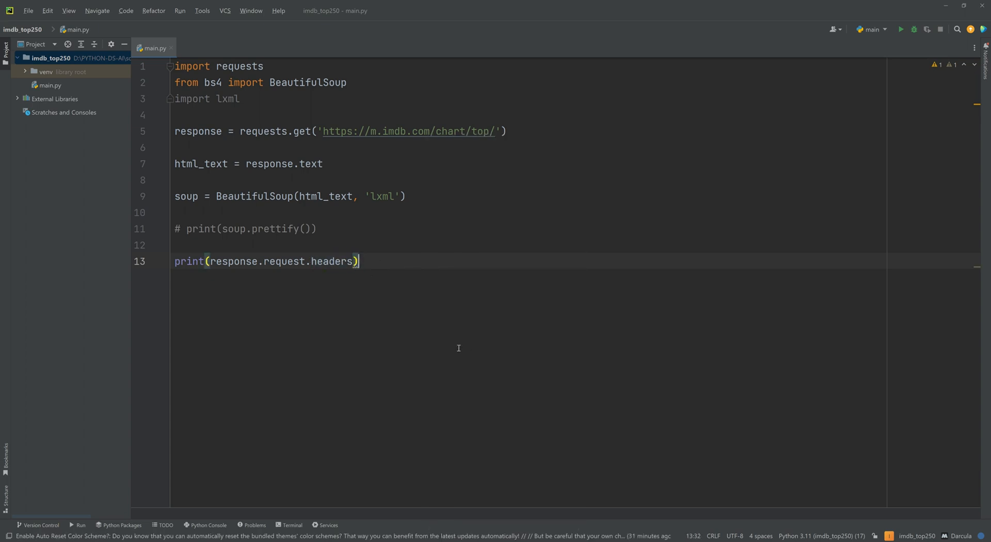
Run the script and highlight 'python' in the User-Agent output.
click(900, 29)
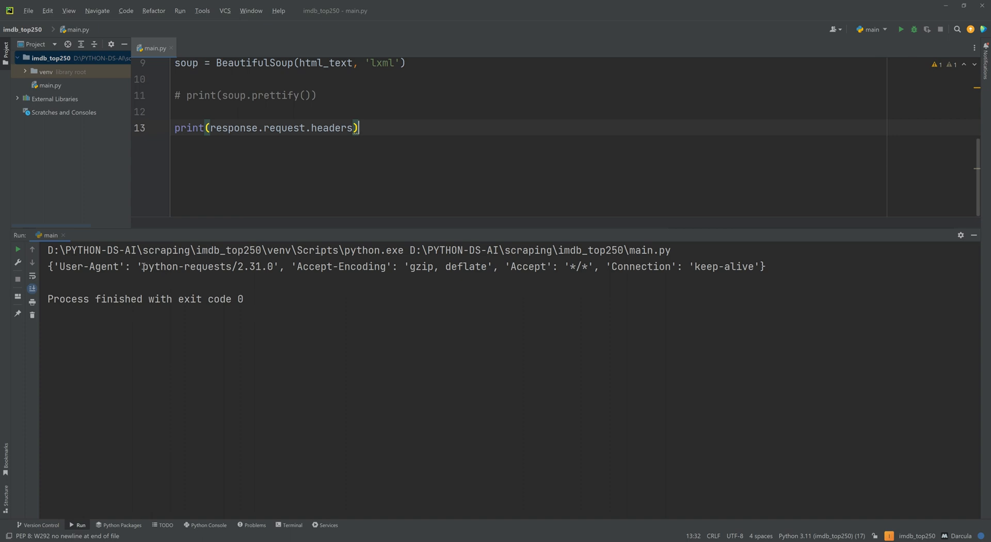
double_click(160, 266)
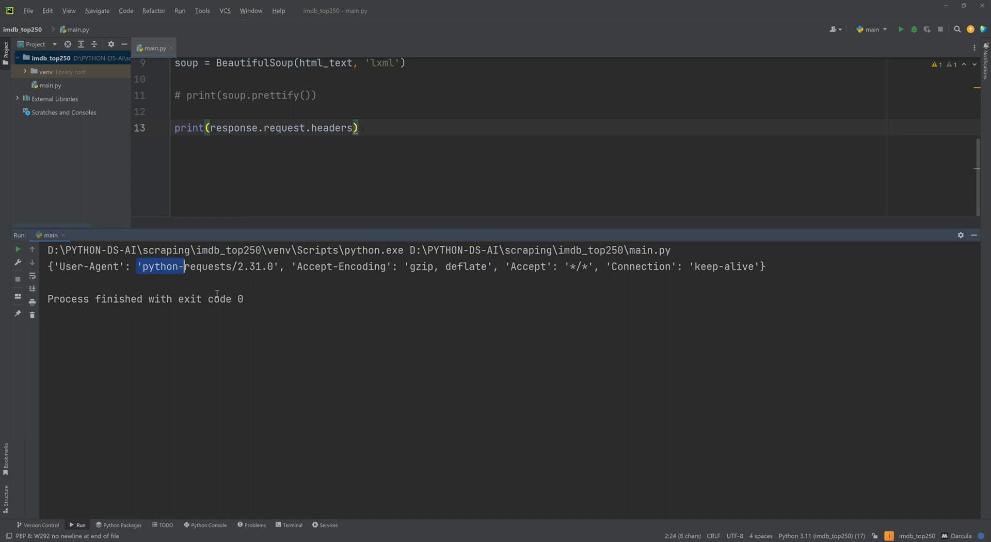
mouse_move(847, 276)
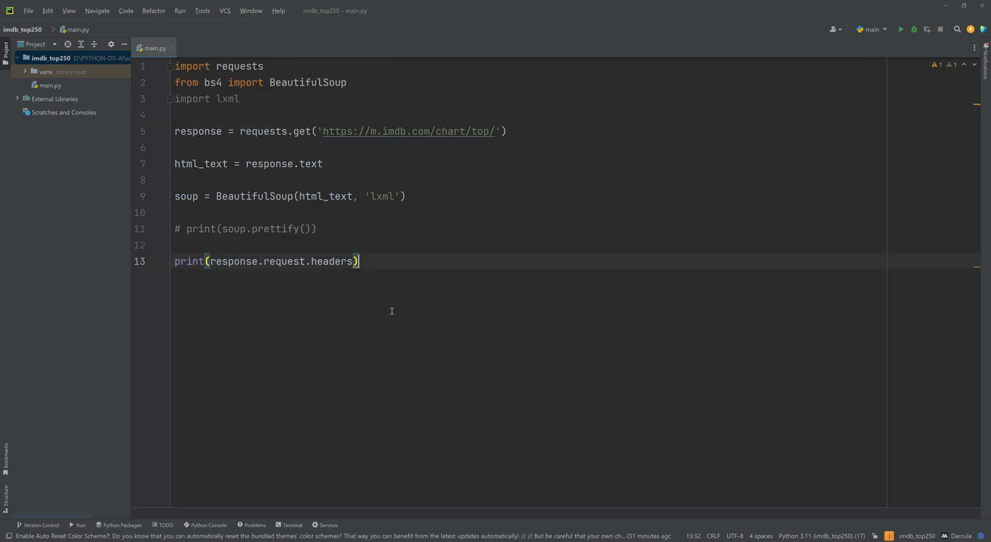
key(enter)
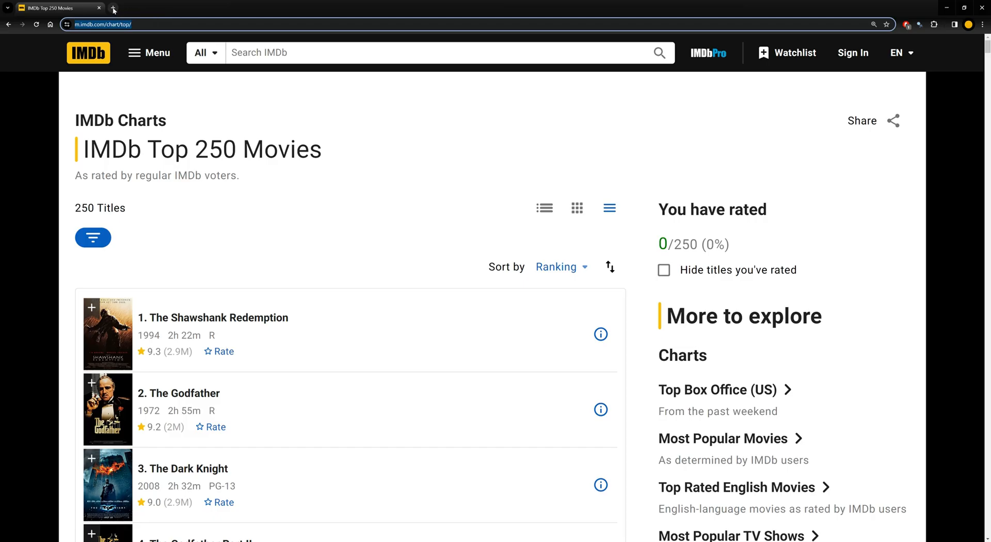
Open a new Chrome tab to look up 'my user agent'.
click(116, 8)
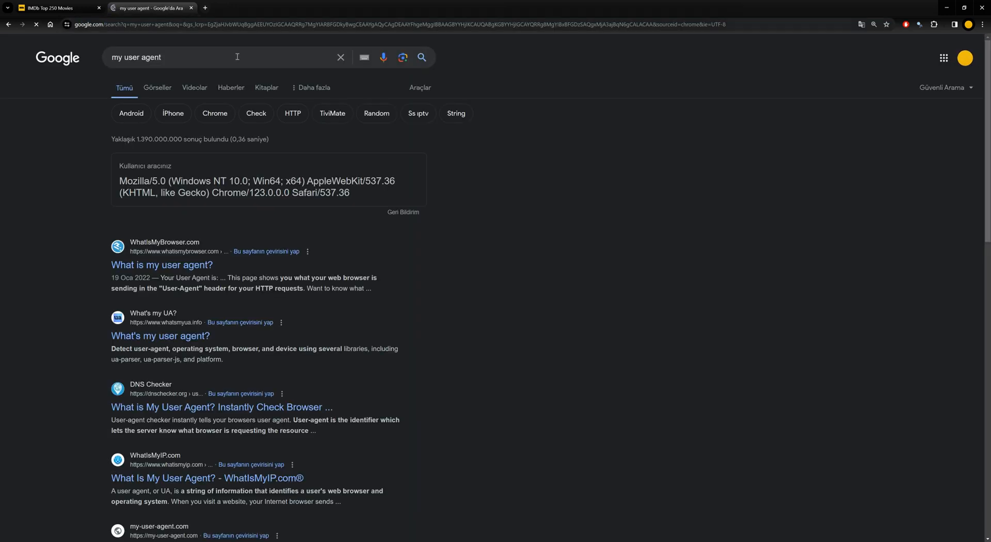
mouse_move(118, 183)
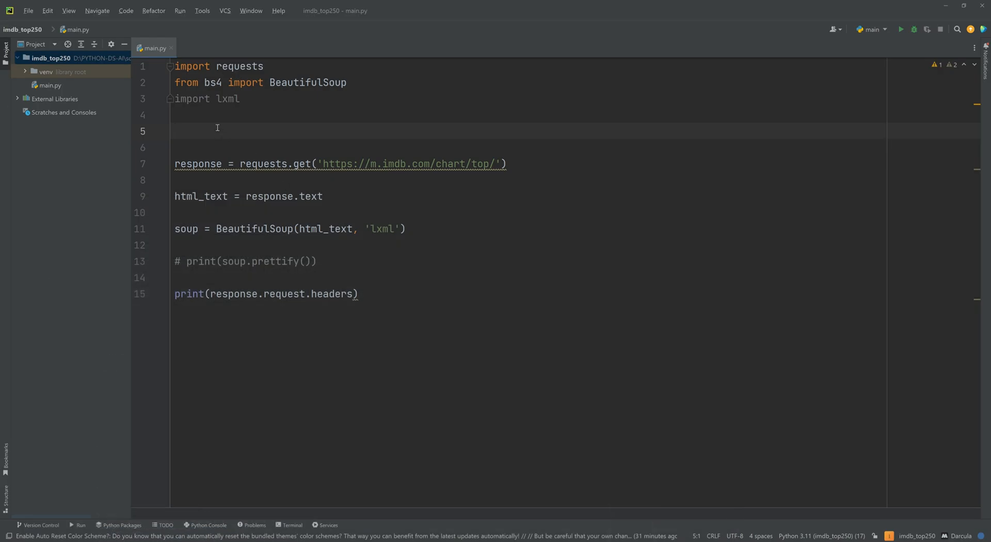
Define headers = {'User-Agent': 'Mozilla/5.0 (Windows NT 10.0; Win64; x64)...Chrome...'} in main.py.
text(headers)
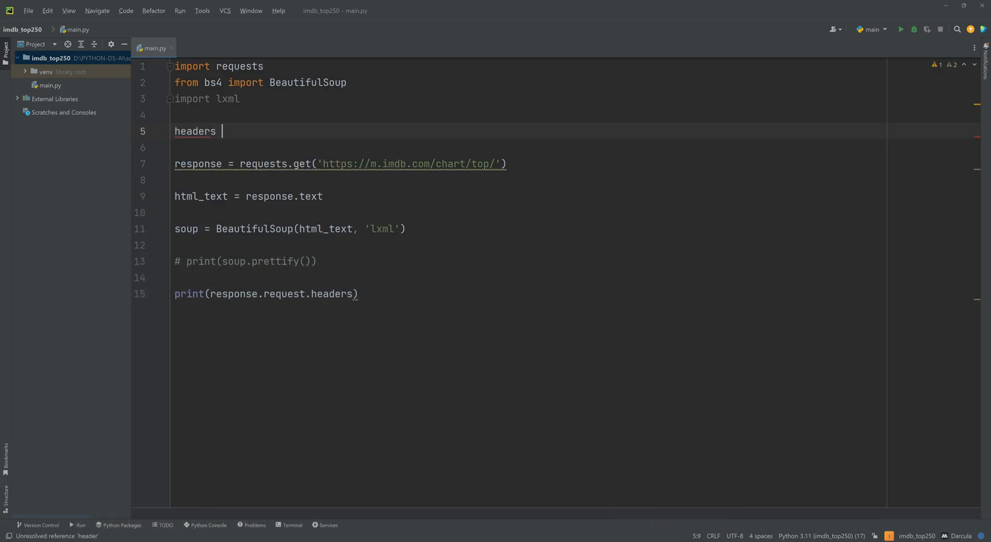
text(= {})
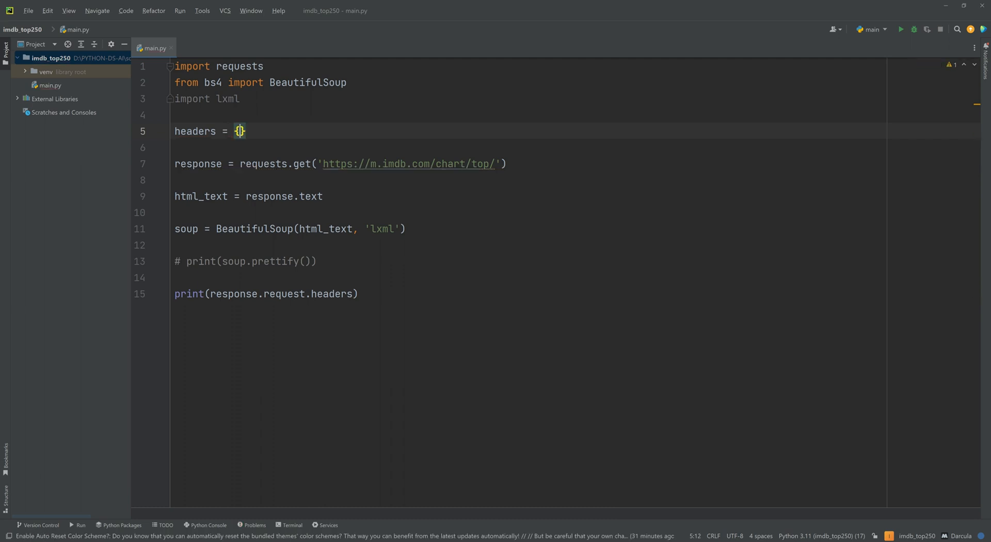
text('User-')
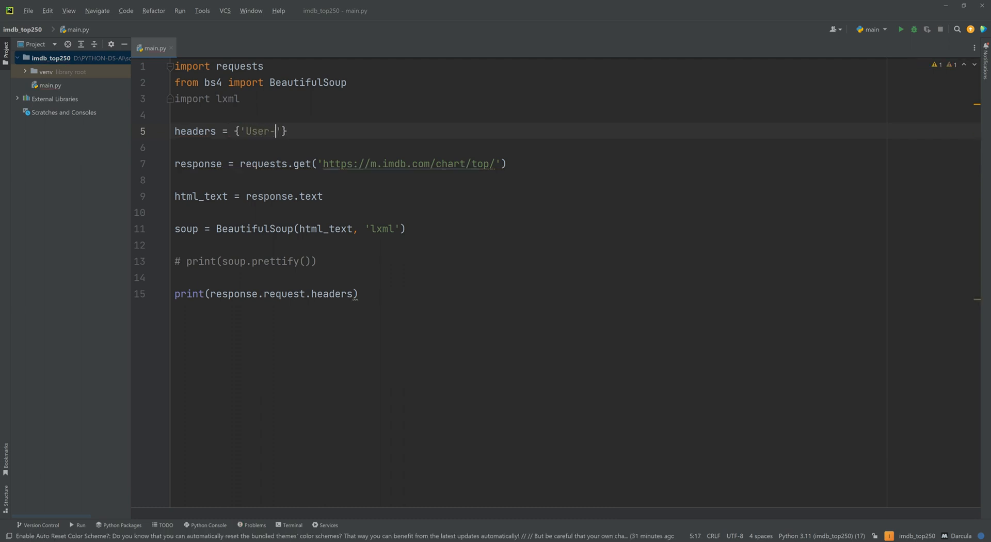
text(Agent':)
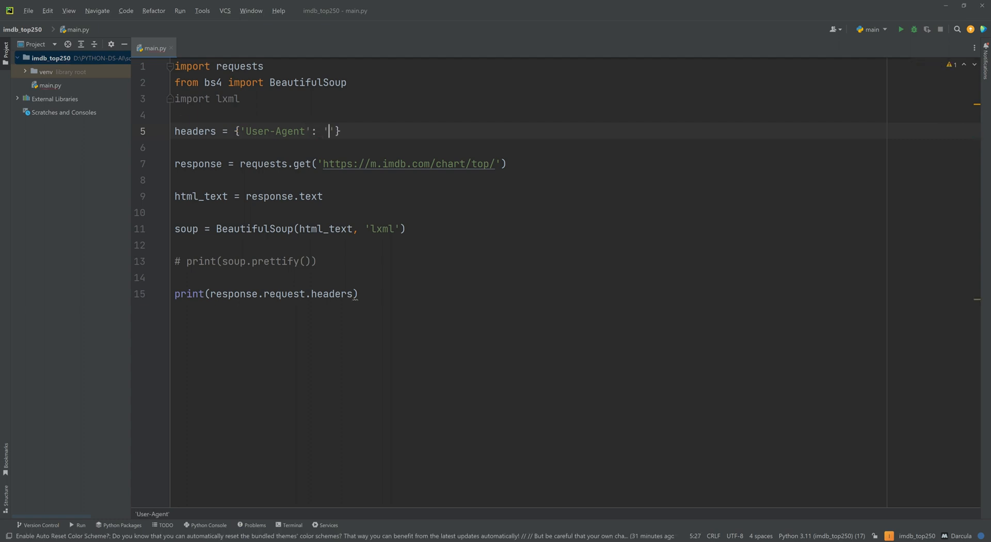
text(Mozilla/5.0 (Windows NT 10.0; Win64; x64) AppleWebKit/537.36 (KHTML, like Gecko) Chrome/123.0.0.0 Safari/537.36)
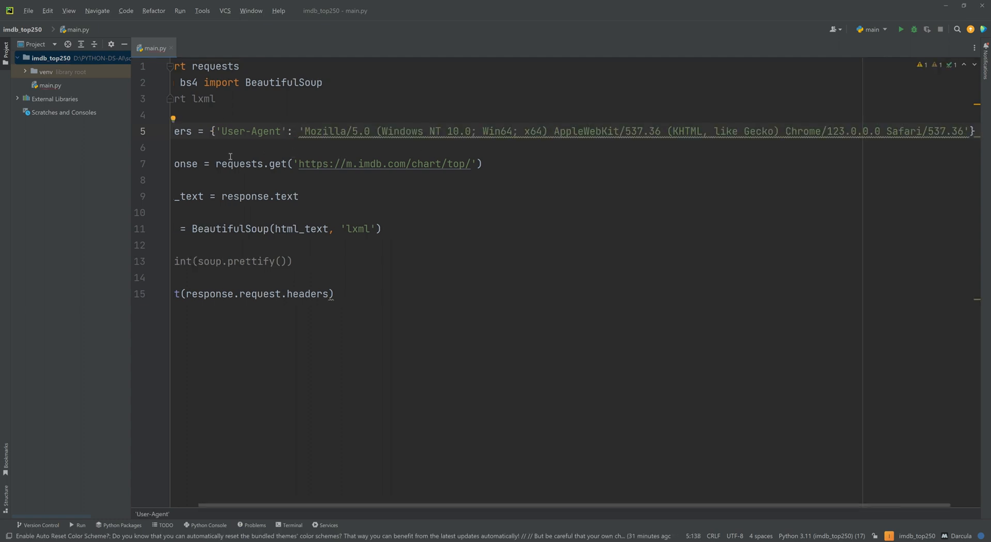
scroll(left, 3)
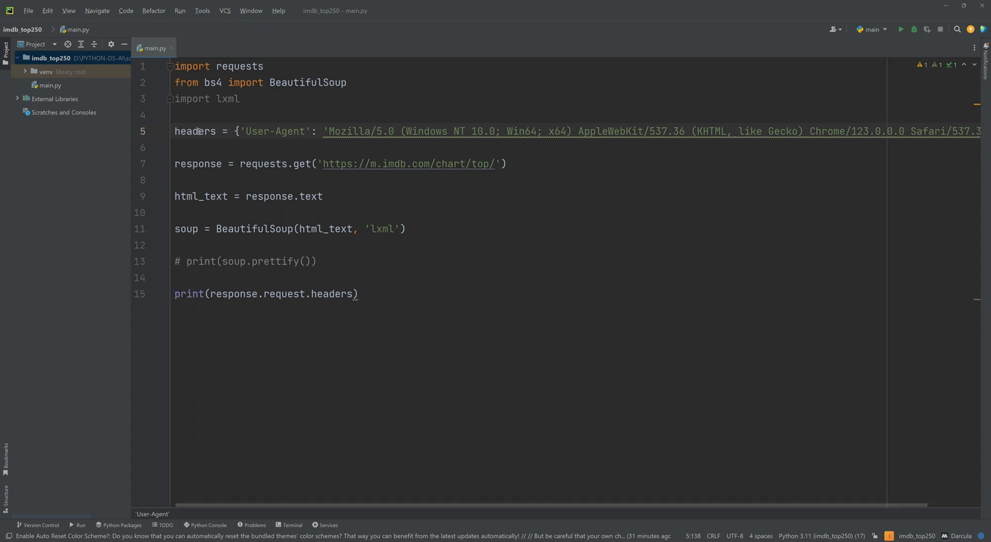
Pass headers=headers as an argument to requests.get.
text(,)
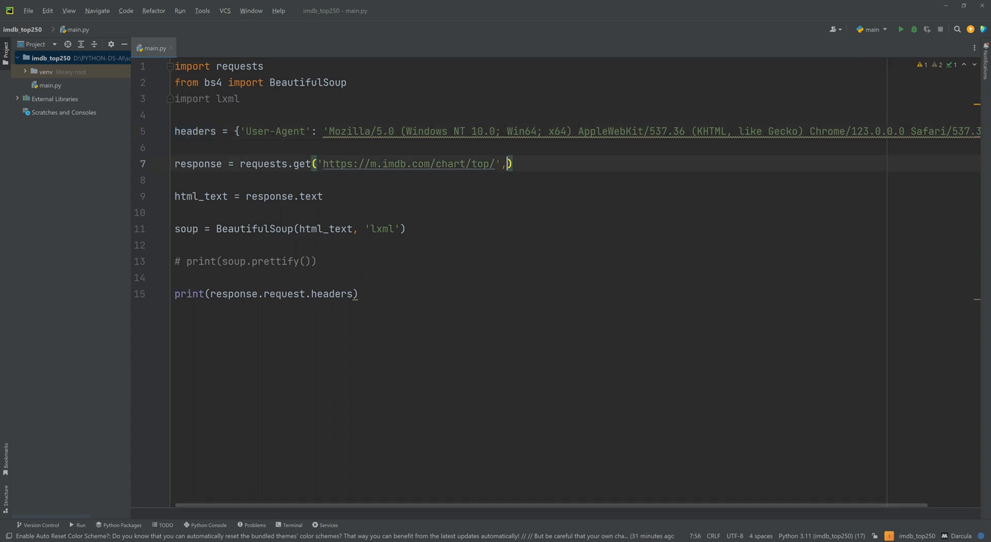
text(headers=headers)
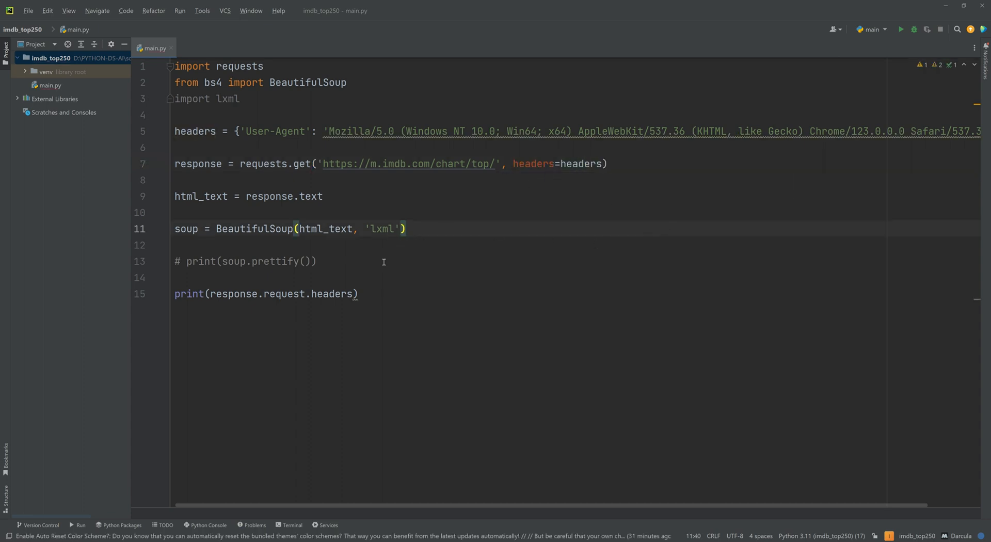
mouse_move(440, 264)
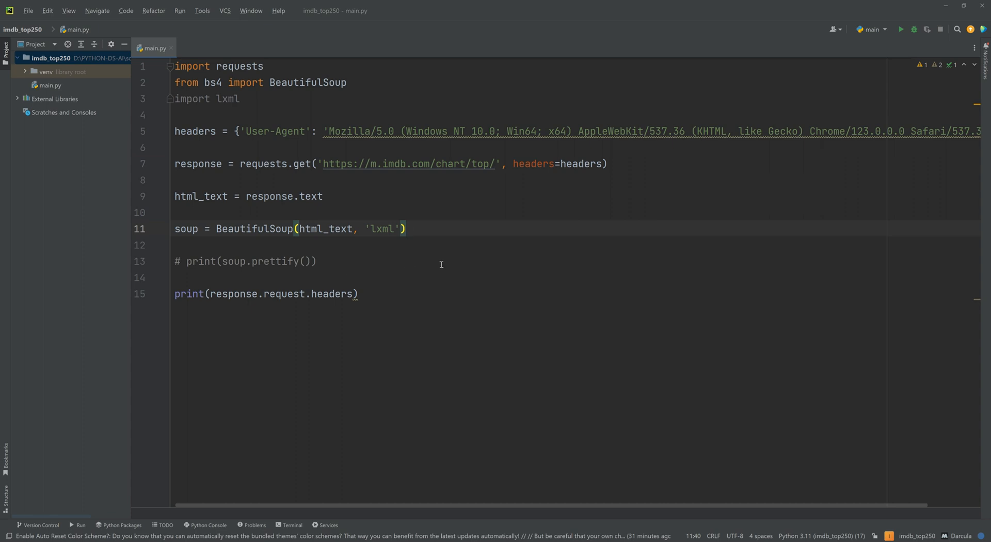
click(407, 228)
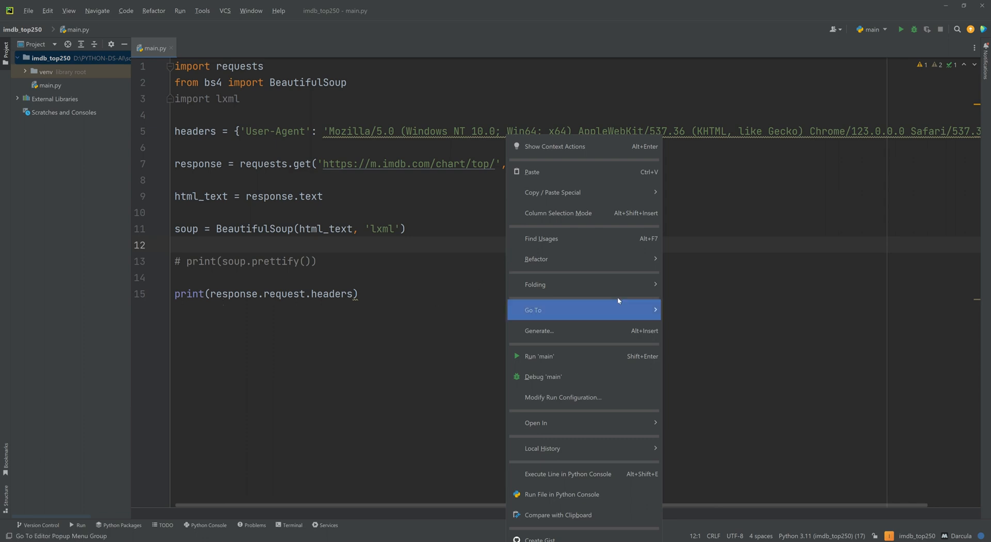
Run main.py to confirm the Chrome User-Agent is sent, then return to the headers print line.
click(539, 356)
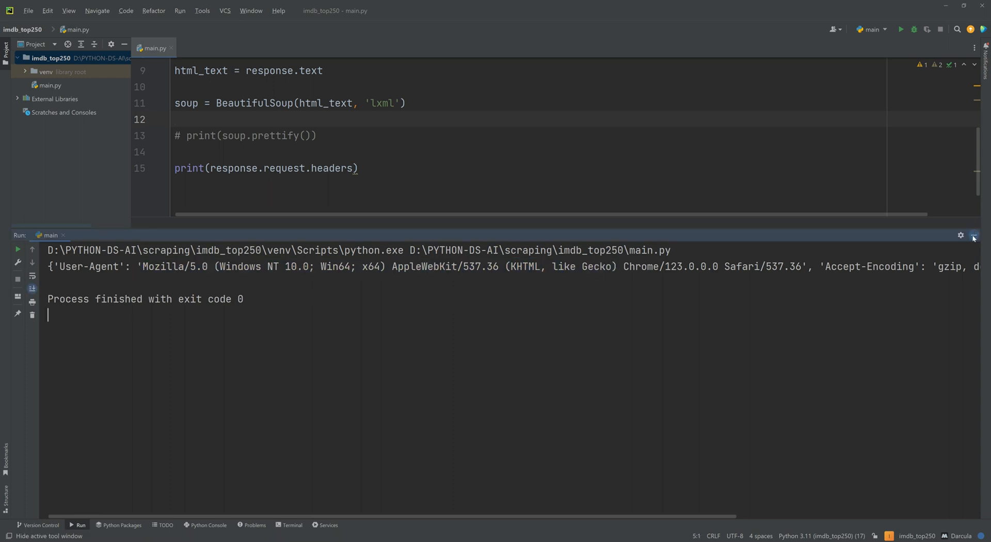
click(972, 235)
text(#)
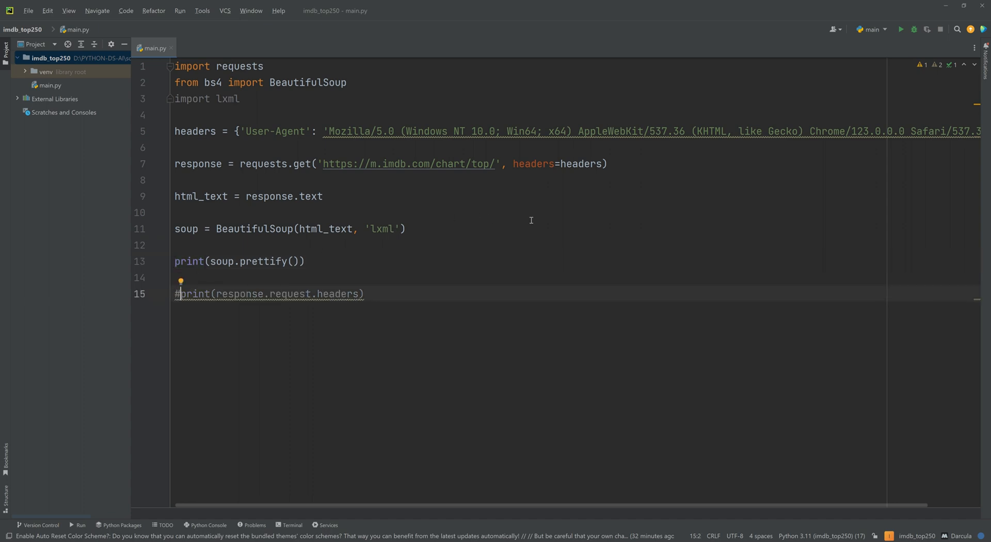
click(901, 29)
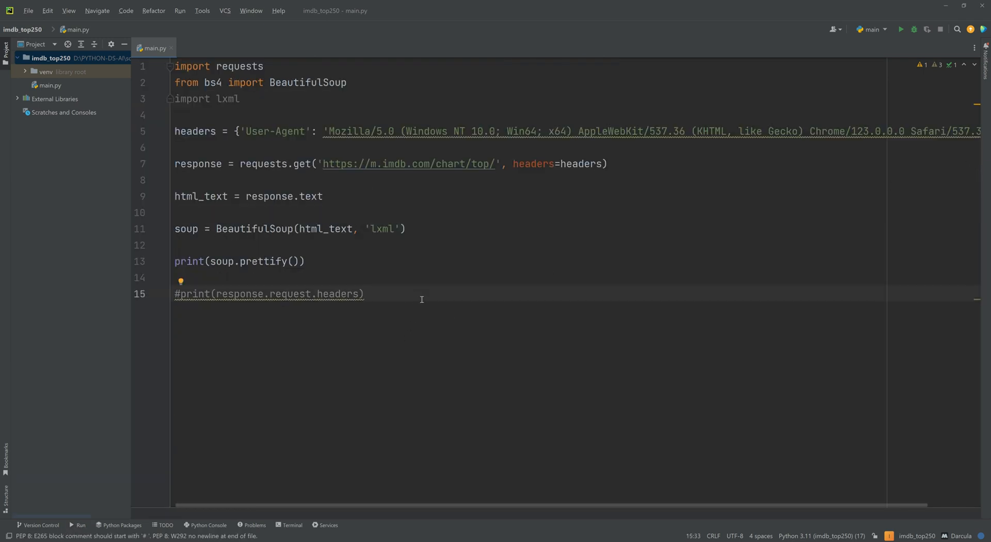
mouse_move(428, 296)
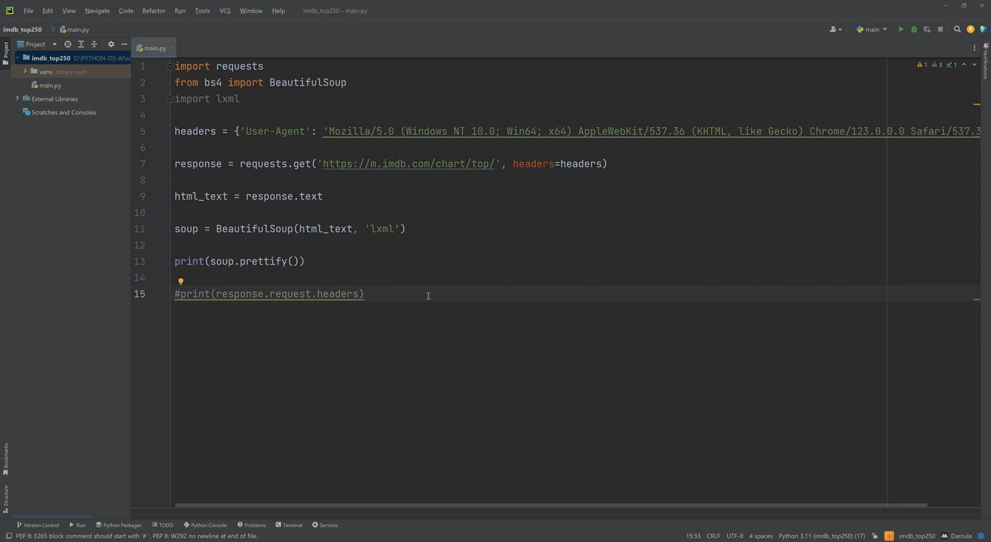
mouse_move(331, 379)
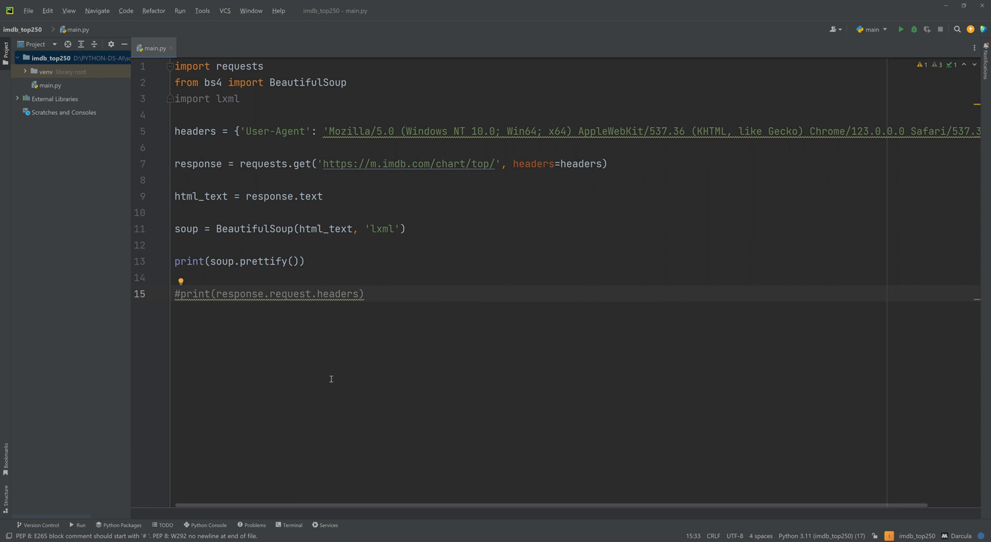
mouse_move(330, 379)
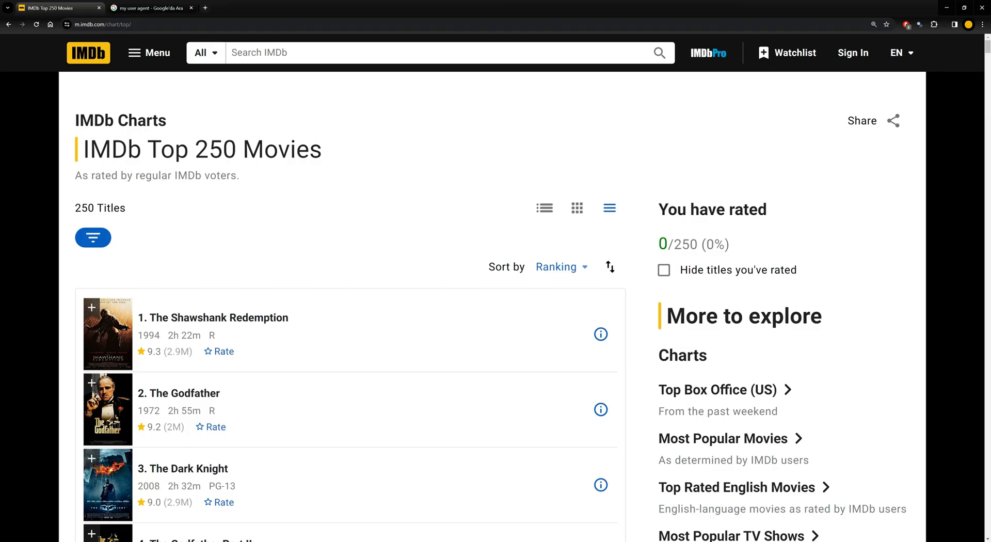
mouse_move(220, 188)
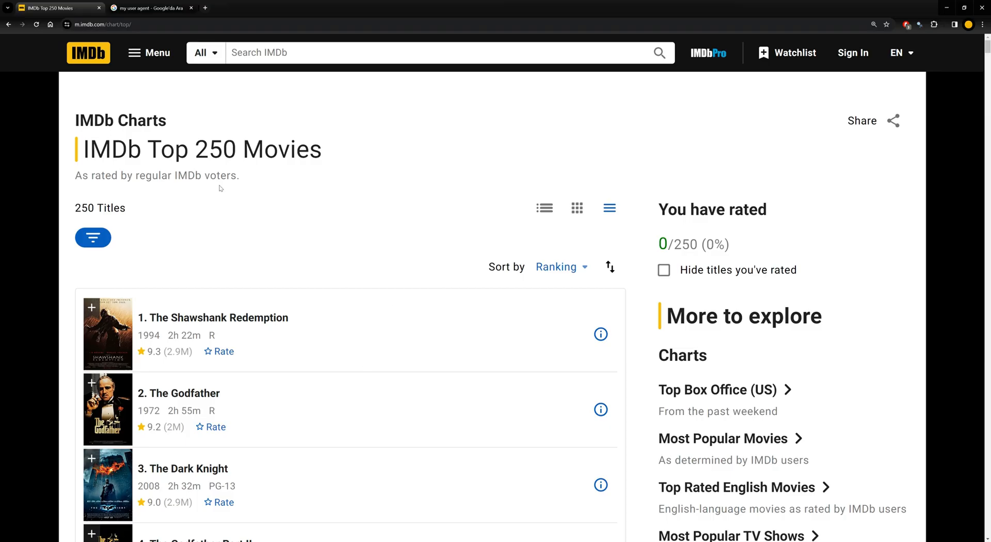
mouse_move(144, 327)
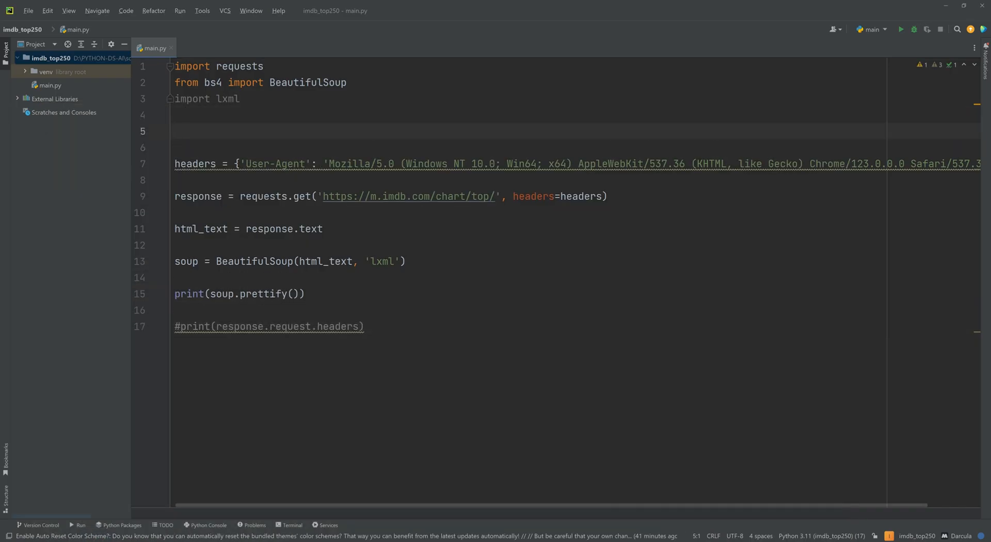
Start movie_dict = {'Ranking': [], ...} on line 5 of main.py.
text(movie_)
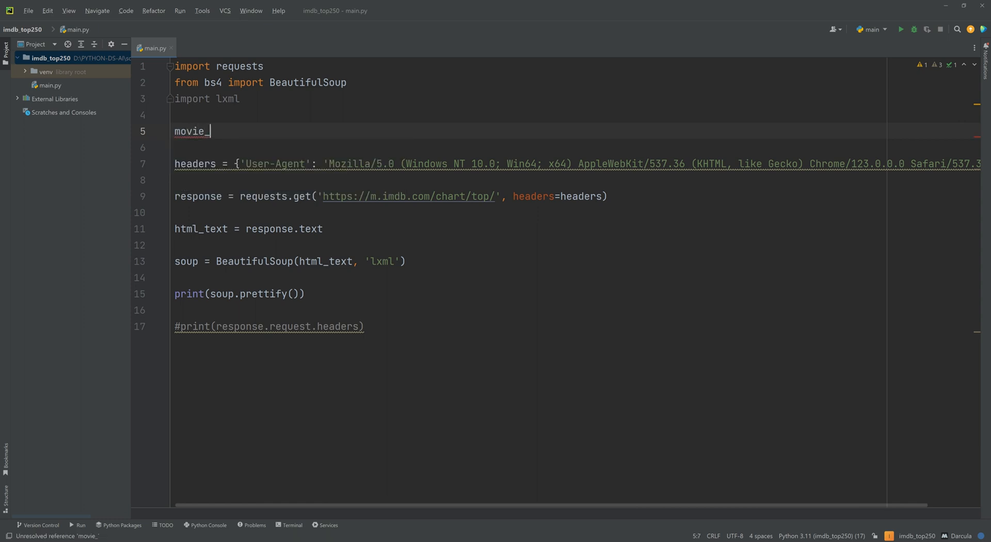
text(dict =)
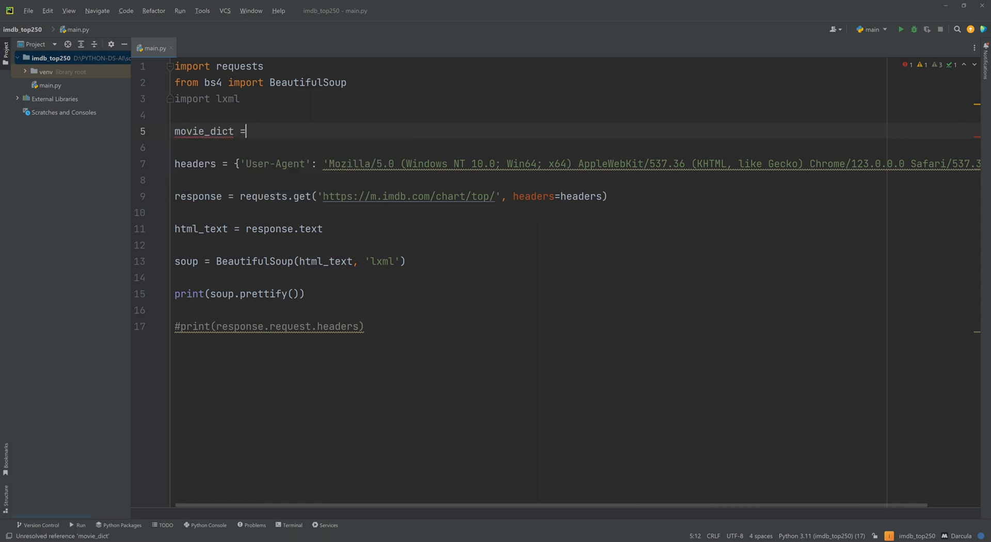
text({'R'})
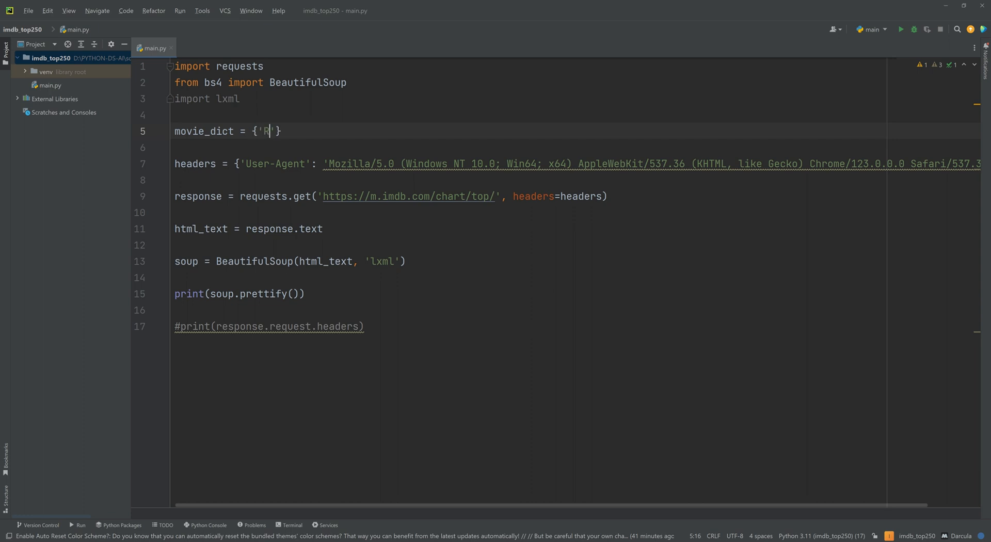
text(anking':)
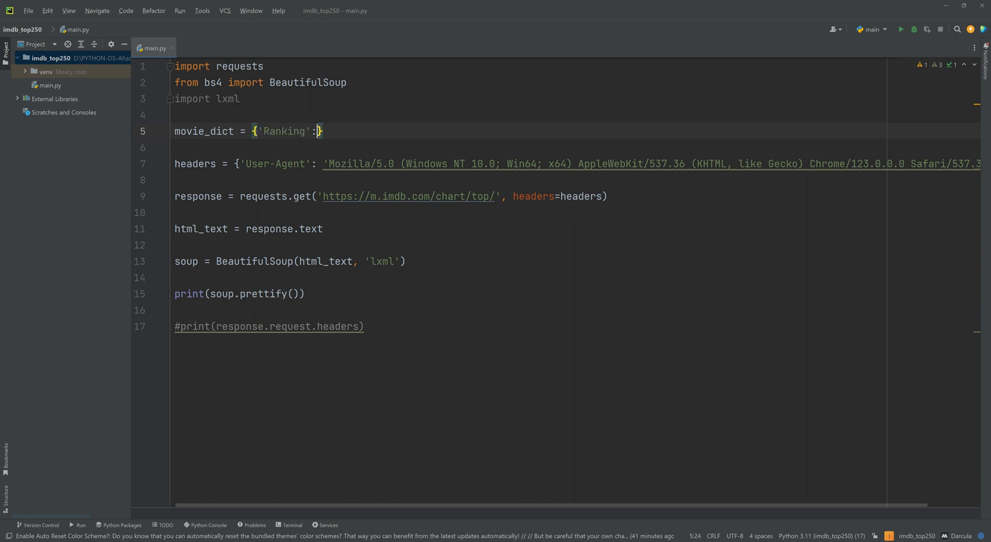
text([])
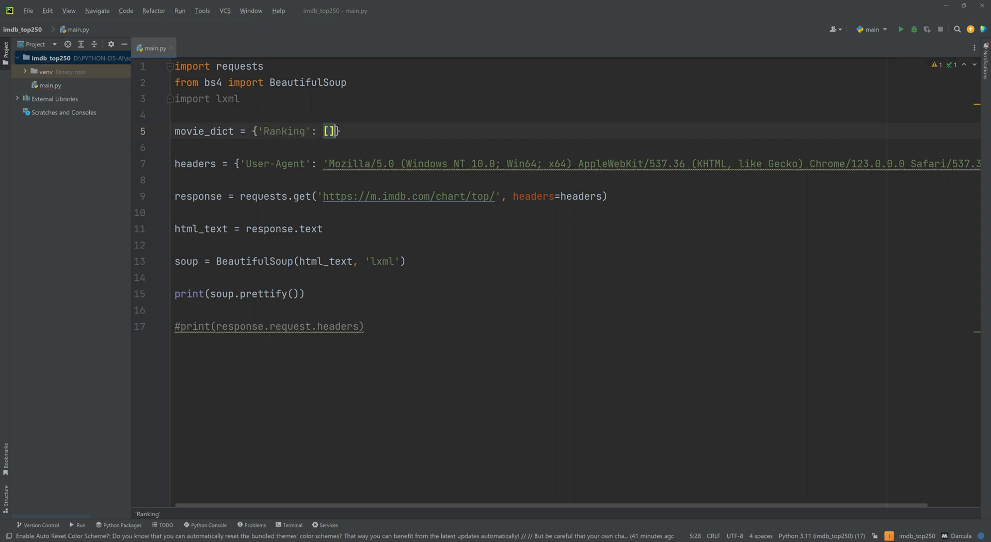
text(,)
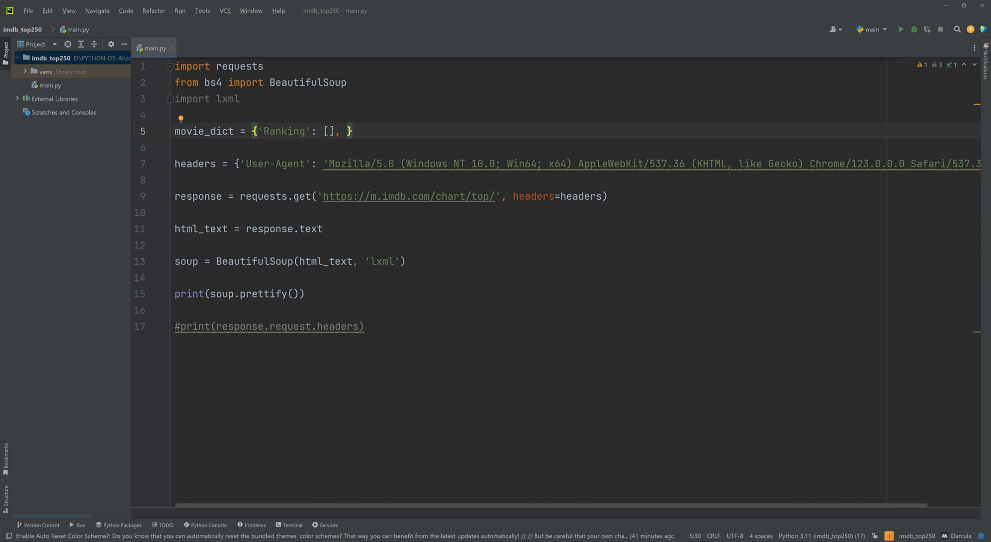
mouse_move(391, 347)
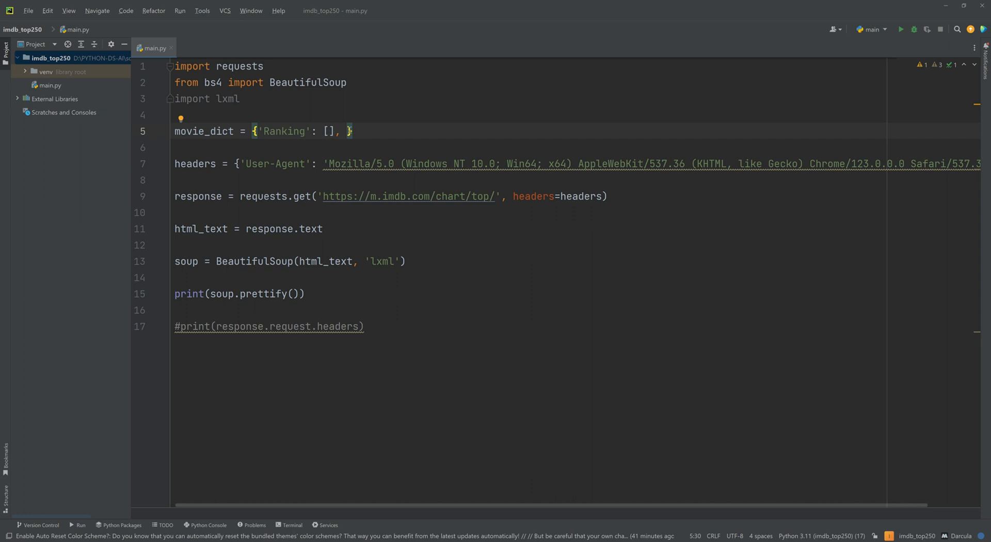
click(200, 132)
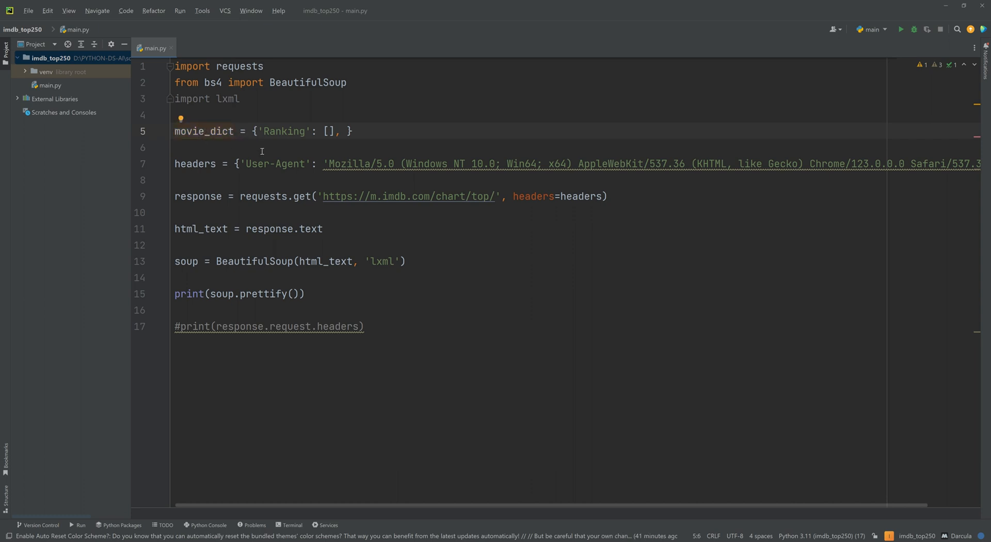
mouse_move(341, 127)
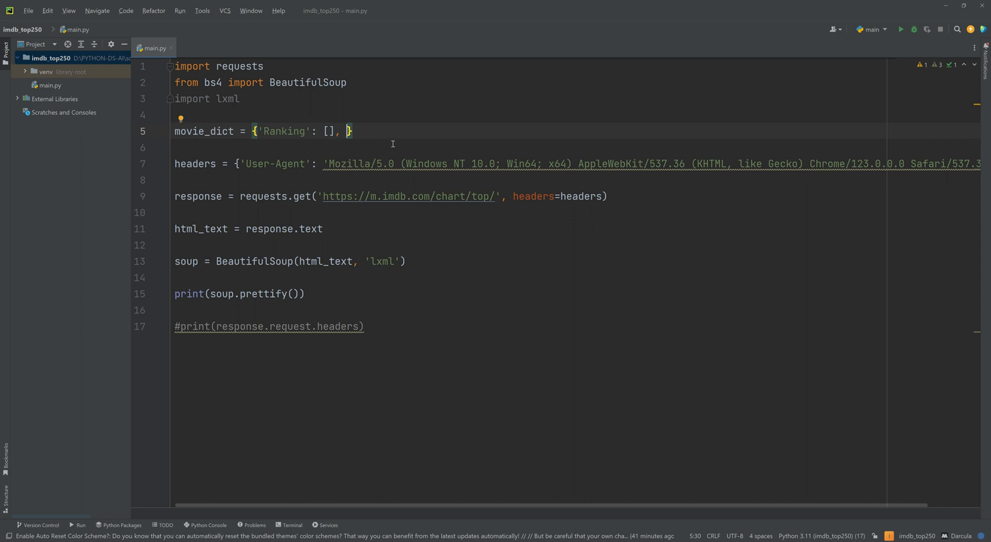
Add empty-list keys 'Name', 'Year', 'Duration' and 'Point' to movie_dict.
text('Name':)
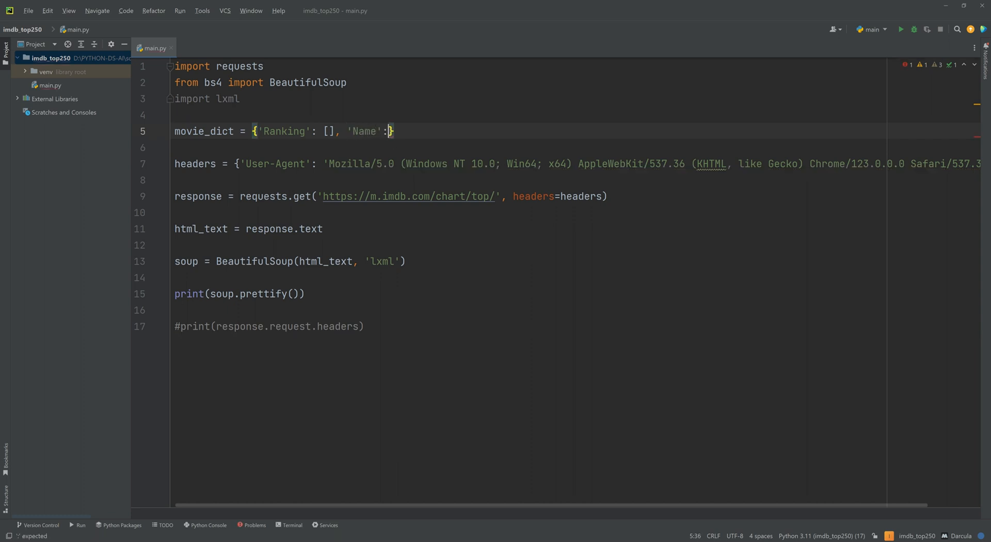
text([],)
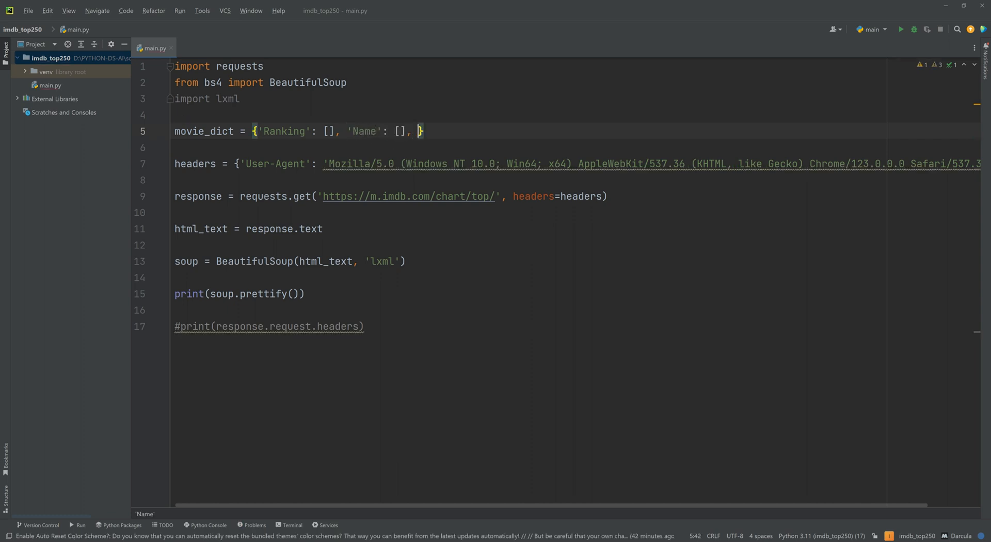
text('Year')
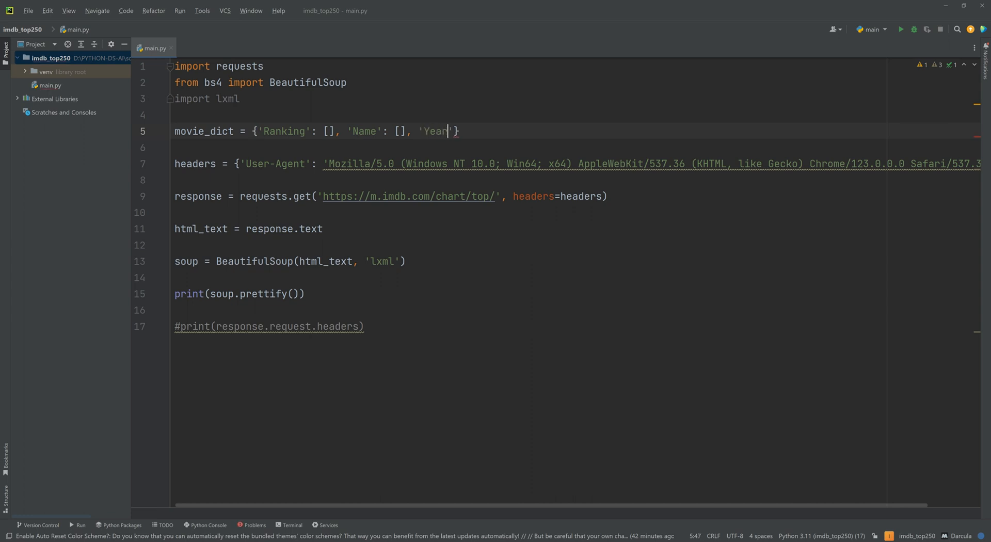
text(: [])
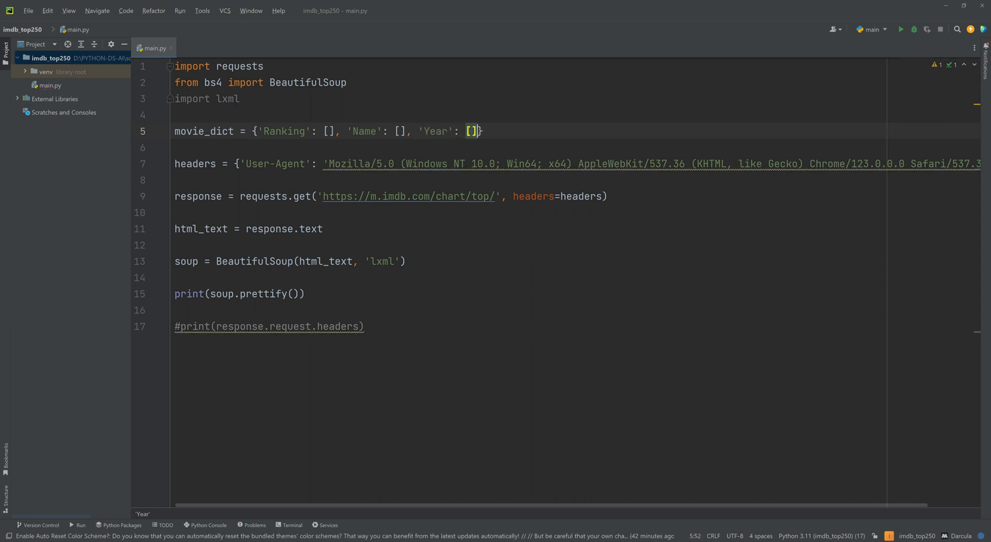
text(, 'Dura)
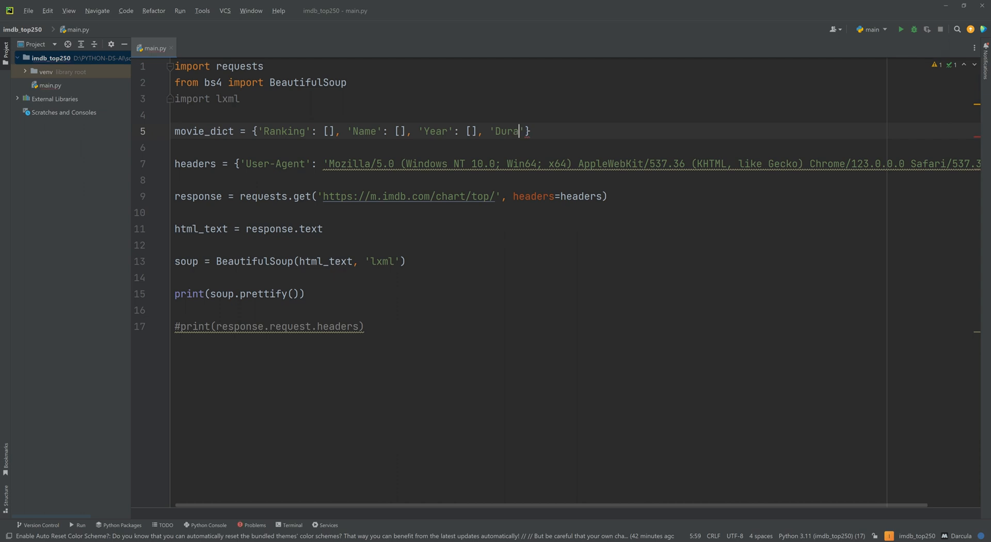
text(tion)
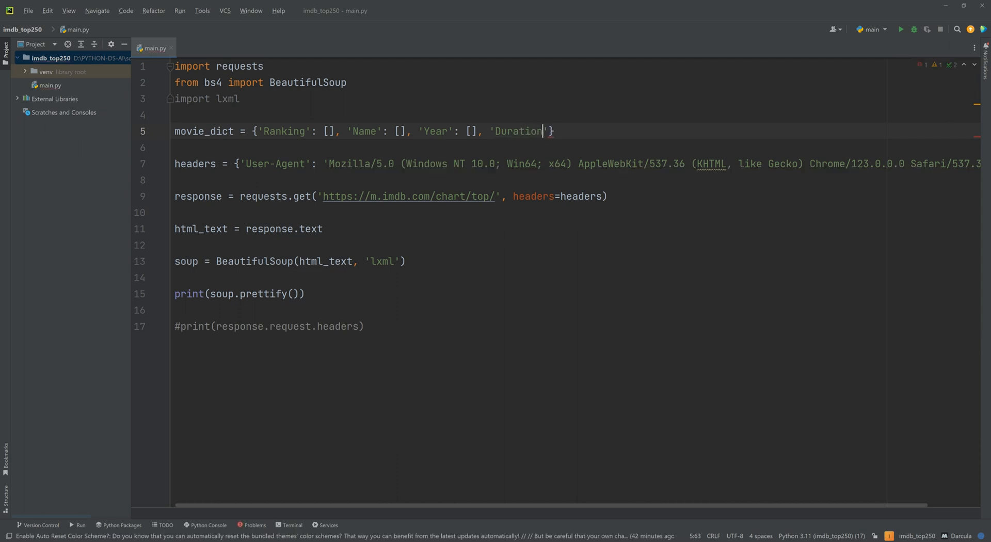
text(: [],)
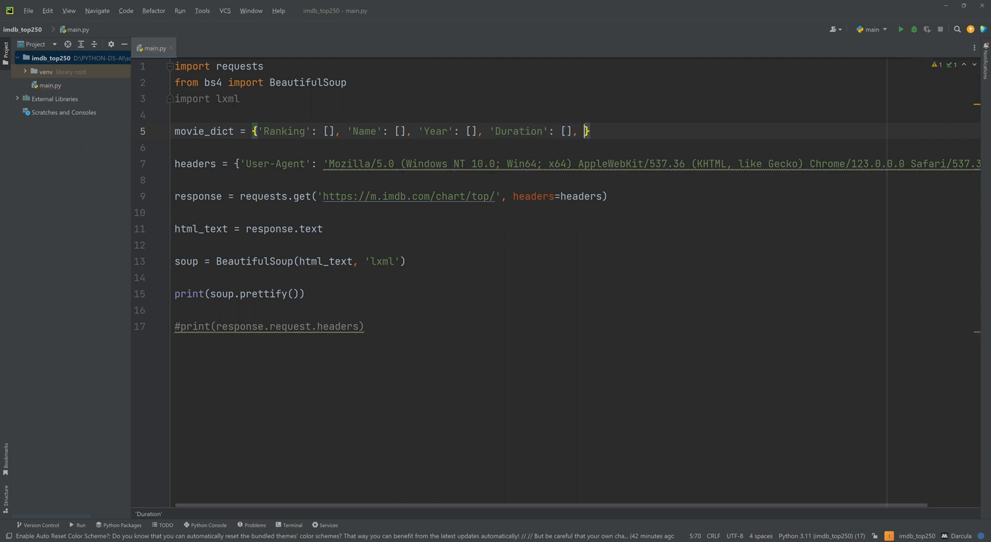
text('Poin')
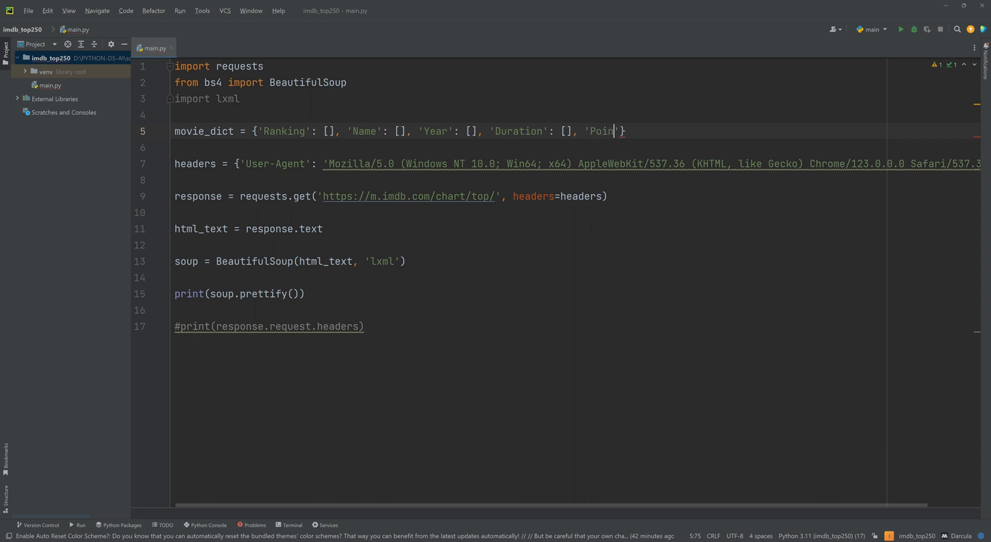
text(t': [])
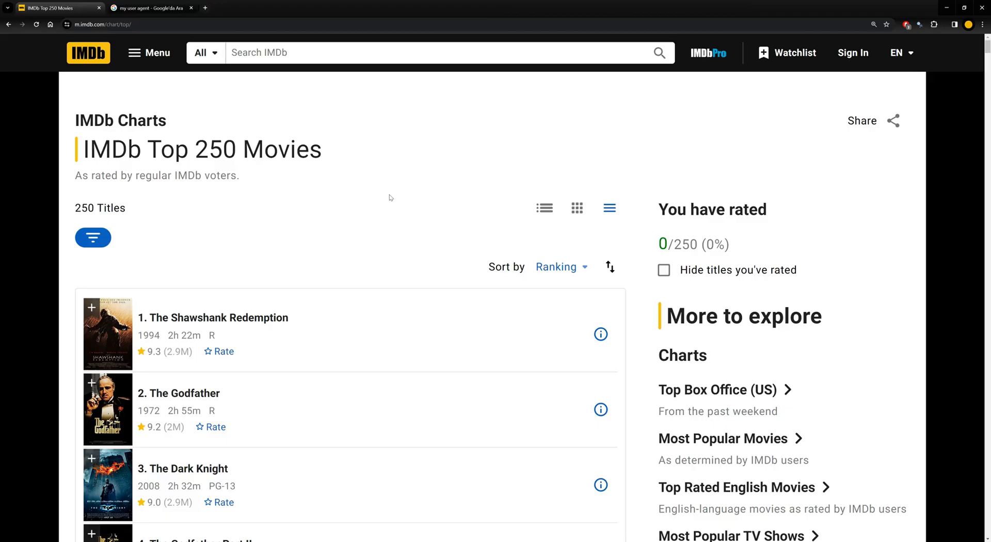
mouse_move(358, 501)
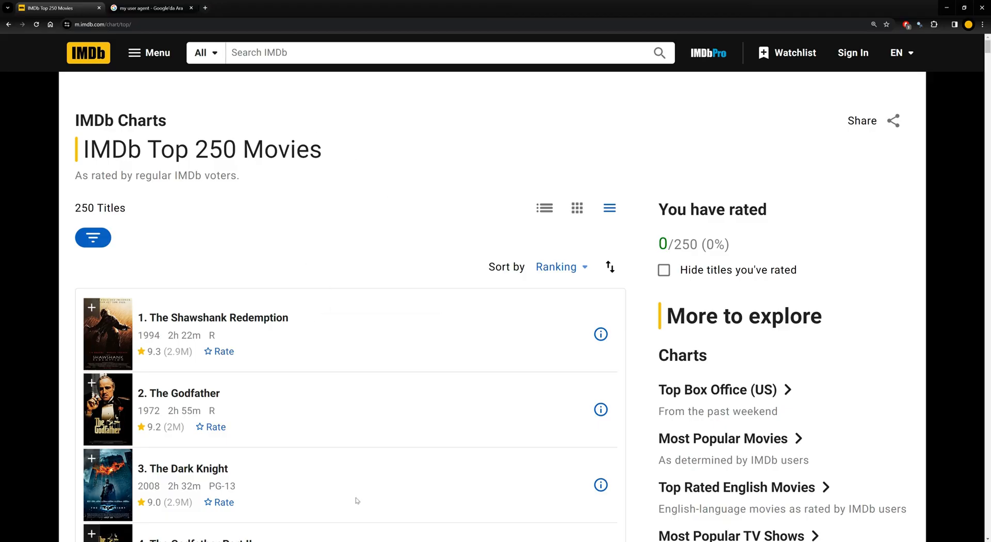
Open Chrome DevTools and inspect the first movie entry's list-item markup in Elements.
key(F12)
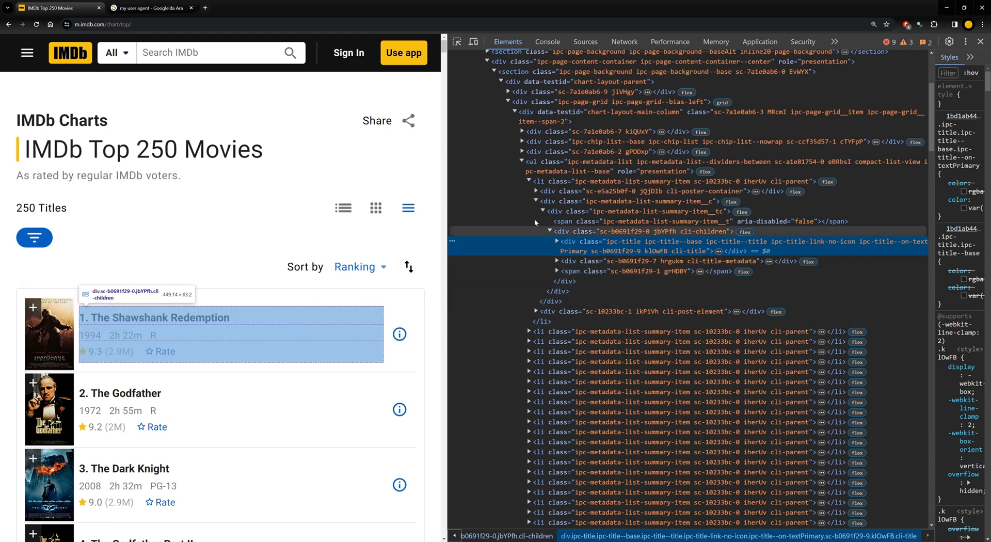
click(529, 181)
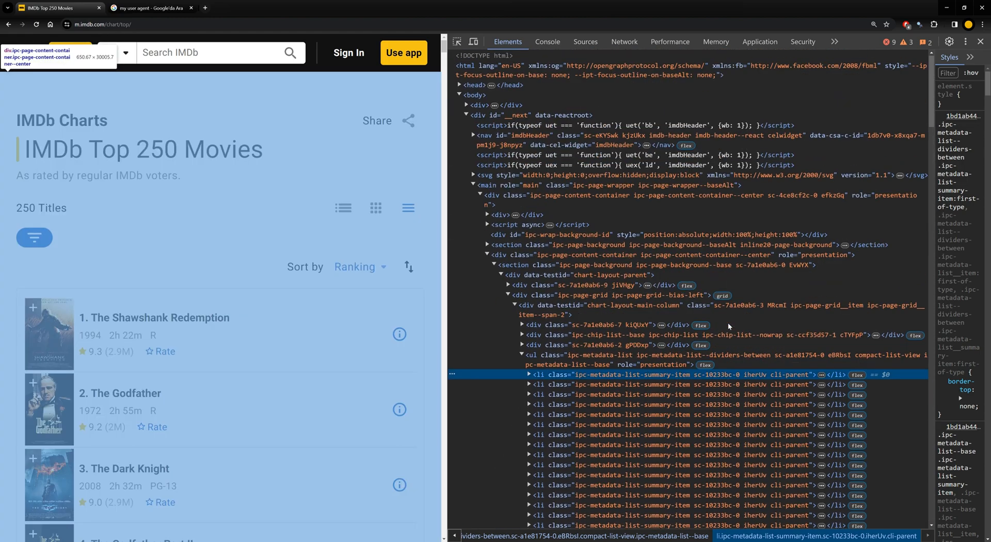
scroll(down, 3)
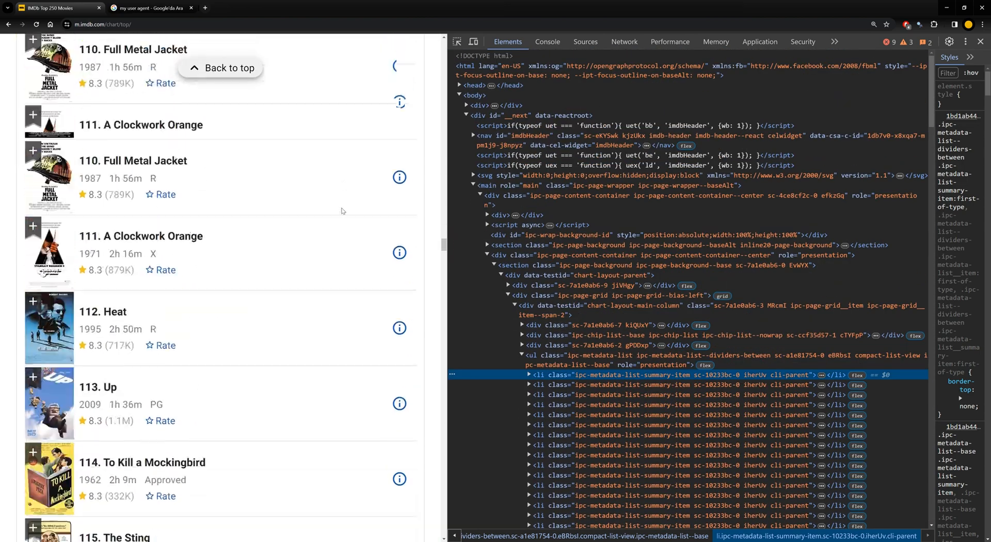
scroll(down, 3)
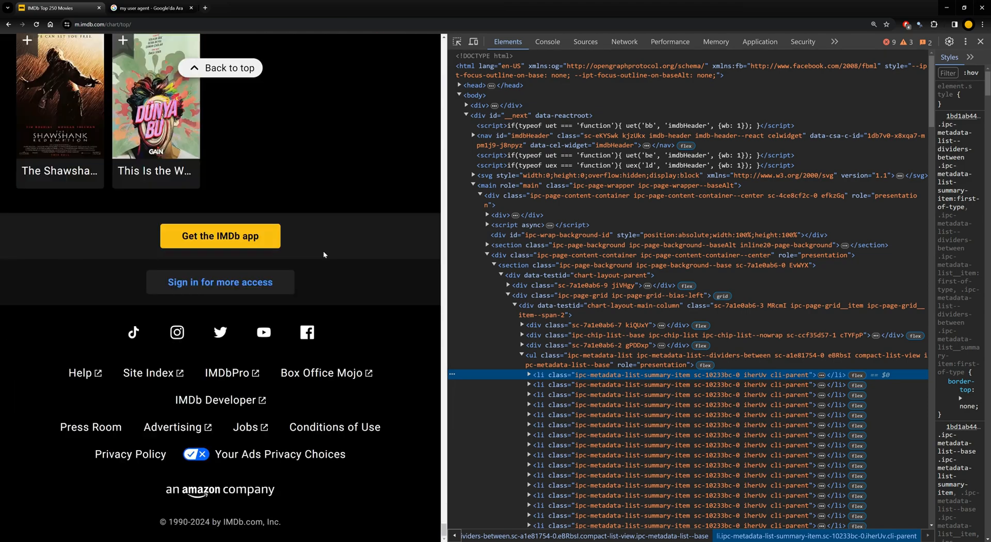
scroll(up, 3)
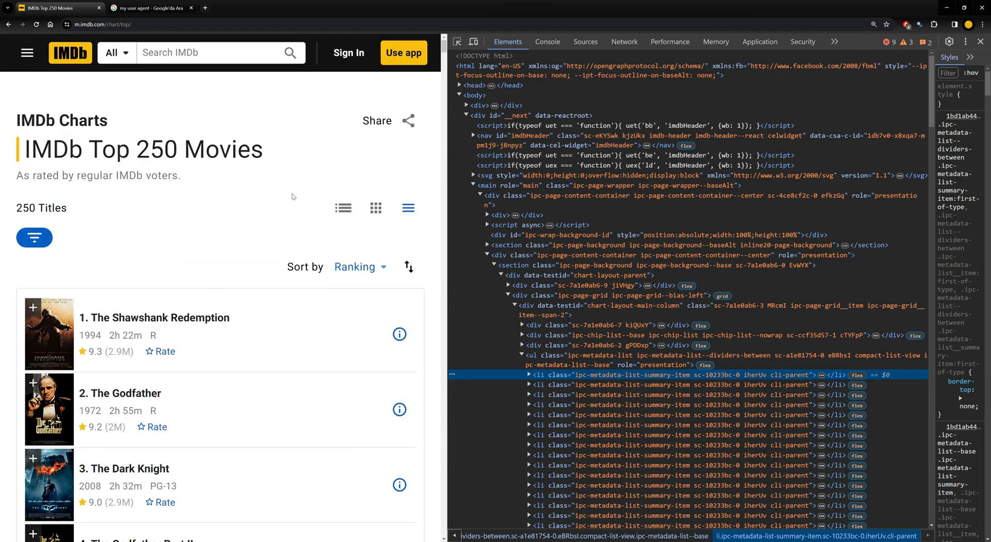
mouse_move(277, 207)
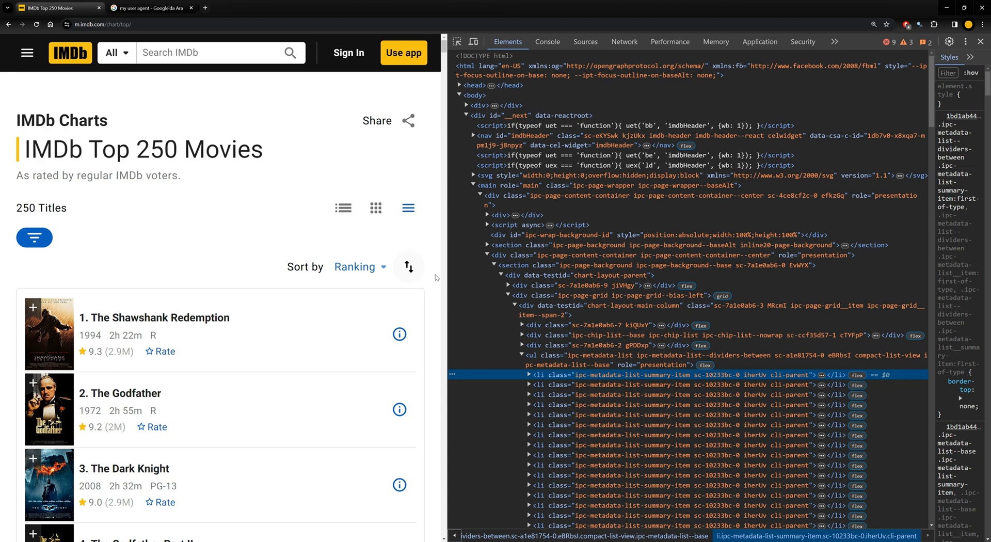
mouse_move(429, 281)
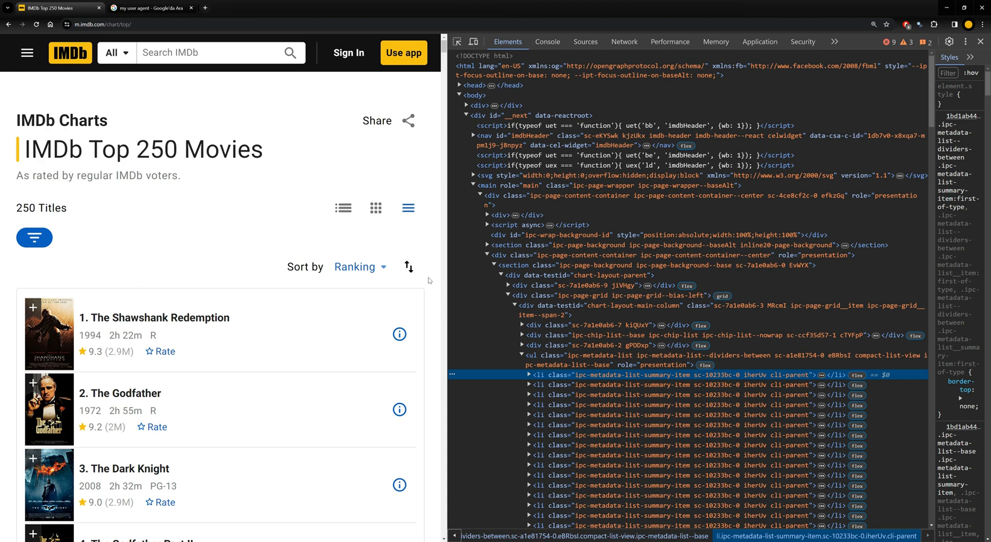
mouse_move(202, 231)
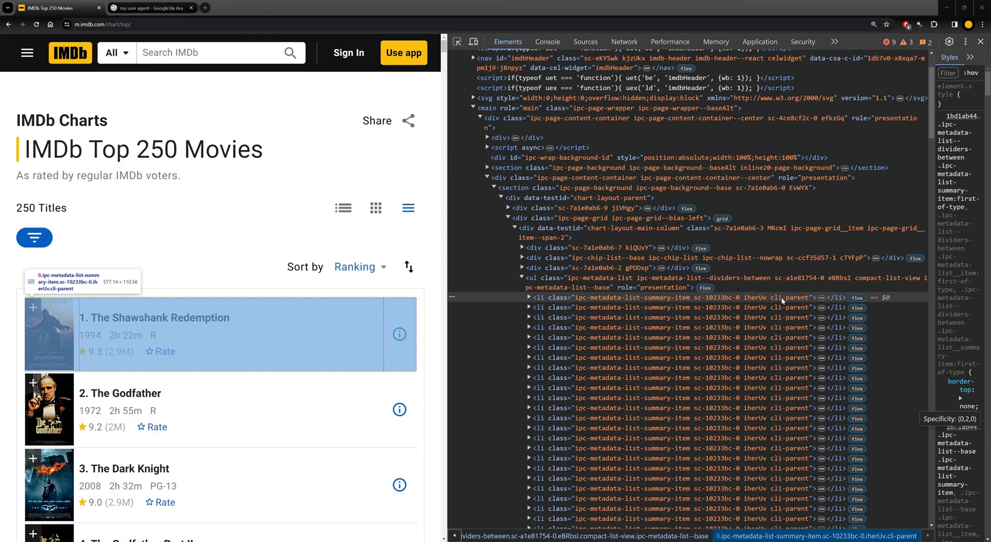
mouse_move(786, 302)
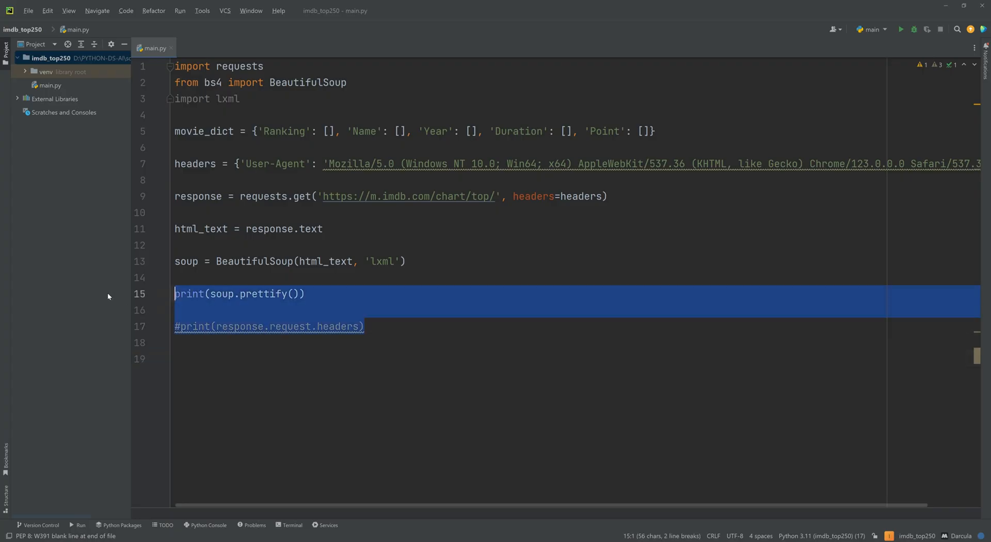
Collect every li element with class 'cli-parent' into movie_list using soup.find_all.
text(movie)
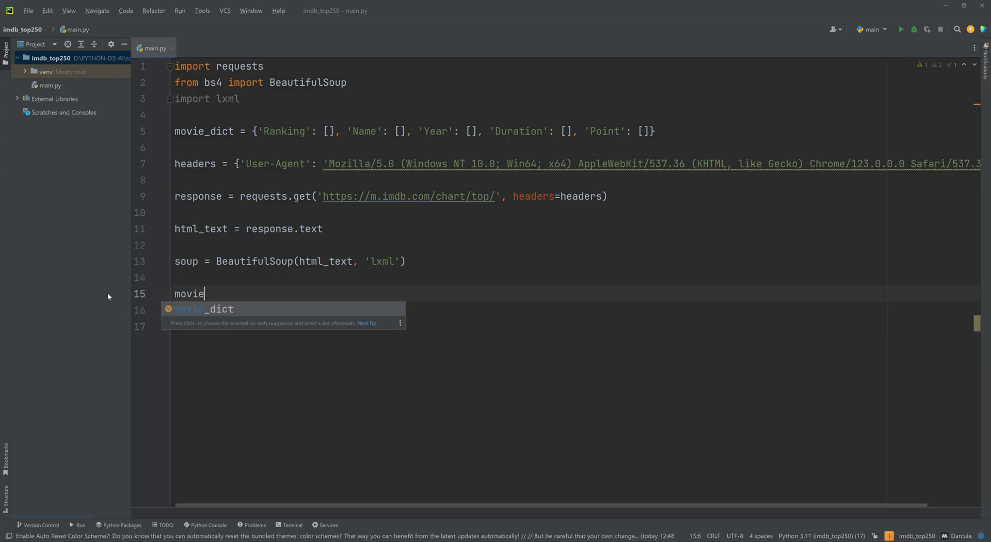
text(_list =)
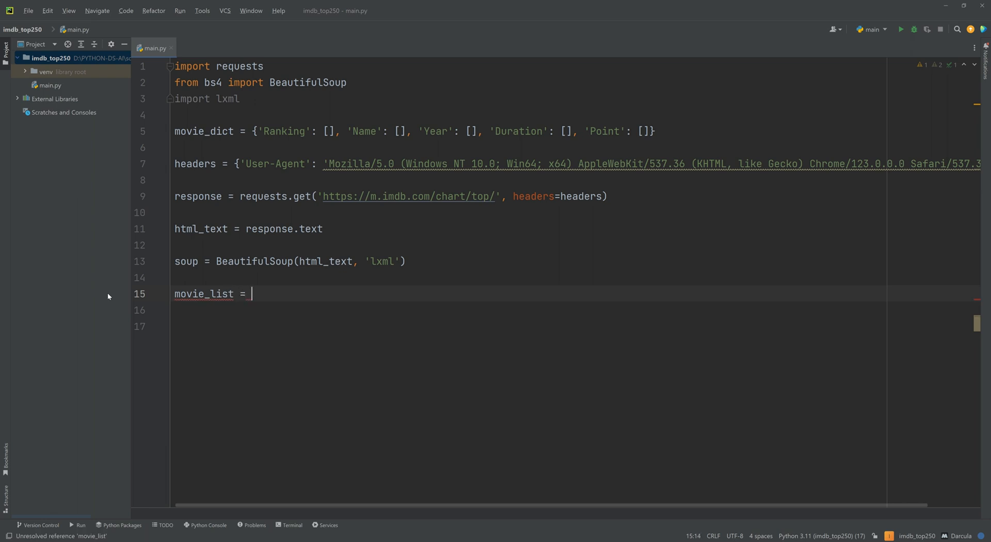
text(soup.find_all('li)
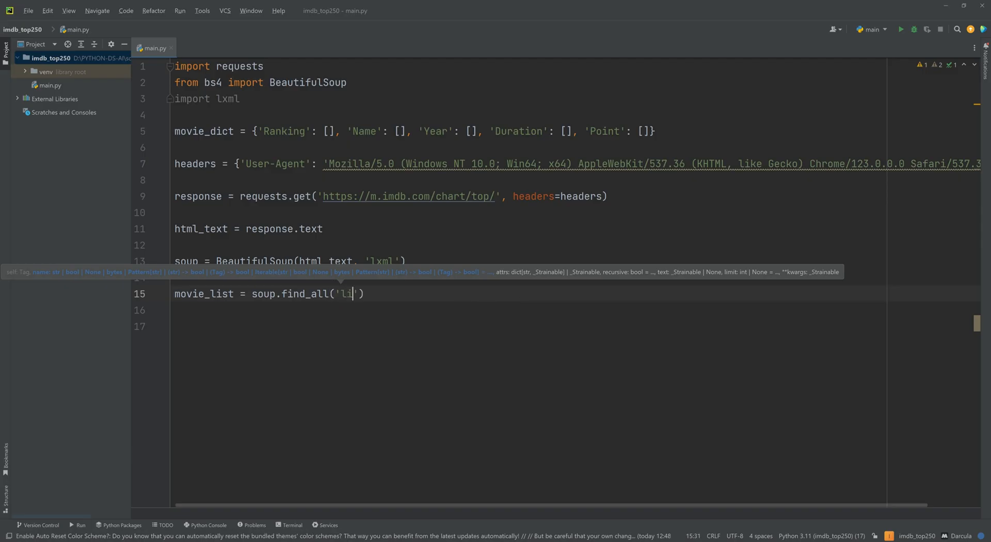
text(,)
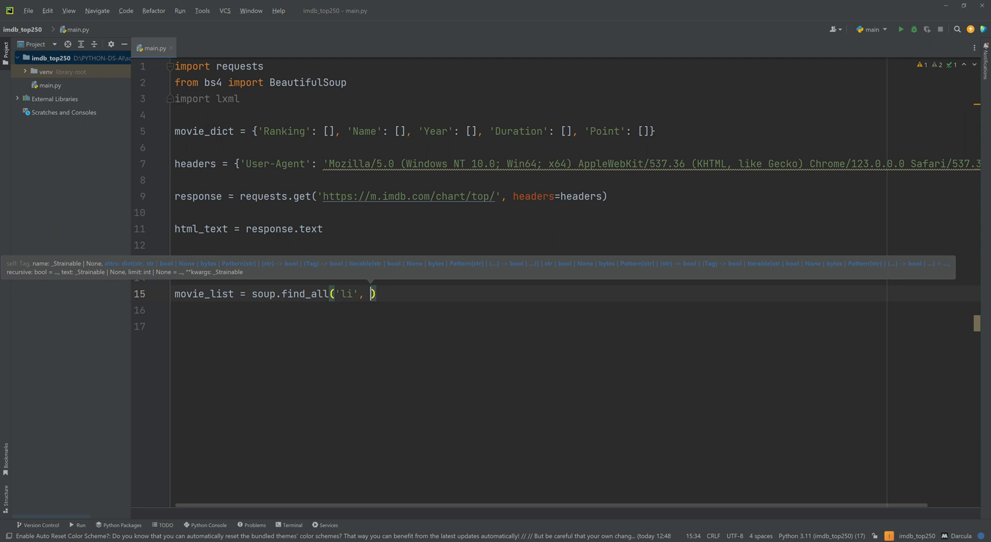
text(class_)
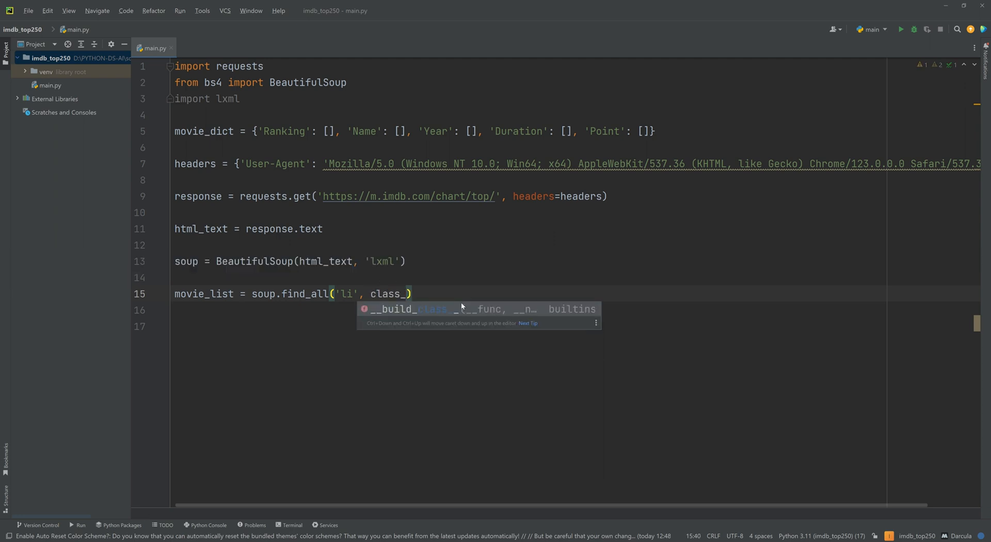
text(=')
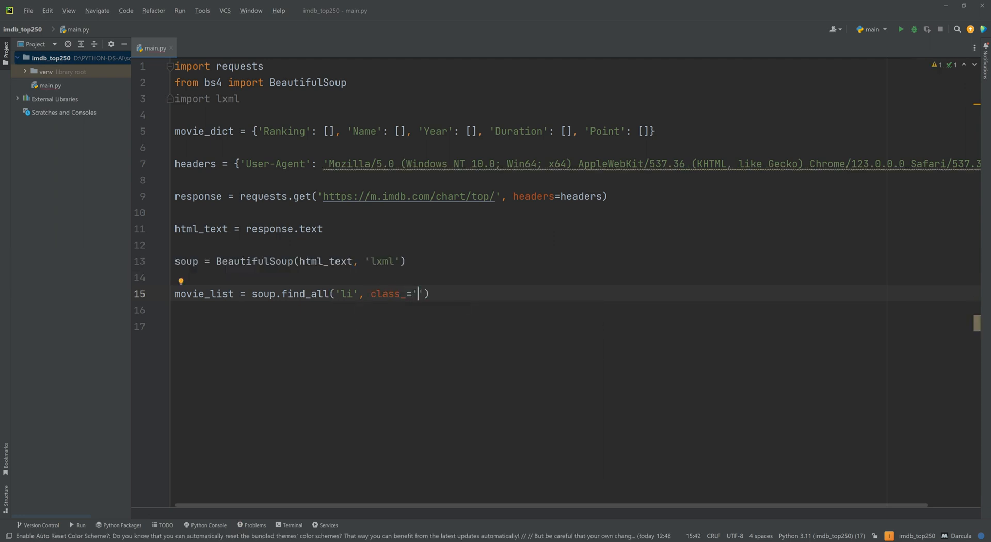
text(cli-)
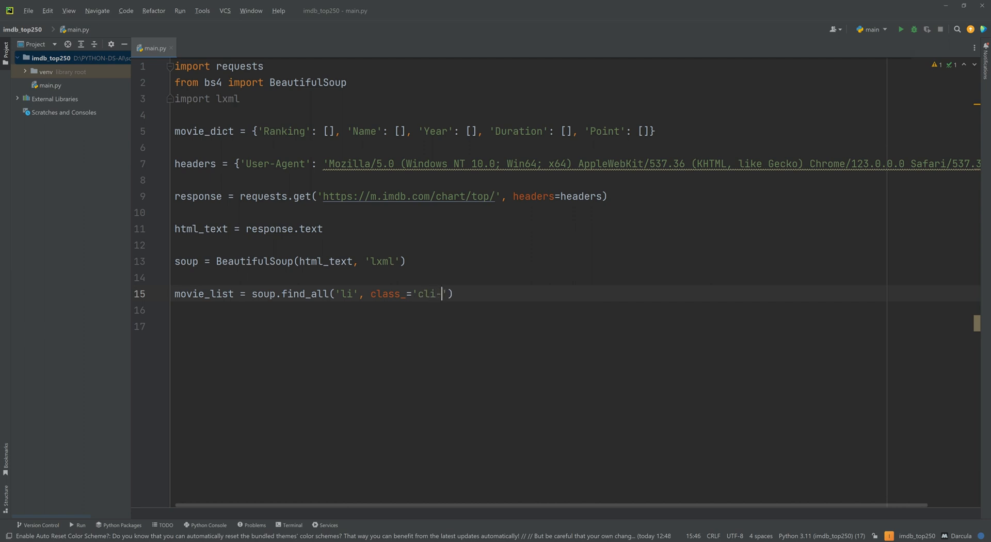
text(parent)
click(528, 326)
text(print()
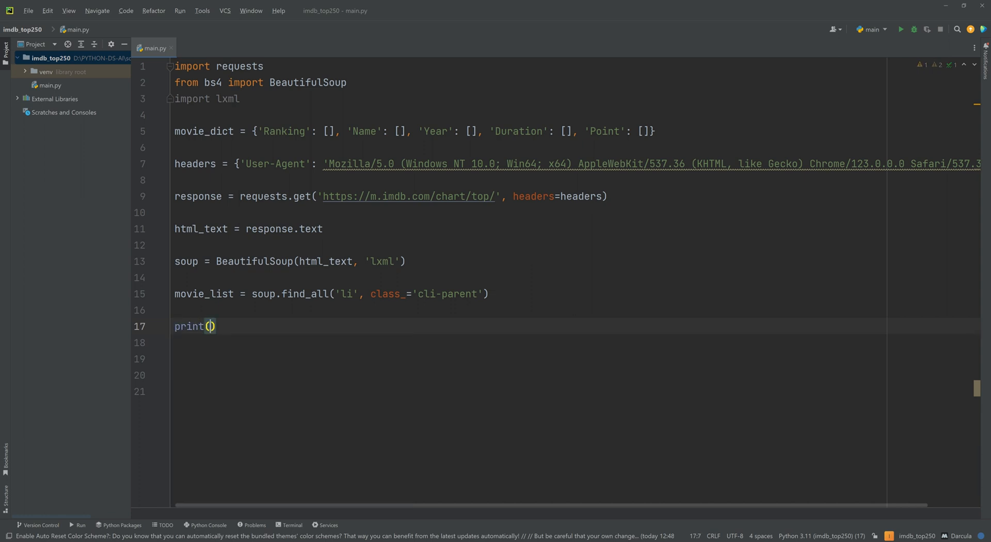
Print len(movie_list) and run main to check how many movies were found.
text(len()
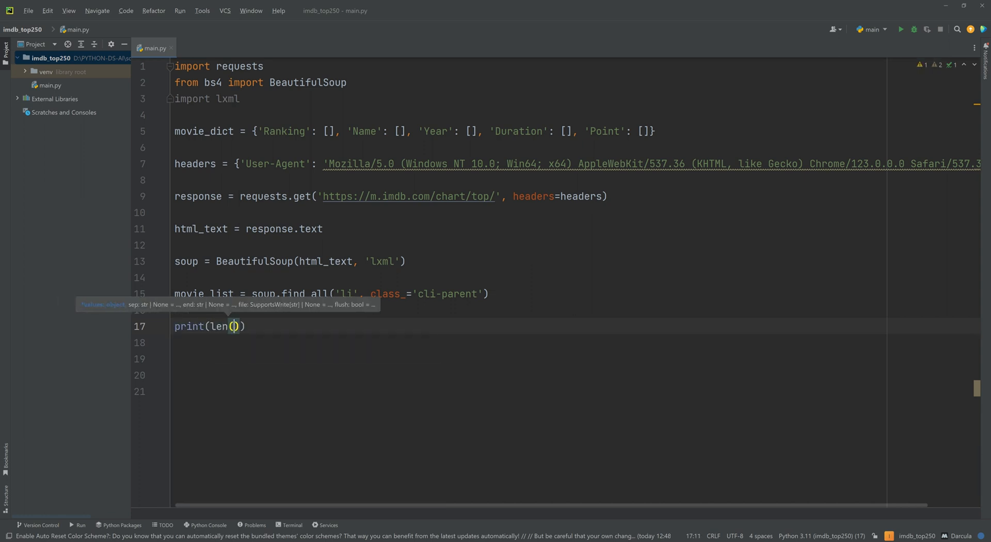
text(movie_list)
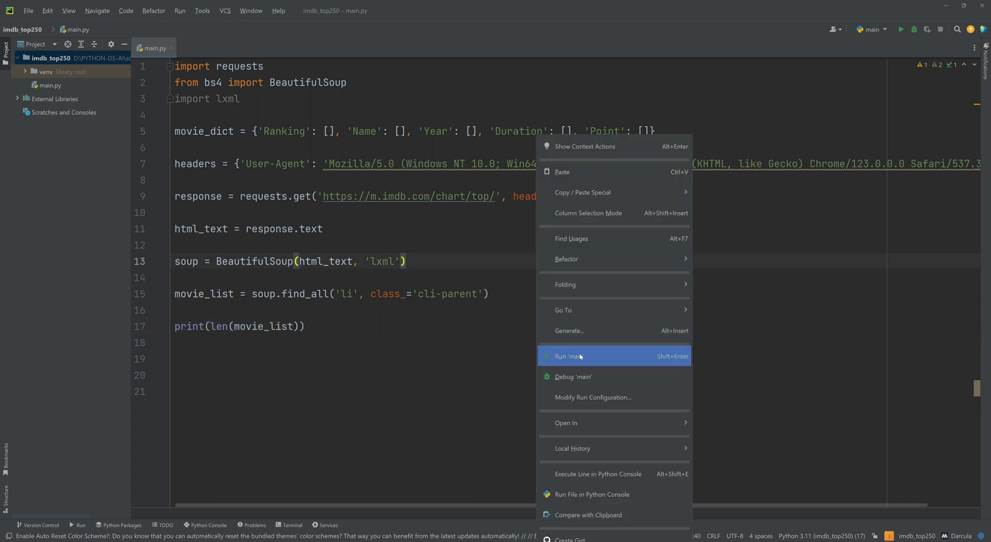
click(572, 355)
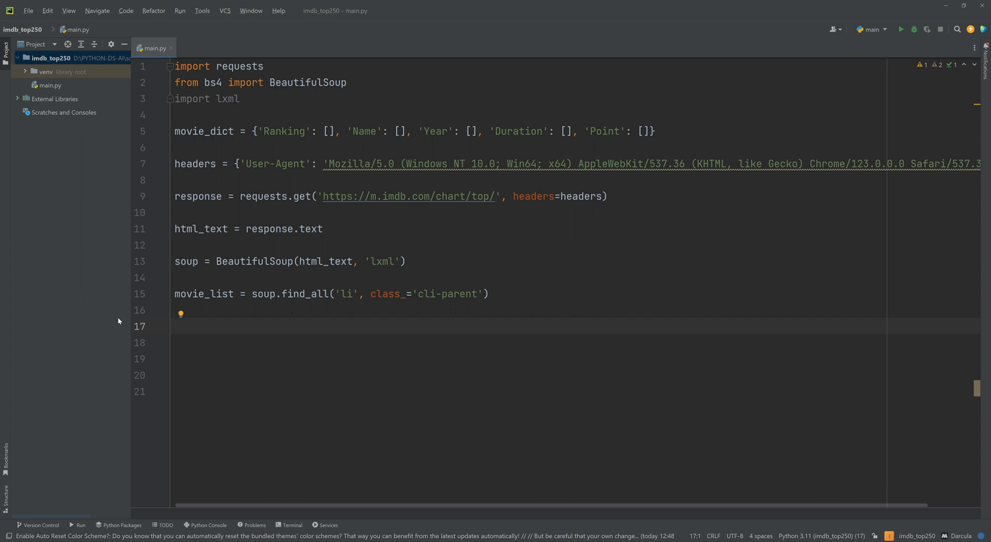
Add 'for movie in movie_list:' with a movie_dict['Ranking'].append line inside.
click(182, 327)
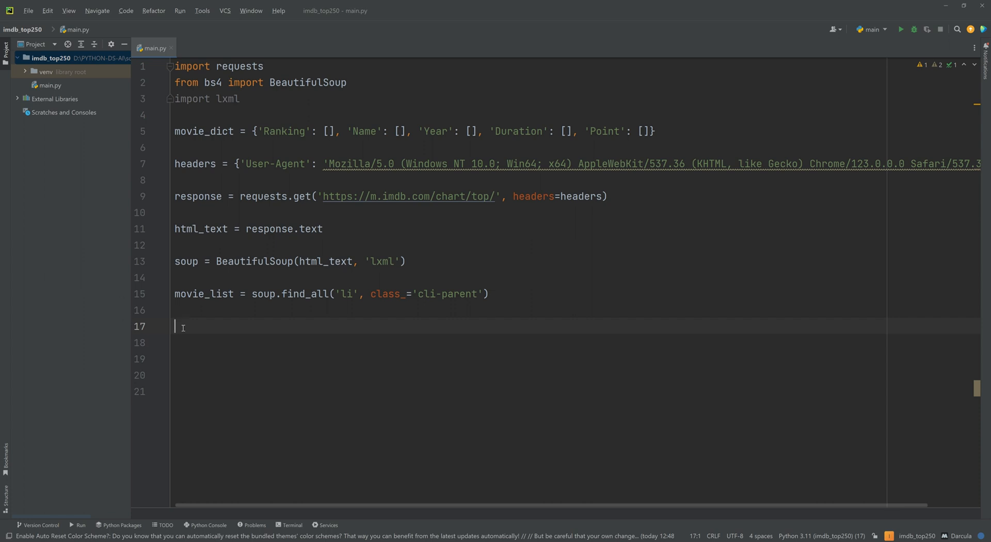
text(for movie in movie_list:)
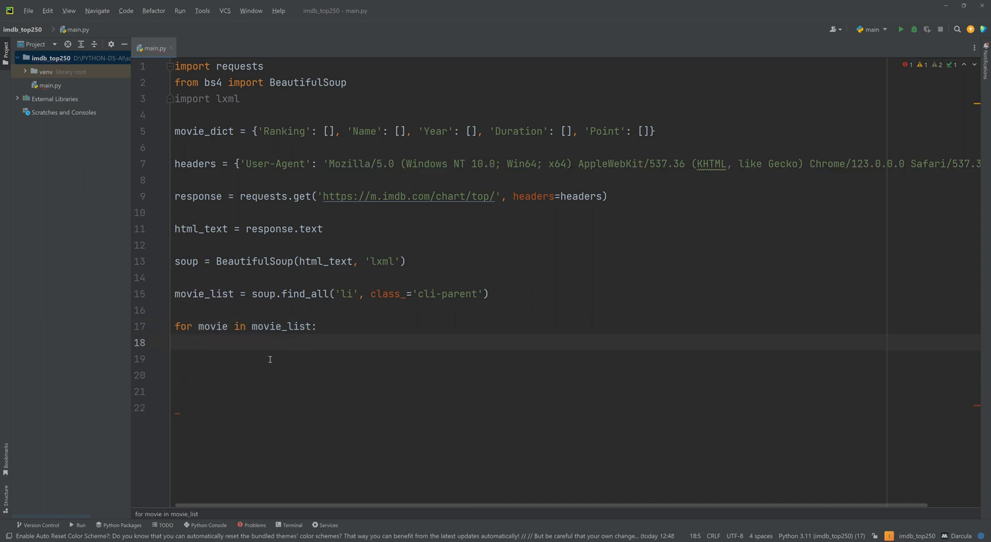
double_click(328, 131)
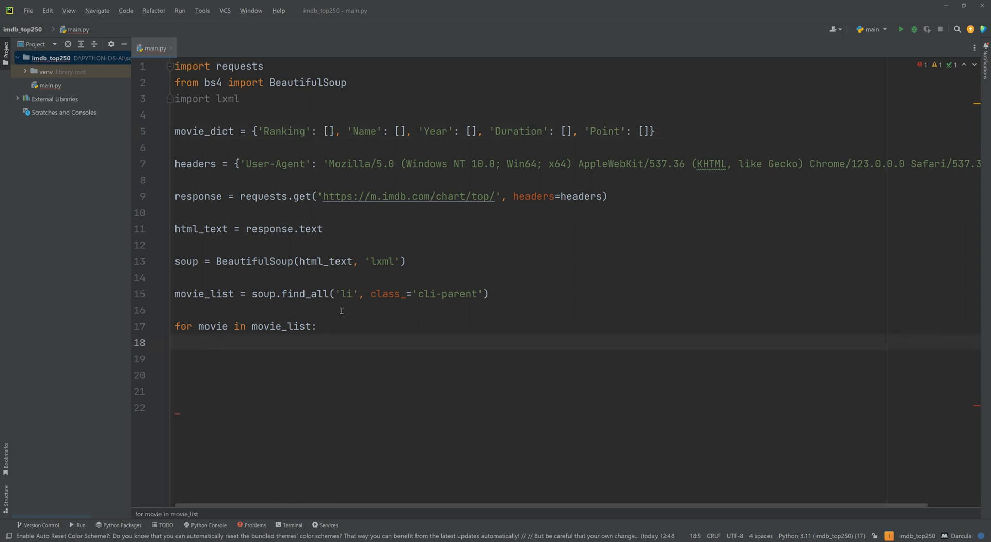
text(movie_dict)
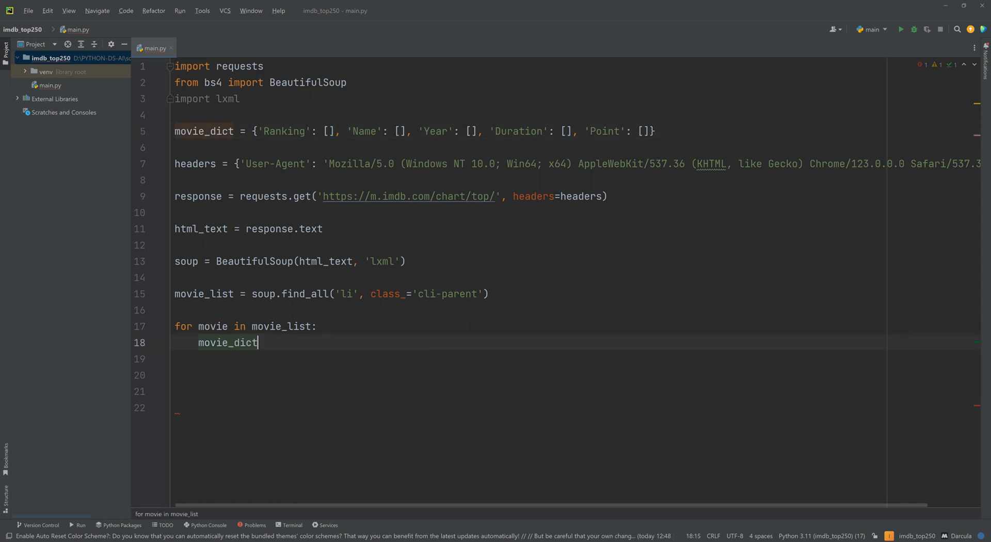
text(['r')
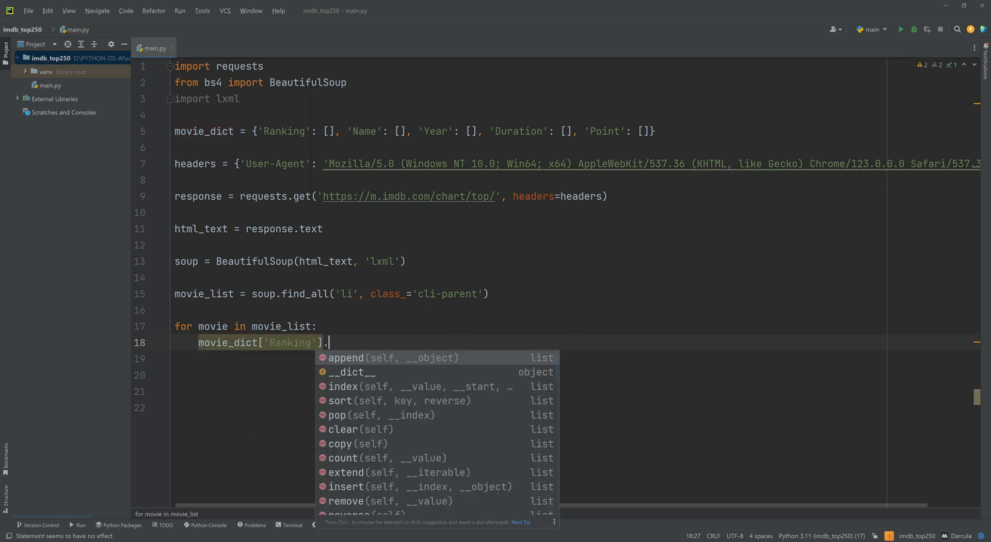
click(394, 358)
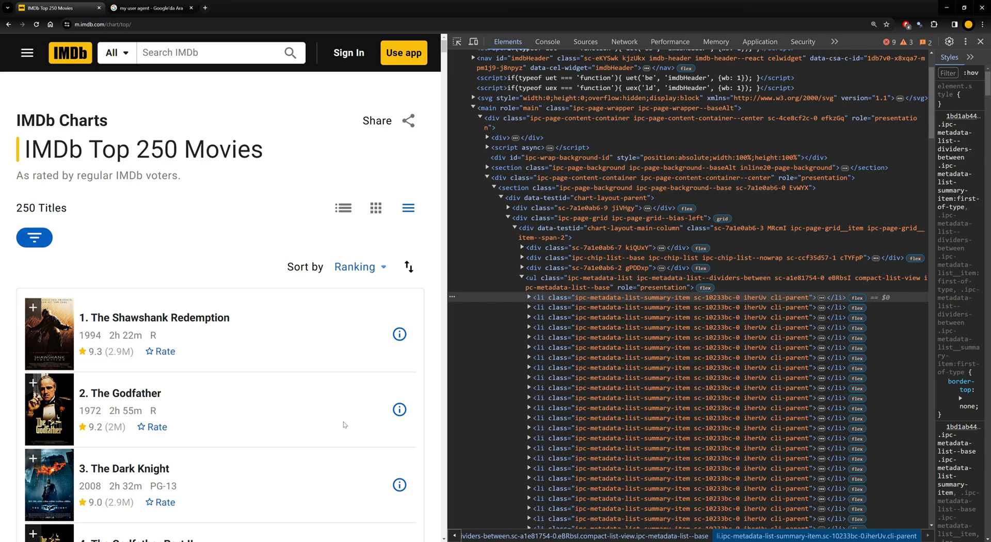
mouse_move(93, 320)
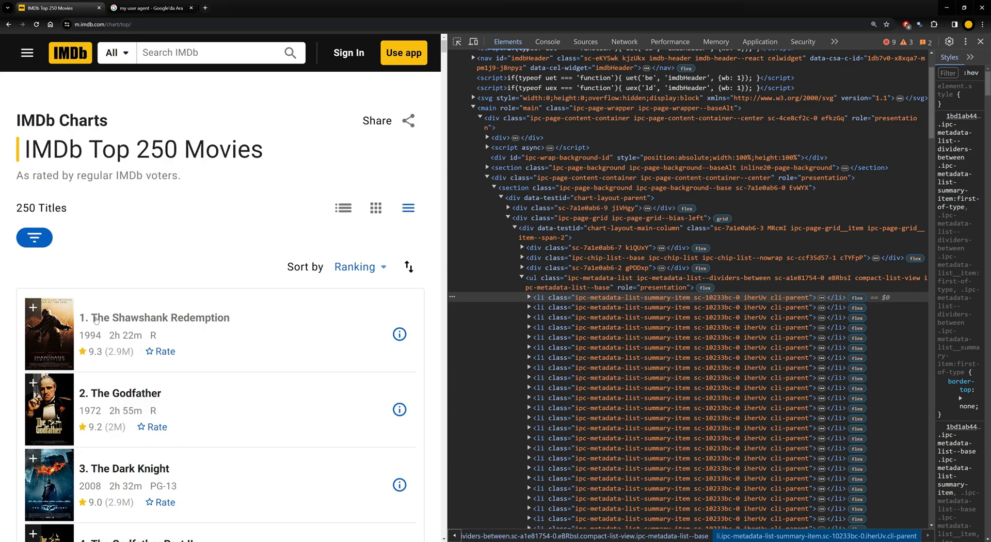
Inspect '1. The Shawshank Redemption' to reveal its h3 ipc-title__text element.
double_click(154, 317)
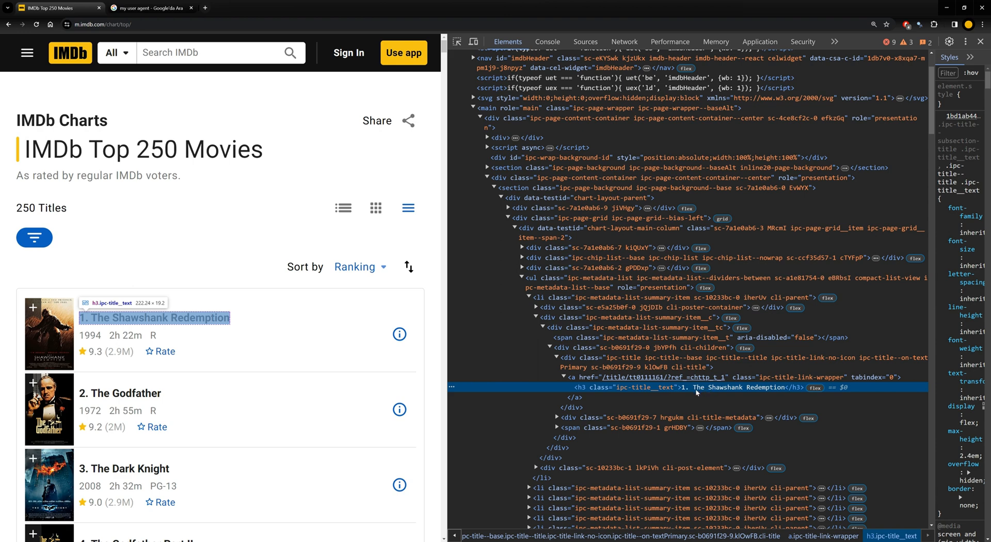
mouse_move(695, 392)
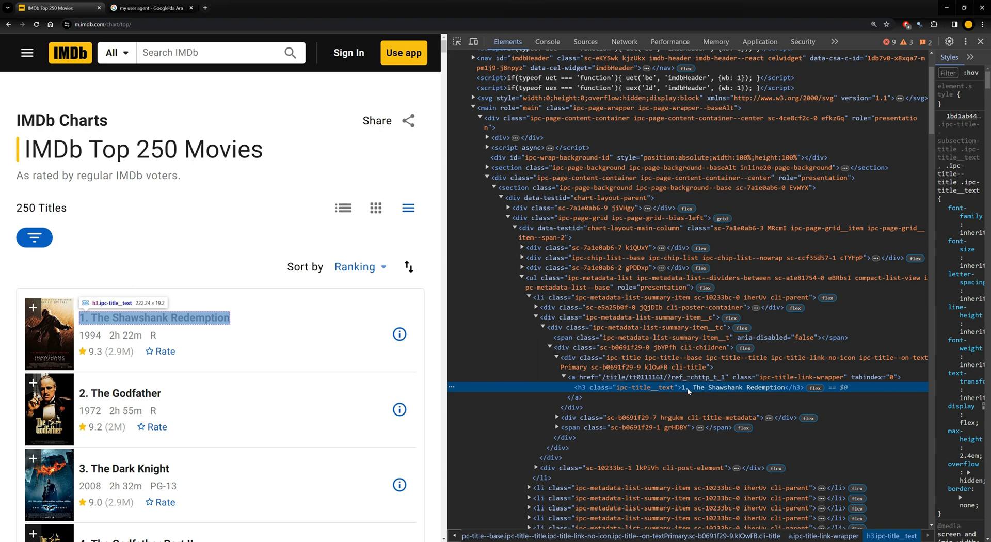
mouse_move(687, 393)
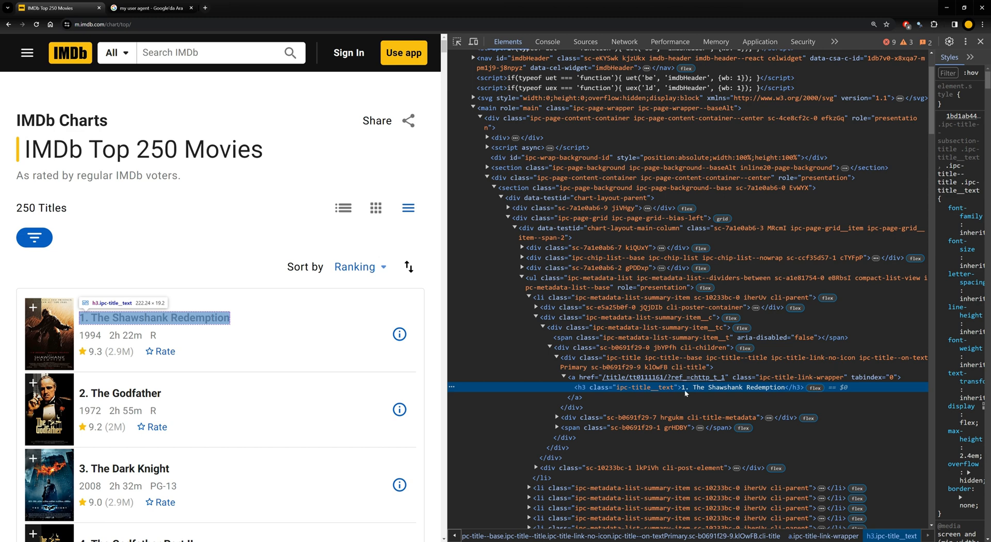
mouse_move(630, 390)
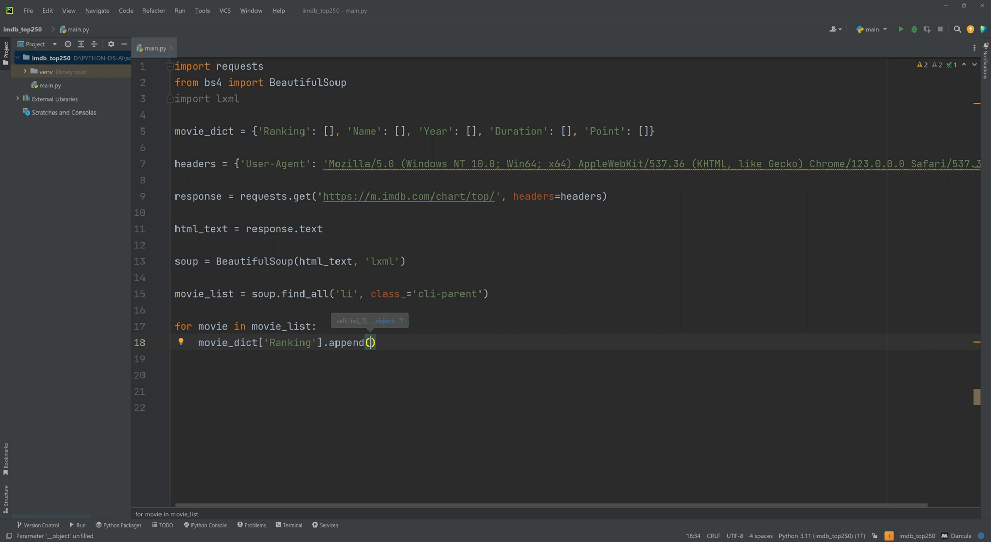
Append movie.find('h3', class_='ipc-title__text') to the Ranking list.
text(movie.)
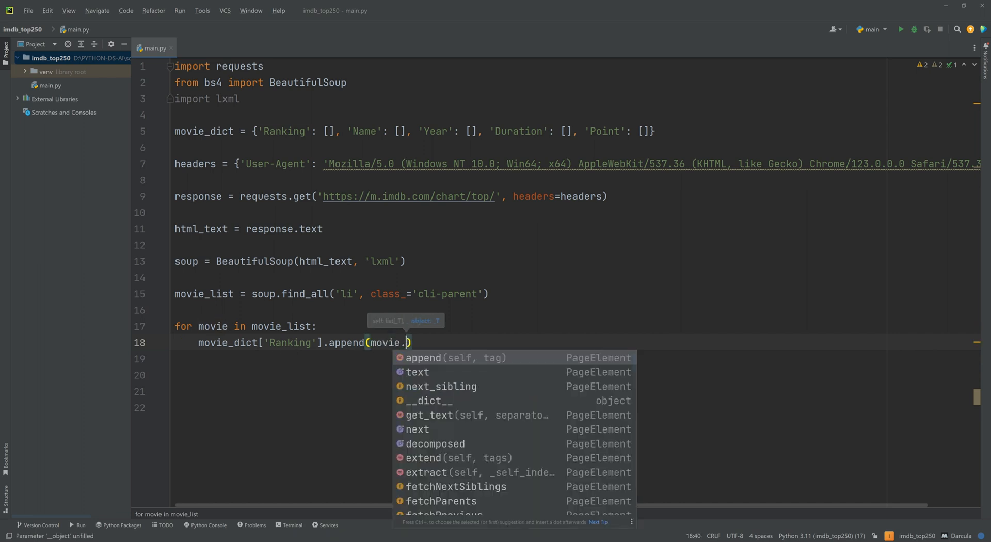
text(find()
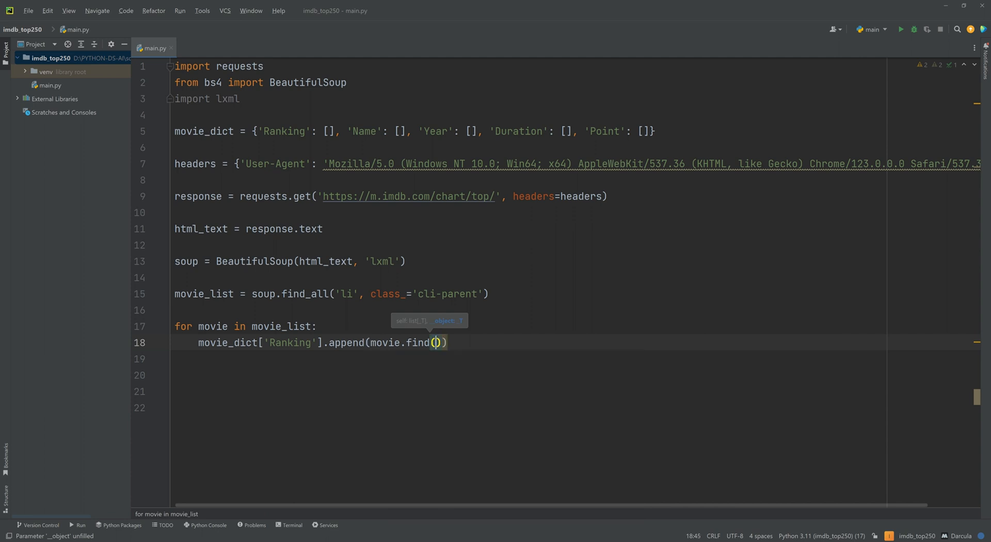
text(')
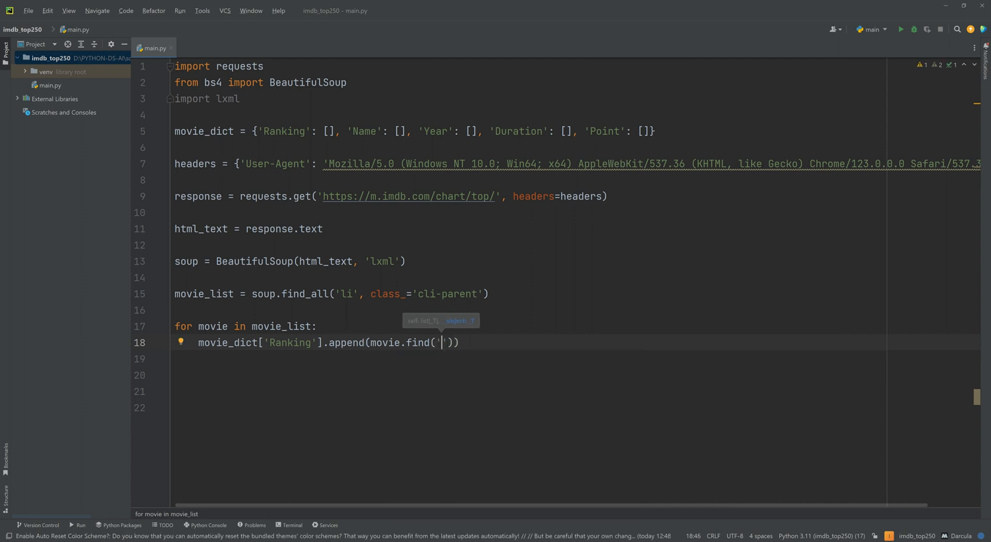
text(h3',)
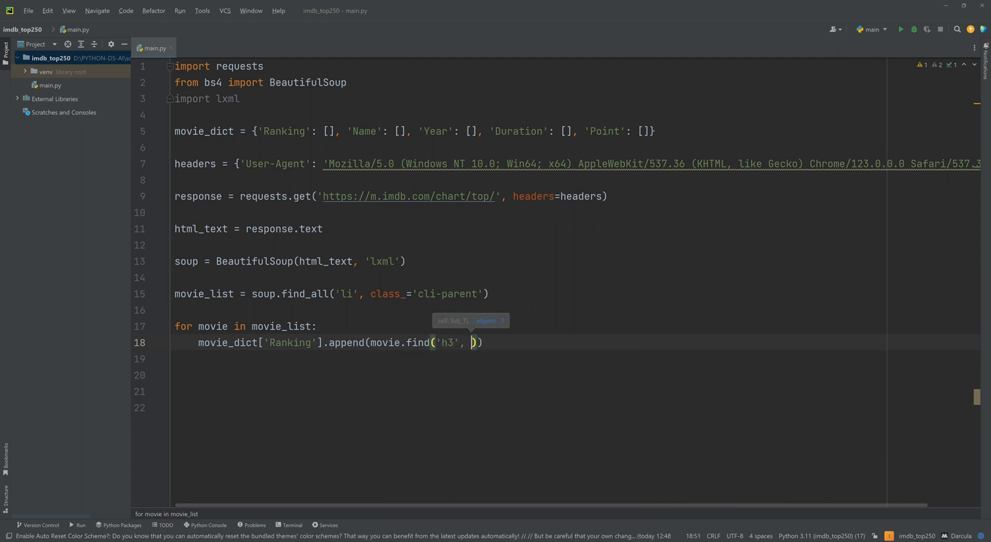
text(class_=')
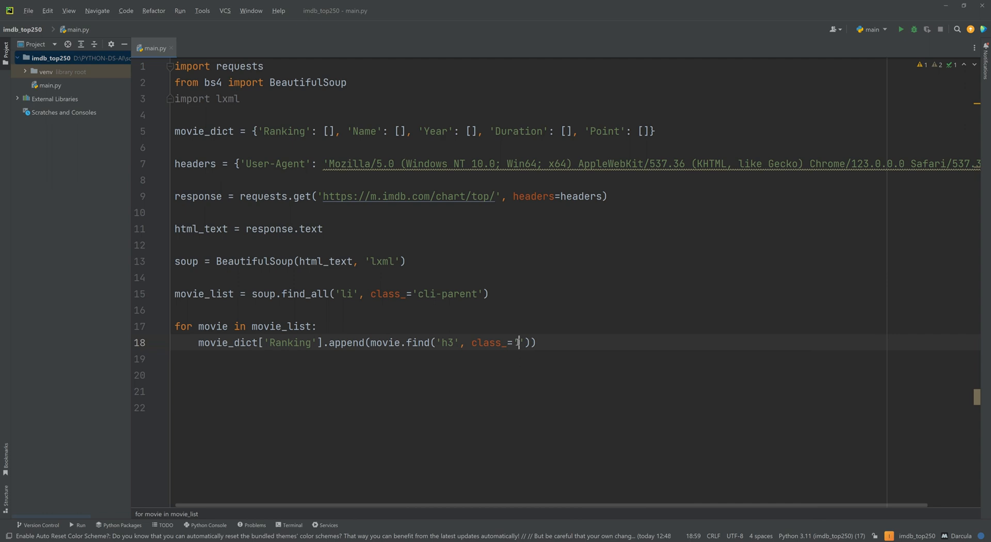
text(ipc-title__text)
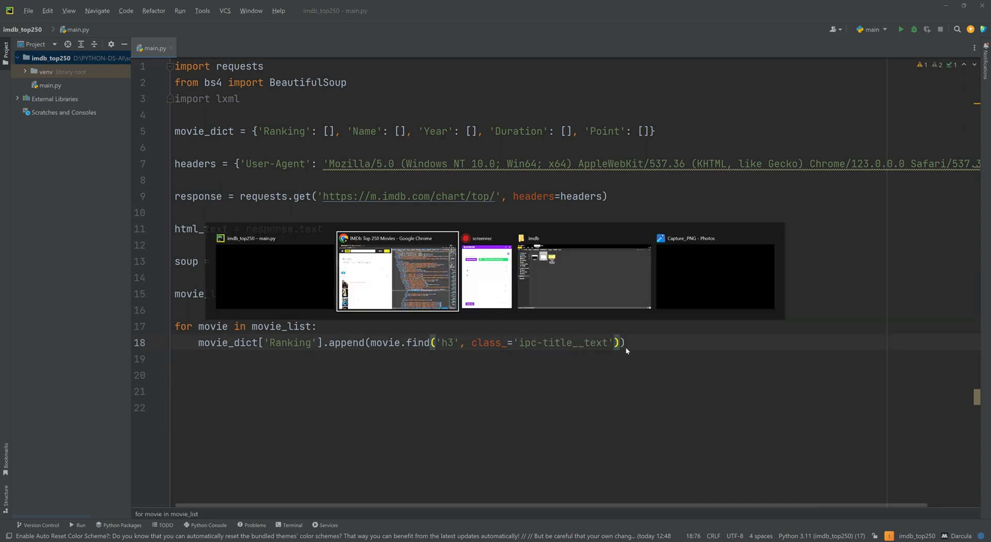
click(397, 272)
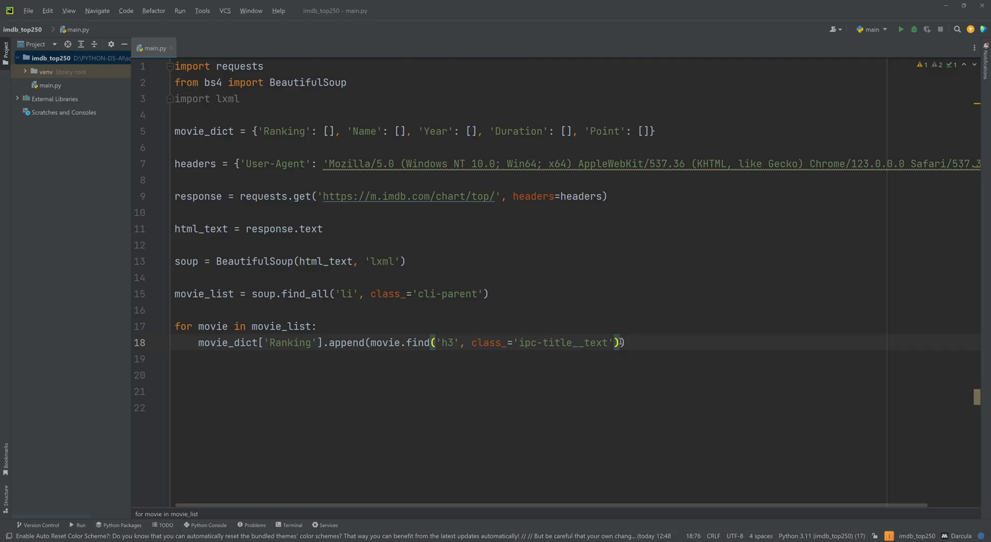
Take the rank number from the title with .text.split('.')[0].
text(.text)
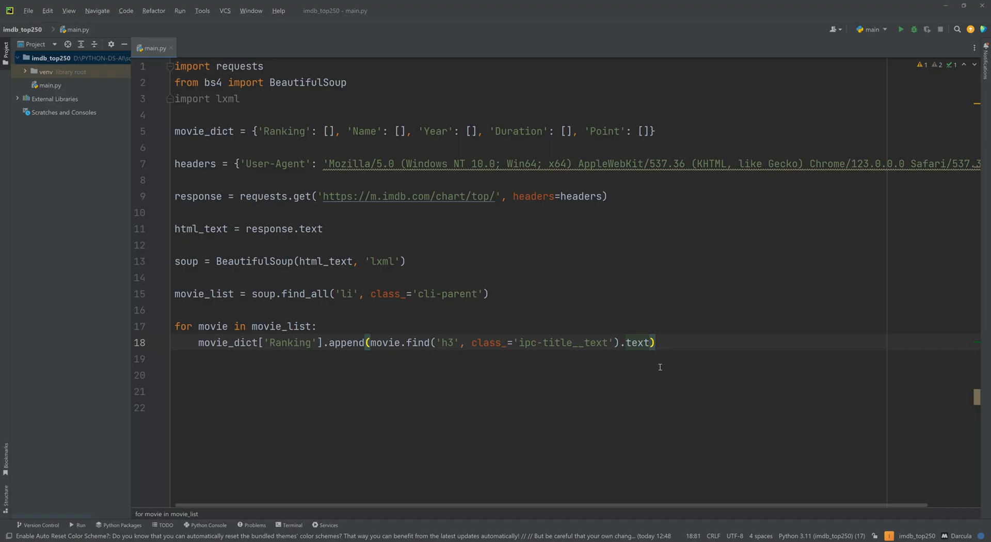
text(.split(')
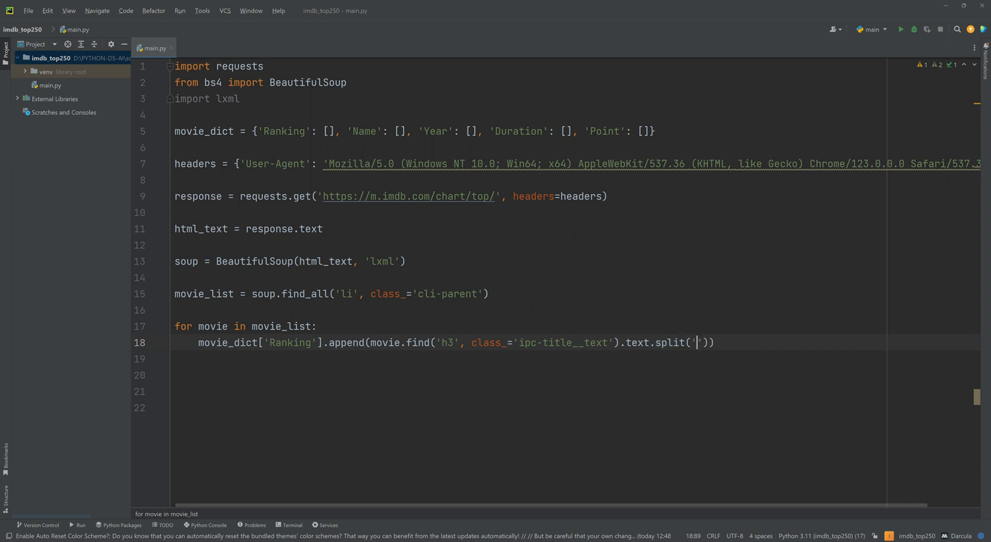
text(.)
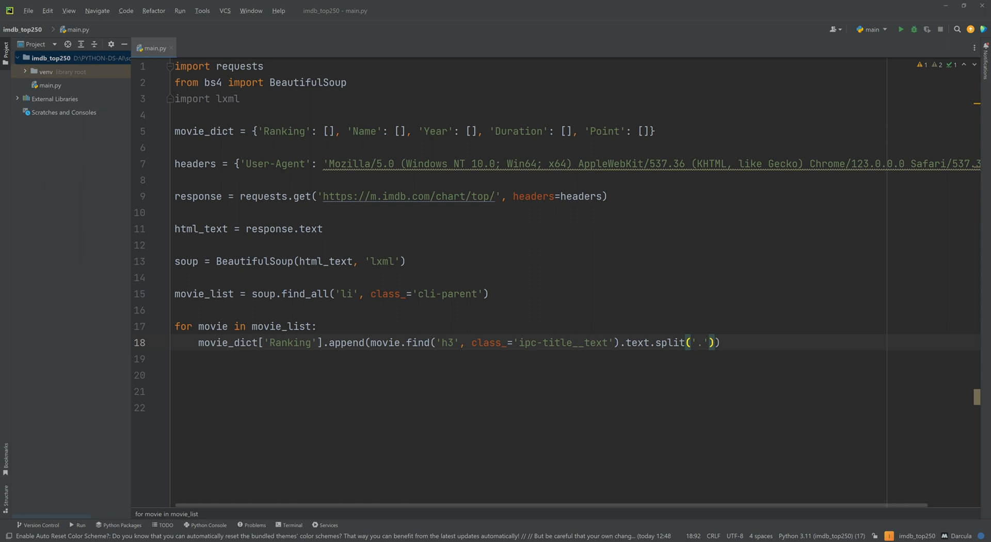
text([])
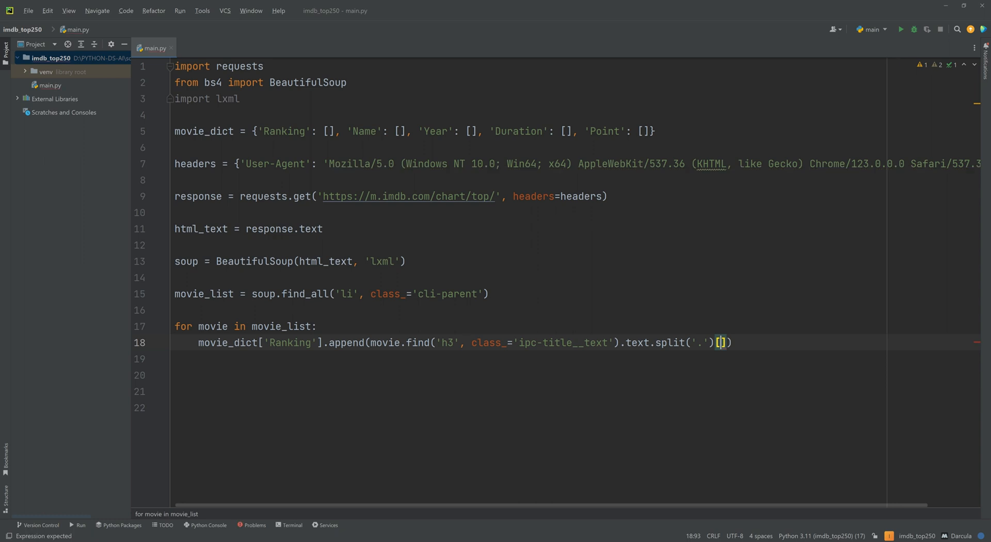
text(0)
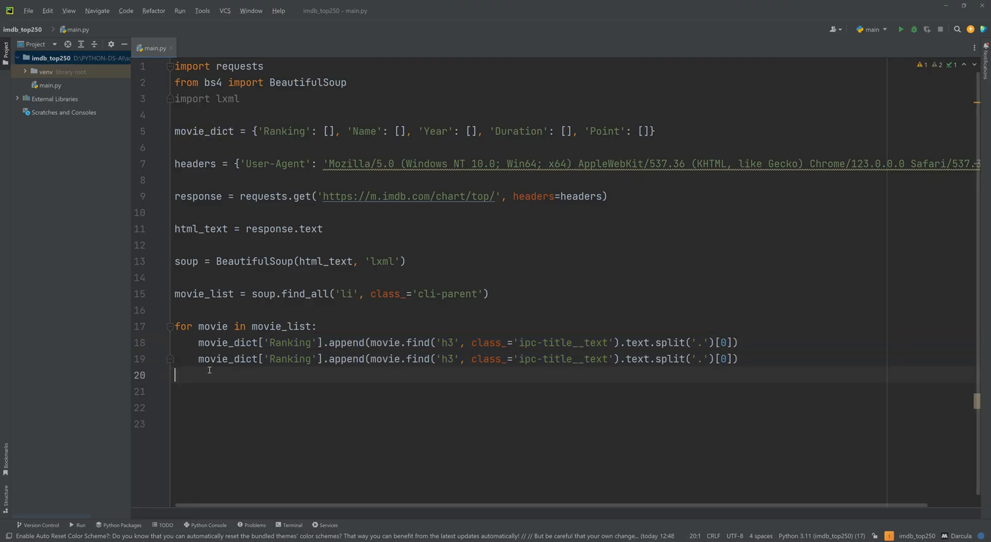
Turn the duplicate into a Name line using split('.')[1].strip(), then start a movie_dict['Year'] line.
text(Name)
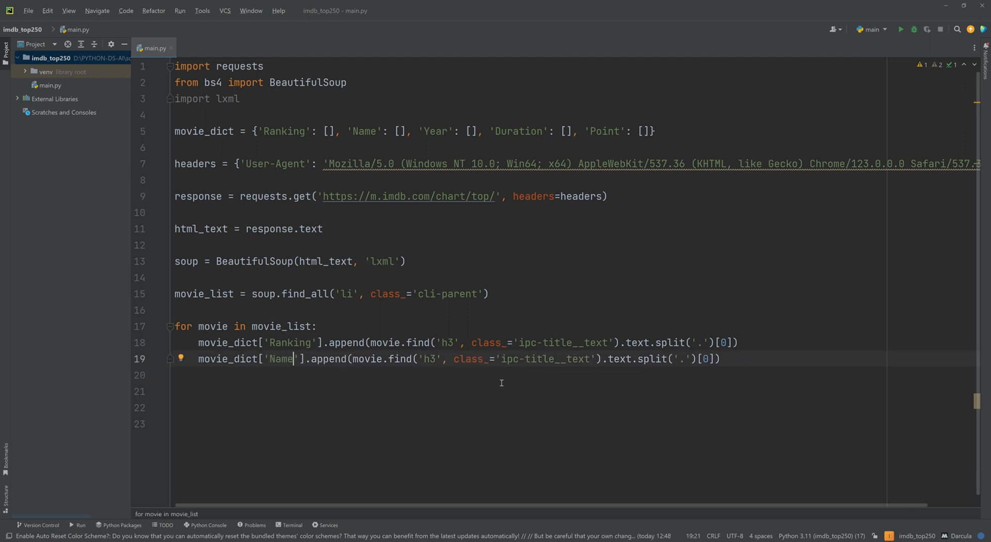
double_click(704, 359)
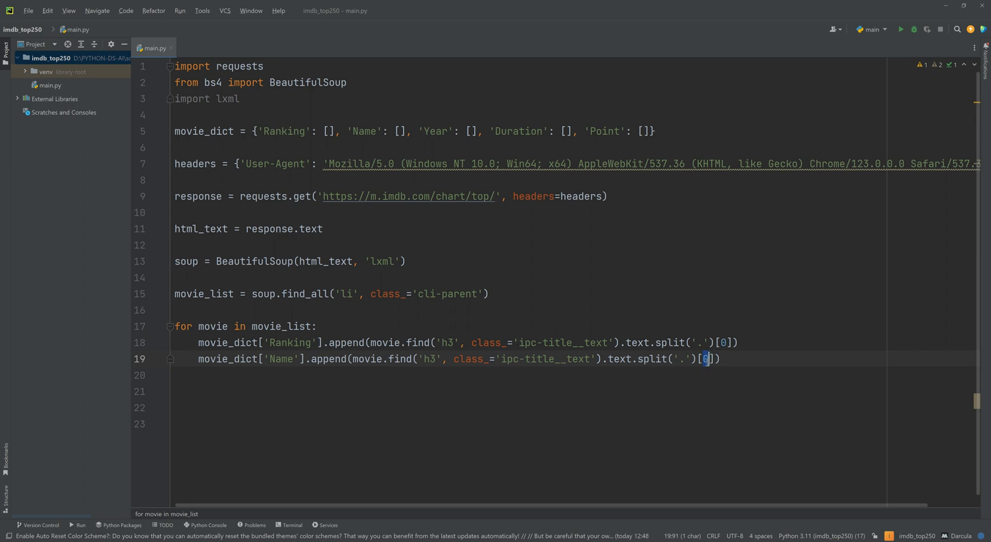
text(1)
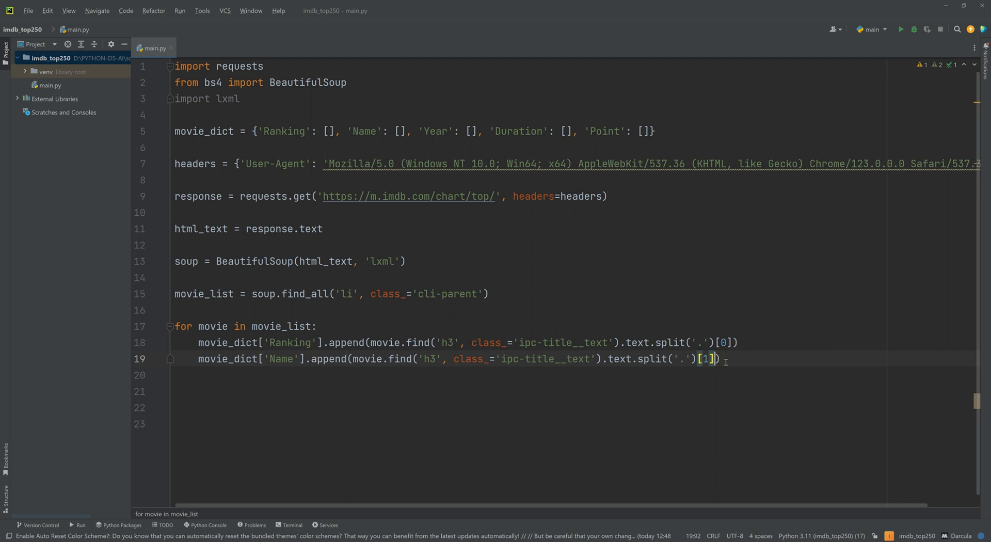
text(.st)
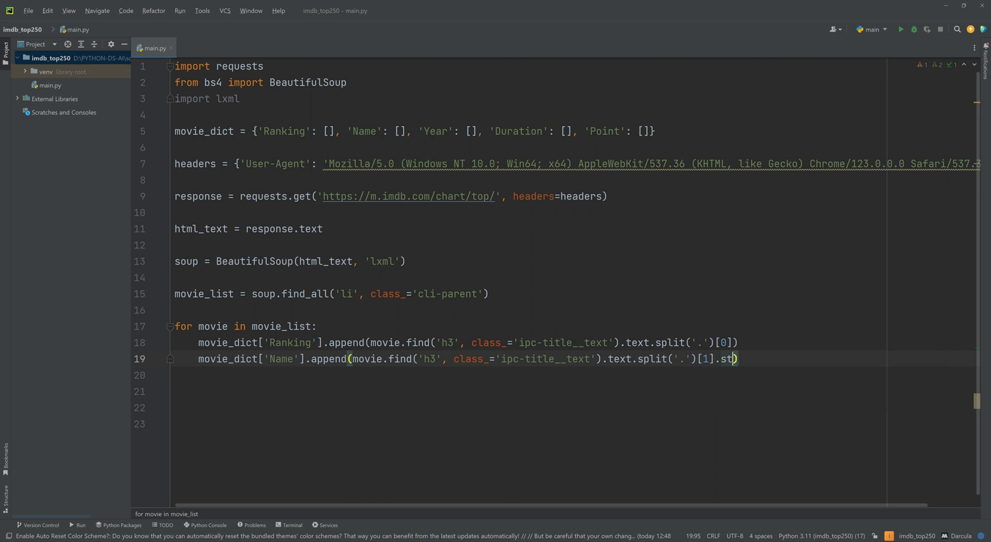
text(rip())
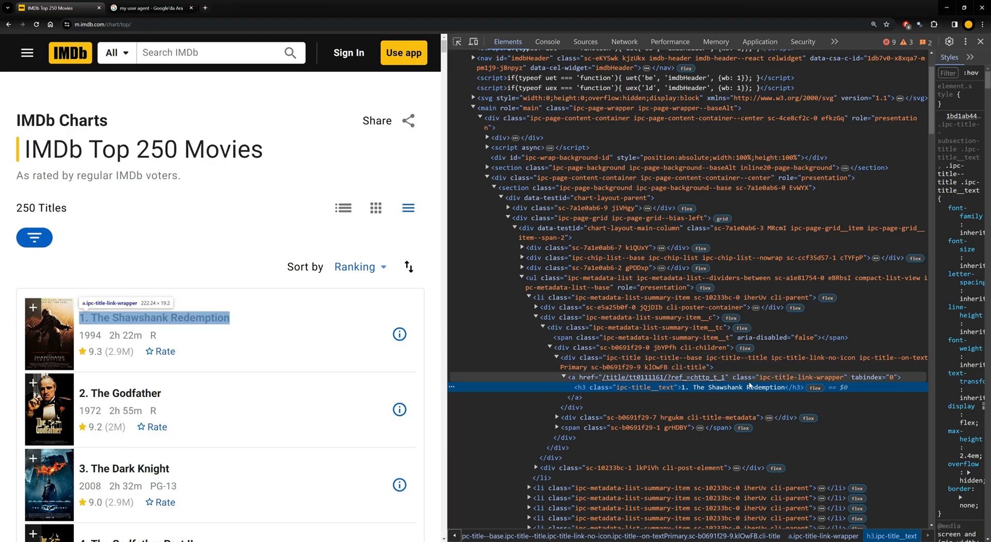
mouse_move(717, 387)
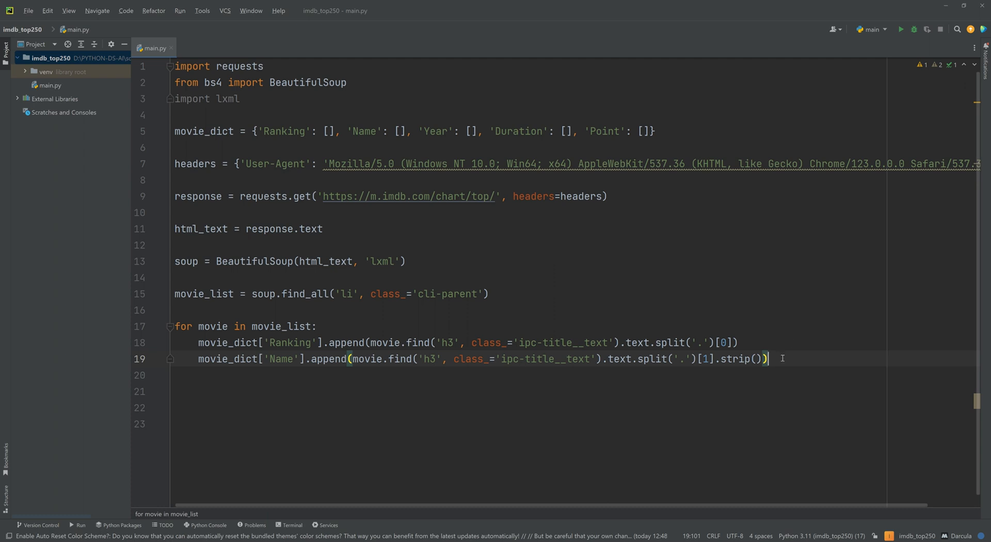
text(movie_dict)
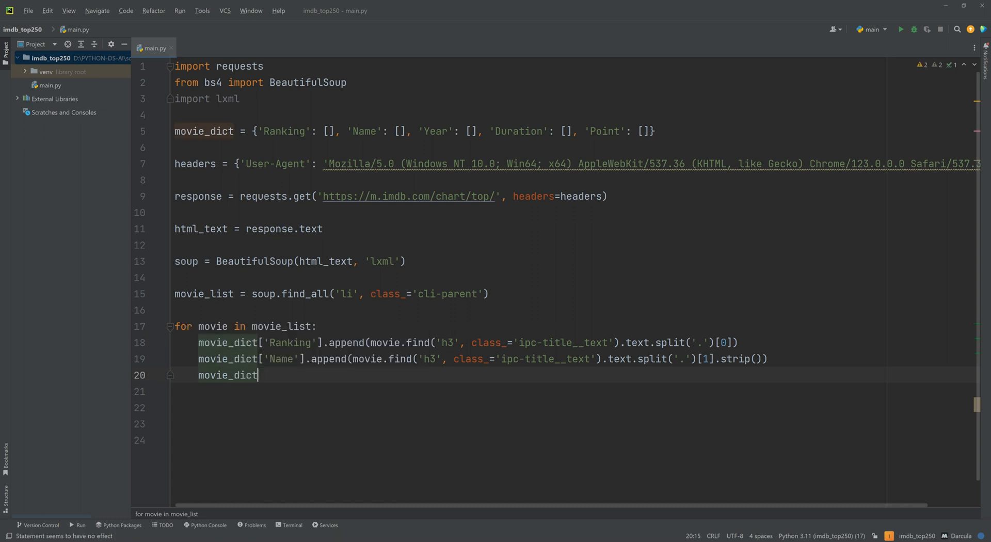
text(['Ye)
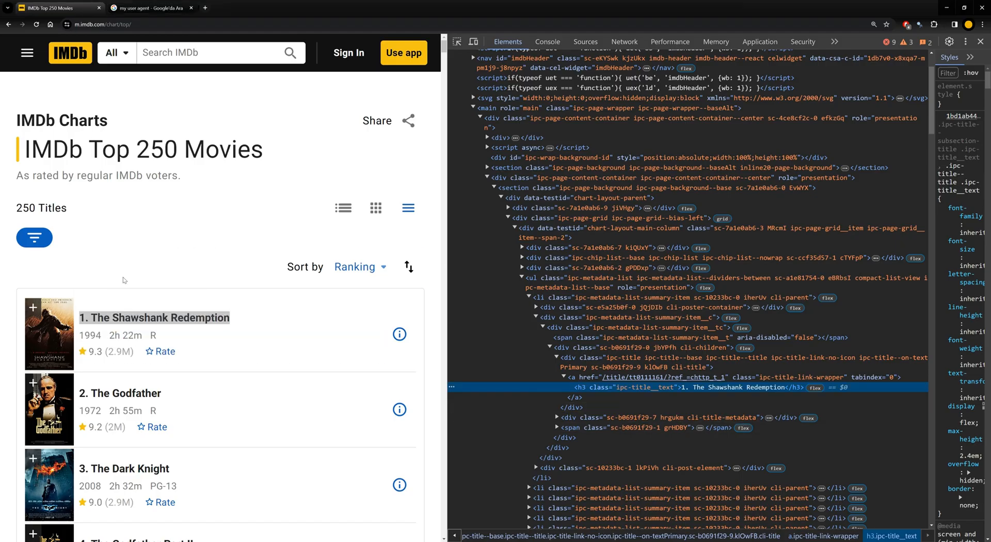
Inspect the 1994 year under The Shawshank Redemption to view its cli-title-metadata-item spans.
double_click(91, 336)
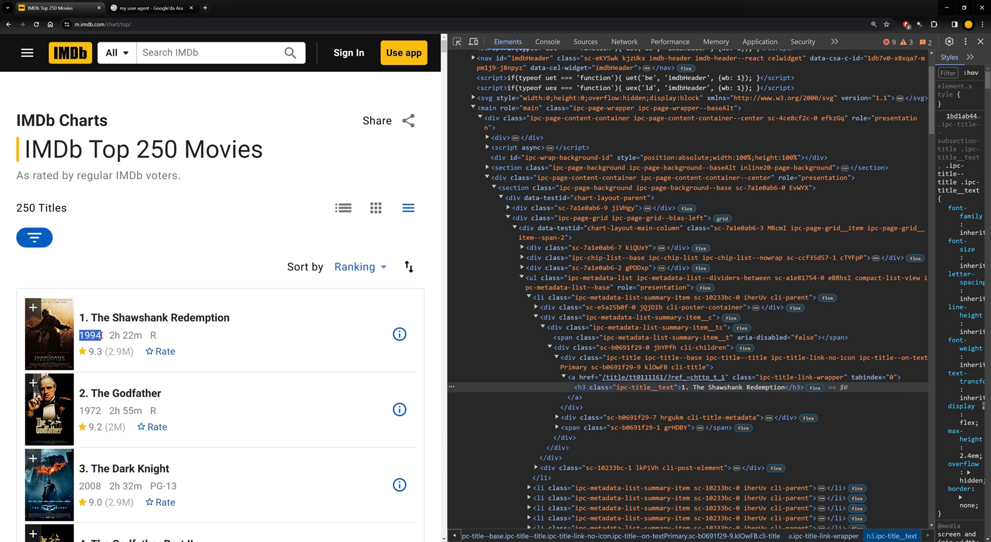
right_click(90, 335)
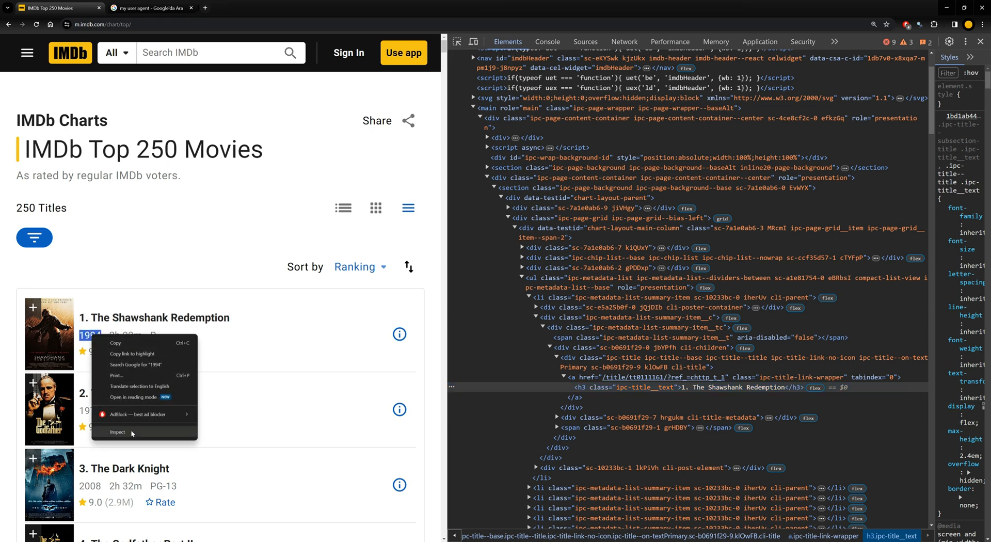
click(117, 432)
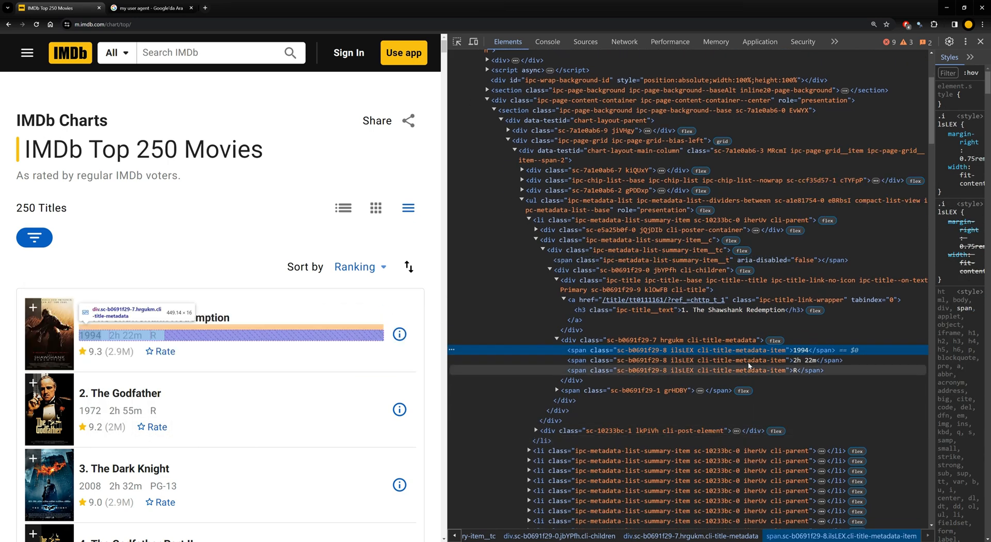
mouse_move(799, 350)
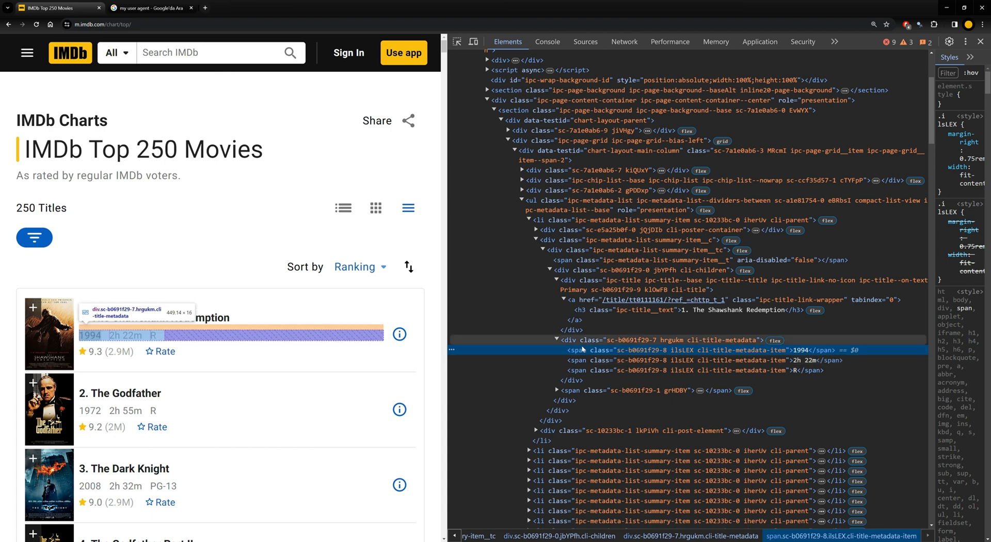
mouse_move(652, 345)
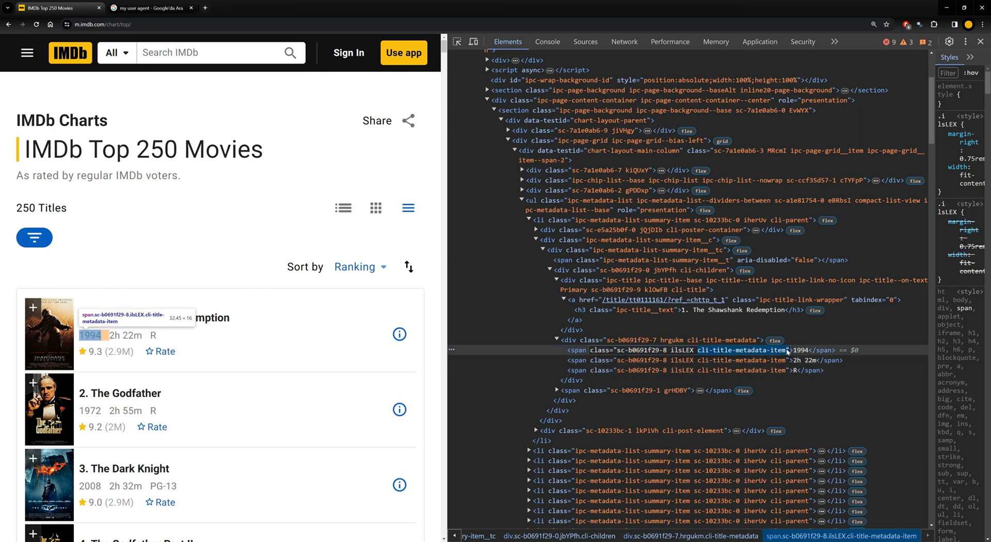
click(695, 360)
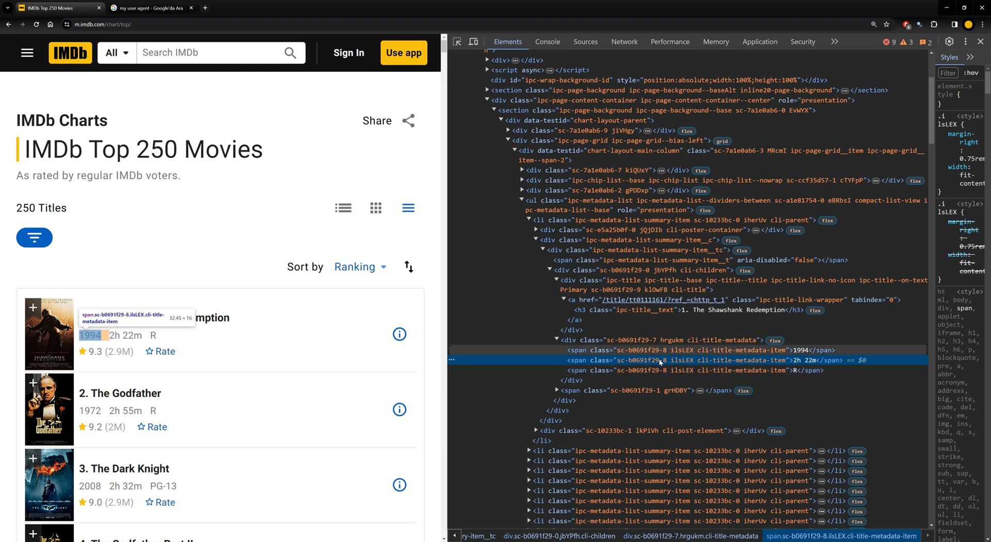
mouse_move(730, 353)
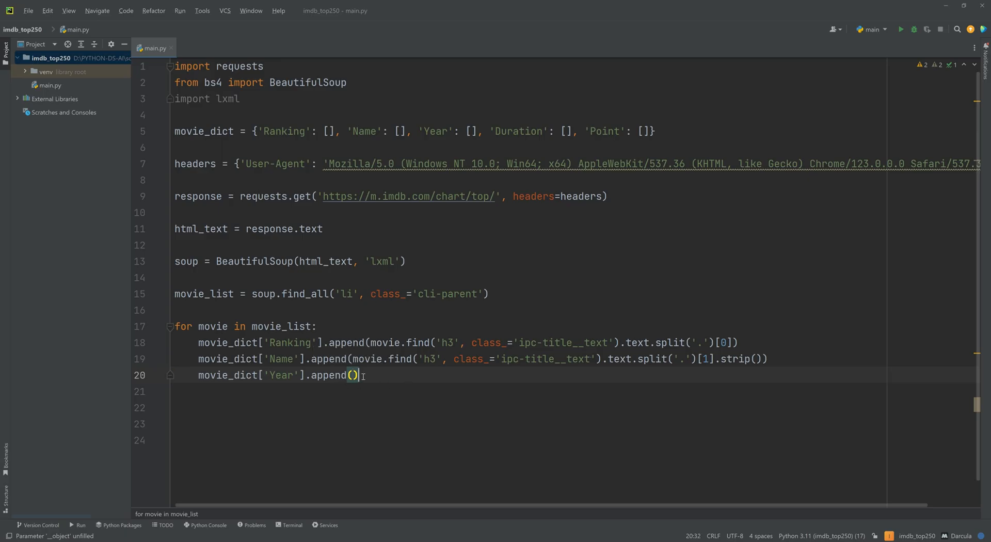
Start the Year line as movie.find_all('span', class_ ...) inside the append call.
text(movie.)
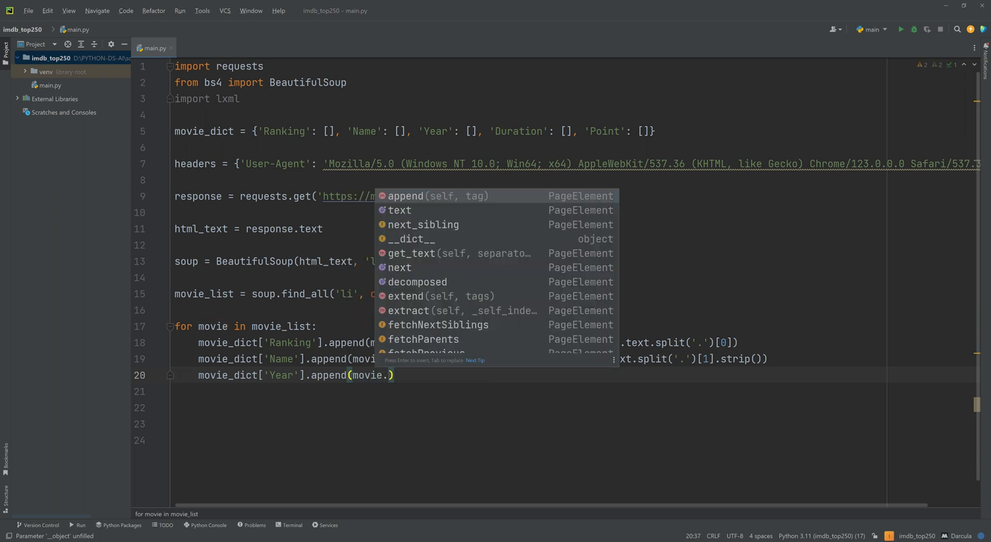
text(find_all()
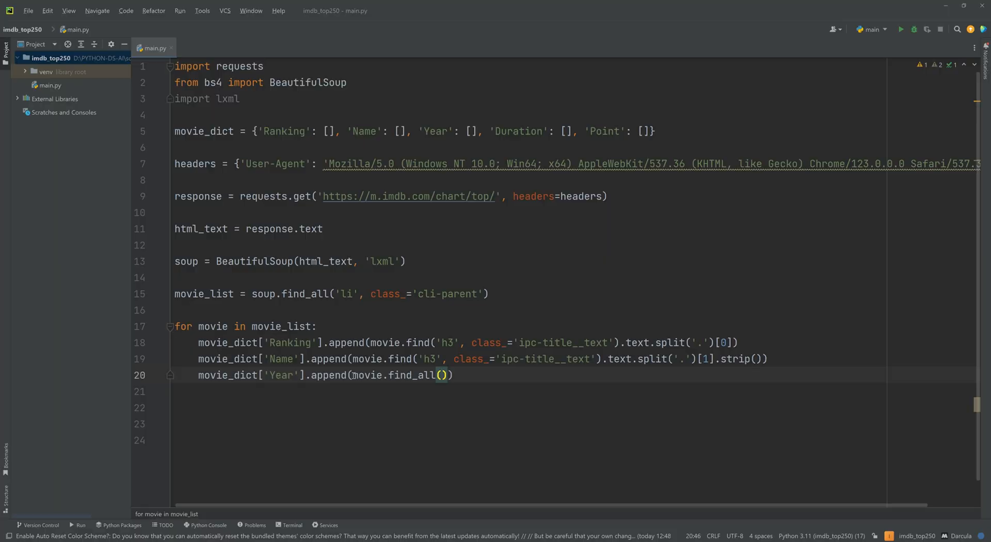
text('span'i)
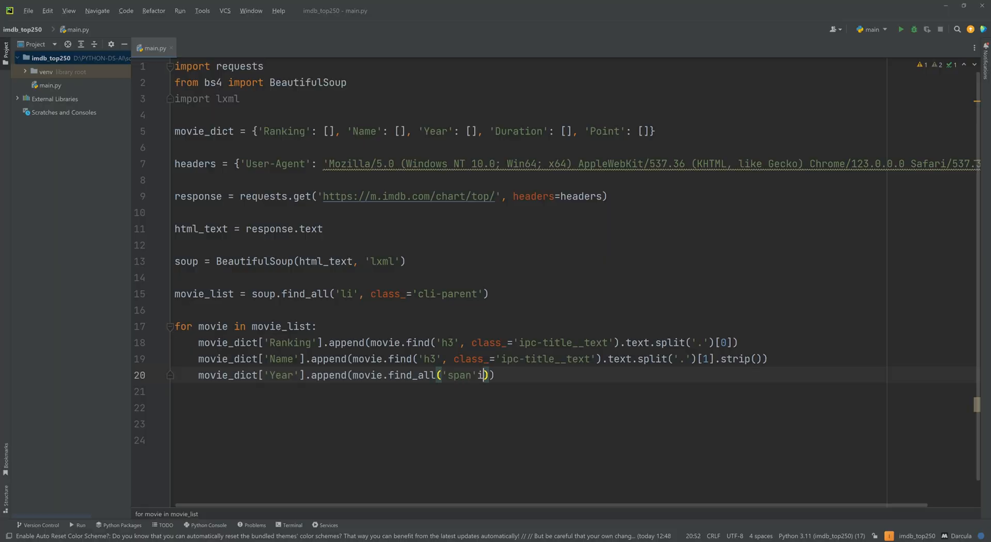
text(, class)
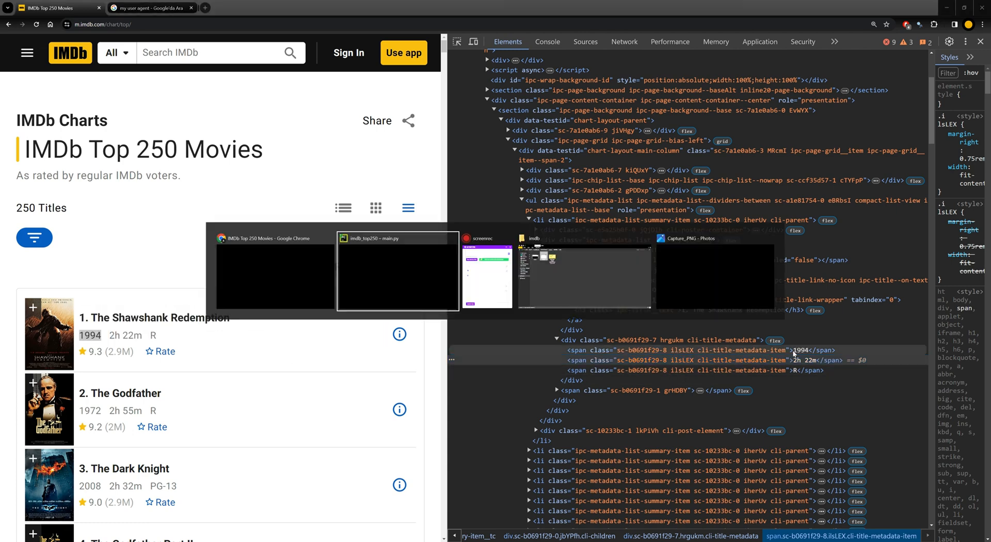
Finish Year with [0].text and add a Duration line using span index [1].
click(398, 272)
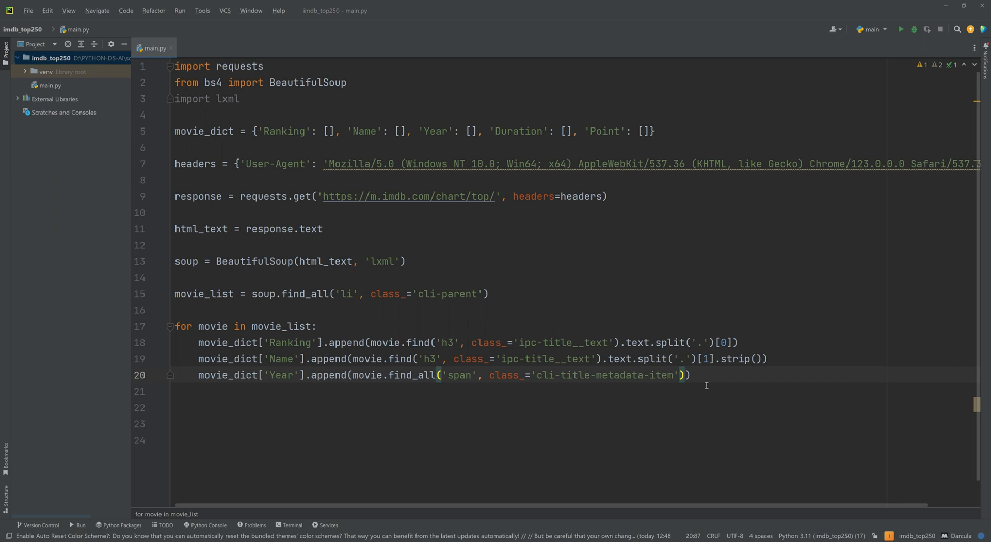
text([0)
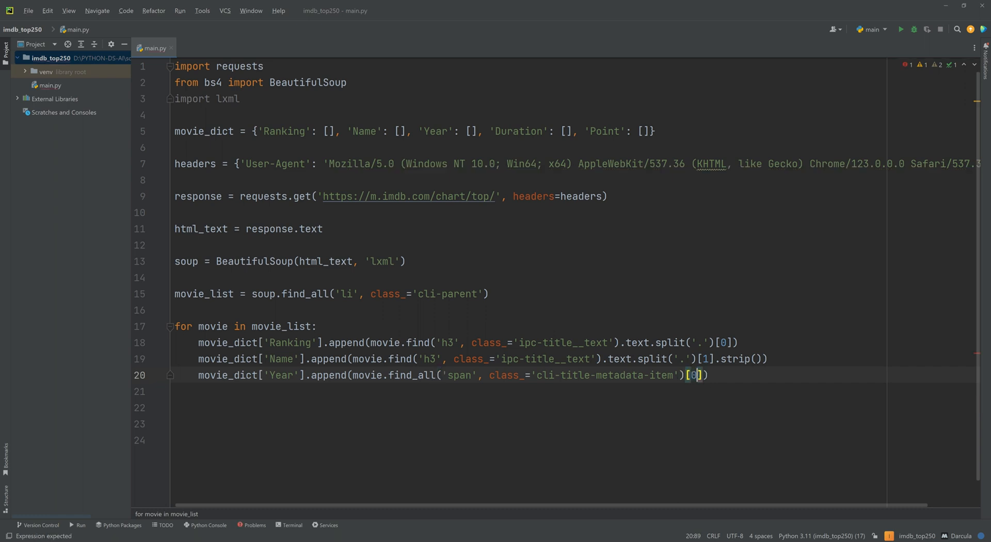
text(.)
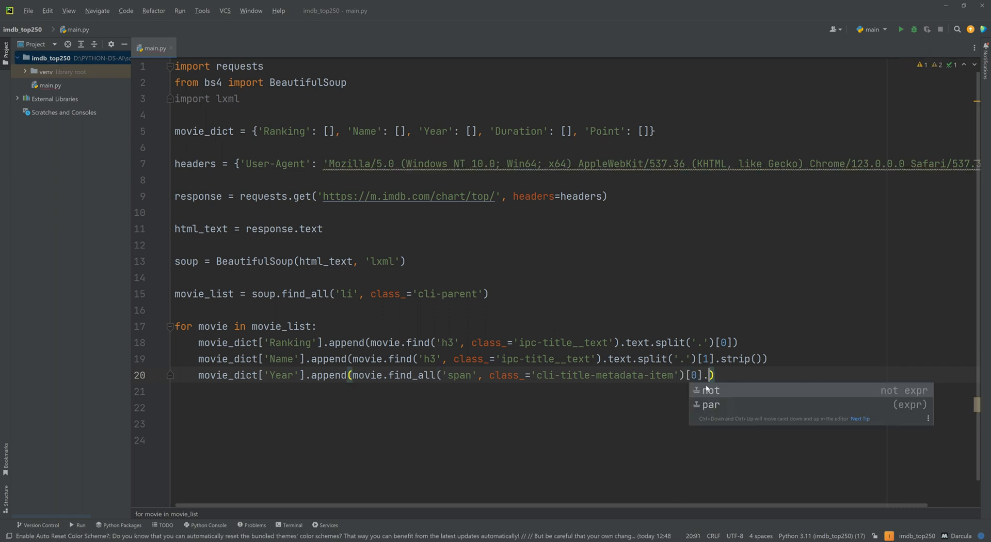
text(text)
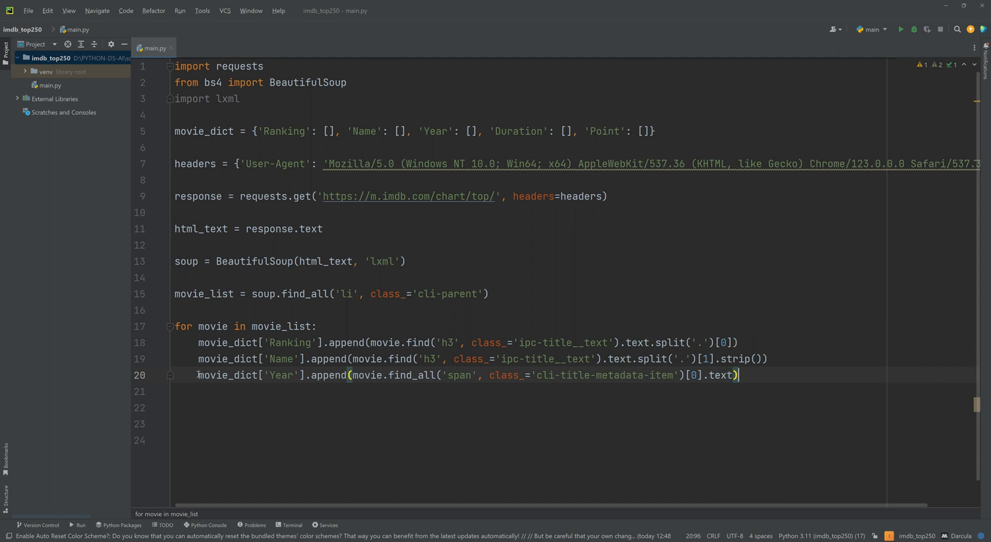
mouse_move(746, 374)
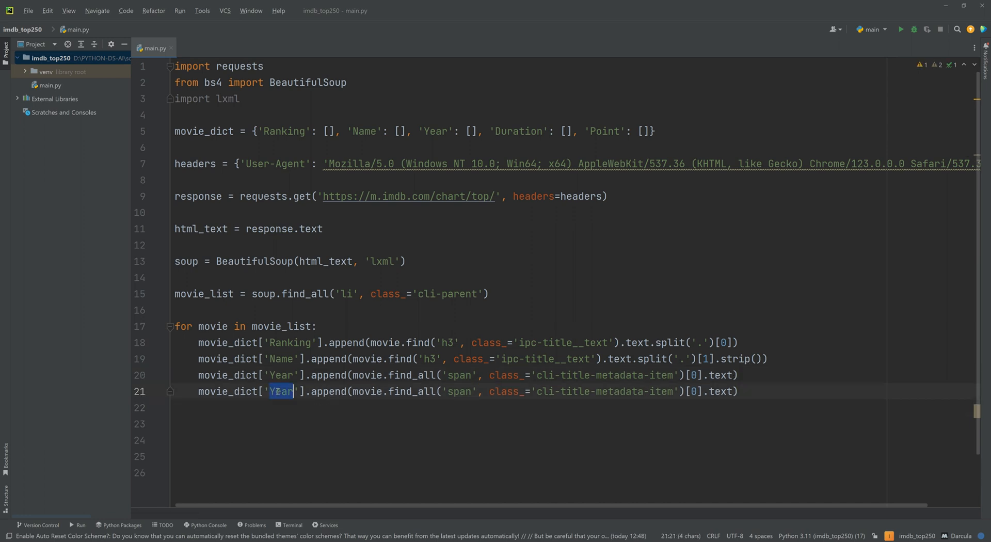
text(Duration)
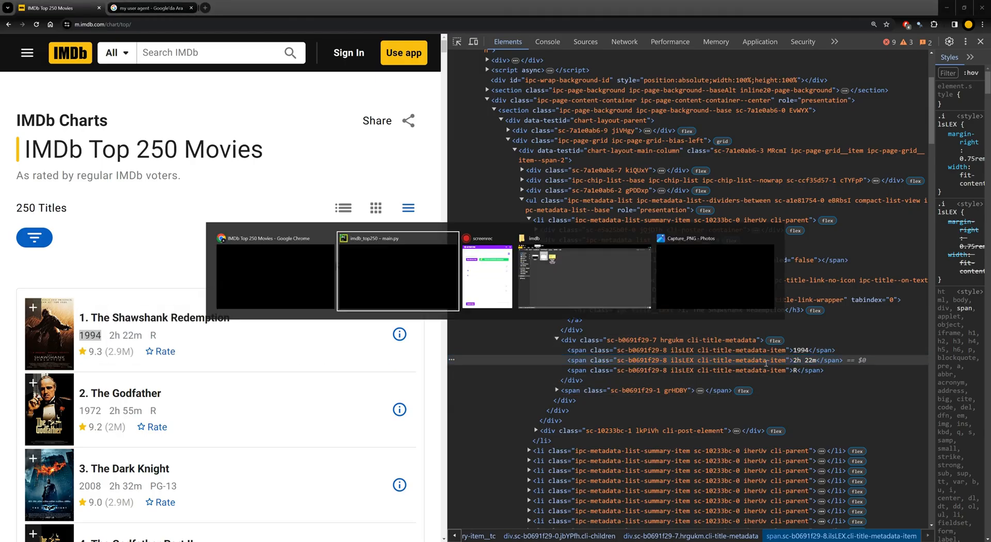
click(397, 271)
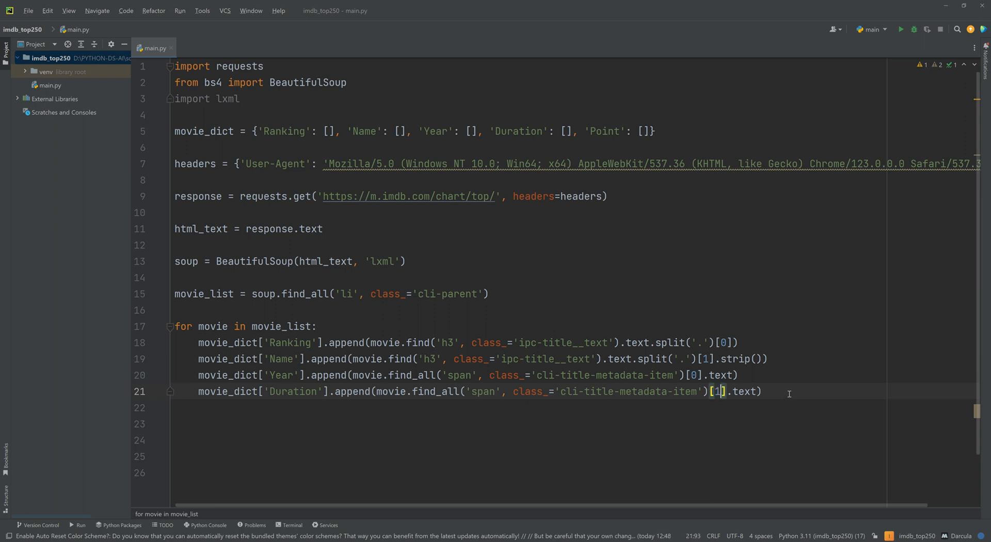
click(765, 391)
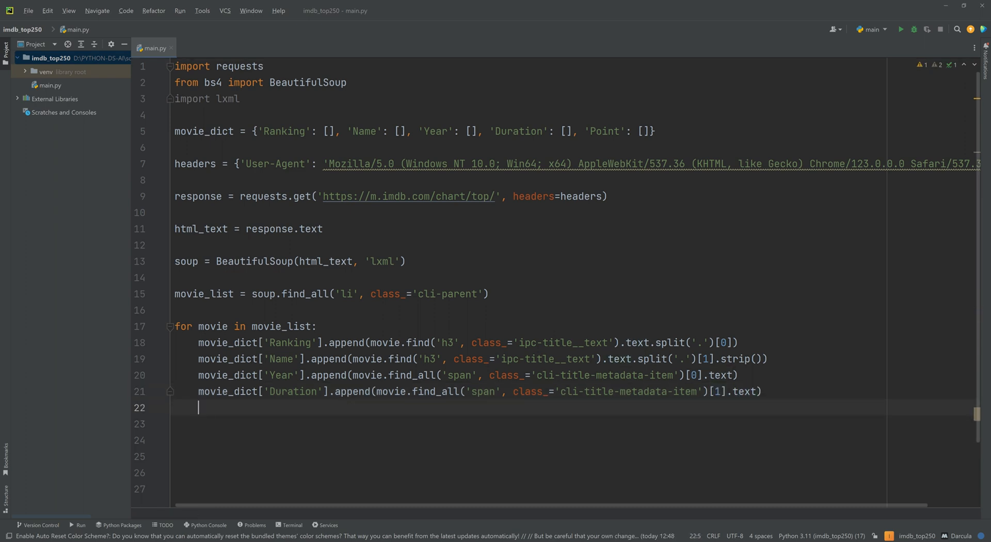
Start a new movie_dict['Point'].append line in the loop.
text(movie)
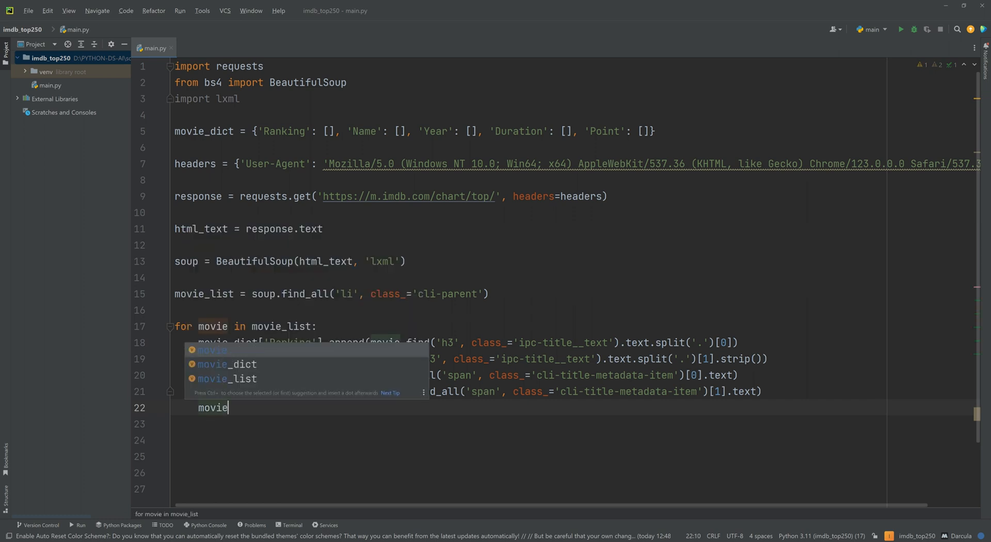
text(_dict[)
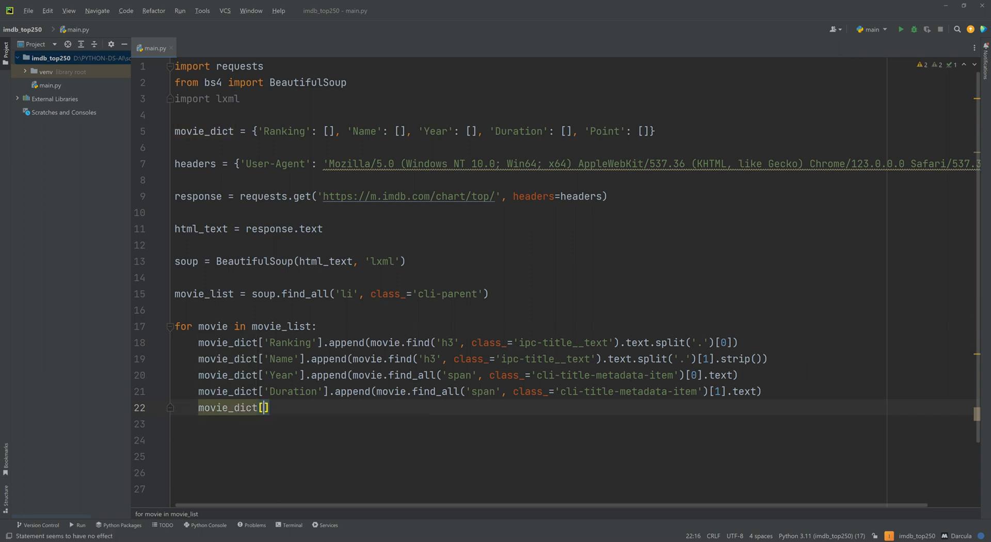
text('poi,)
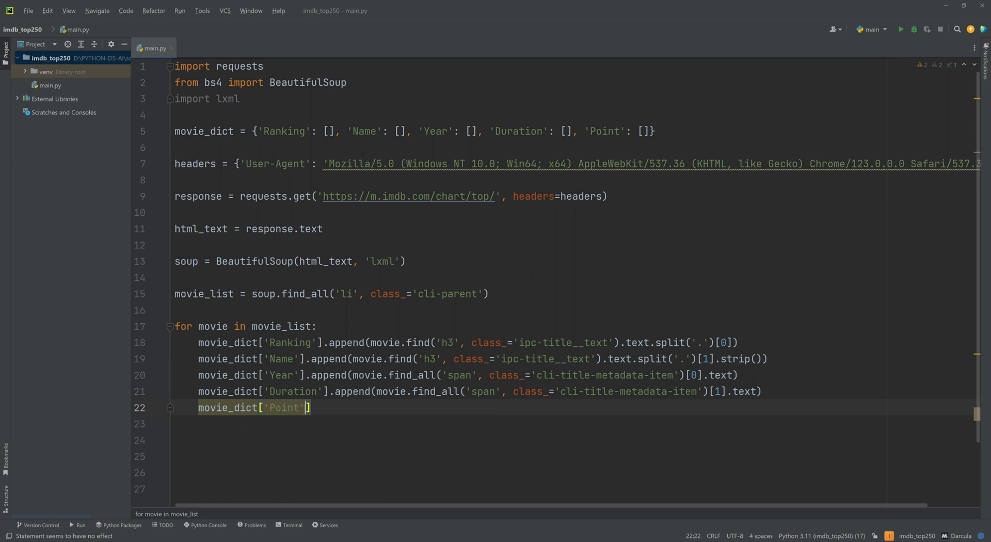
text(.appe)
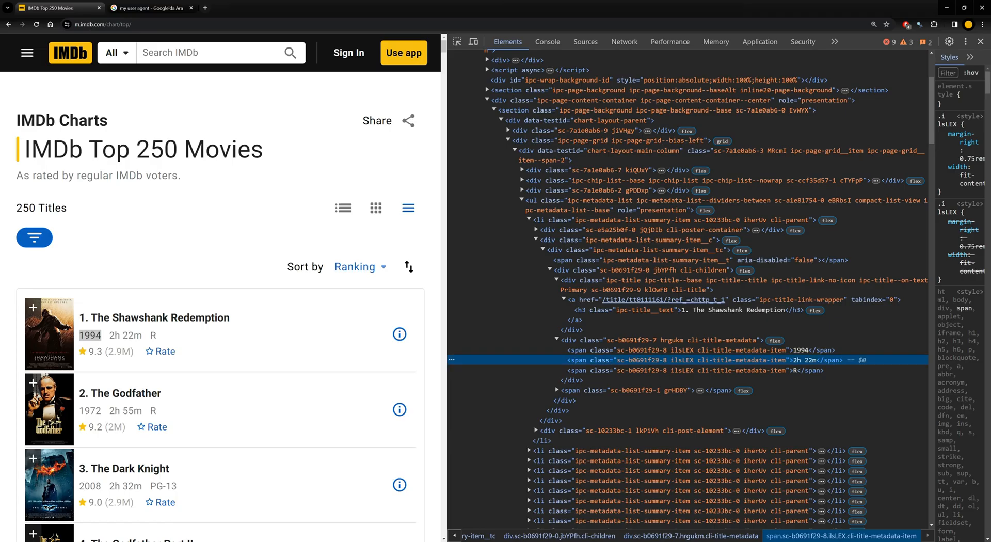
Inspect the 9.3 rating on The Shawshank Redemption to show its ipc-rating-star span.
click(561, 391)
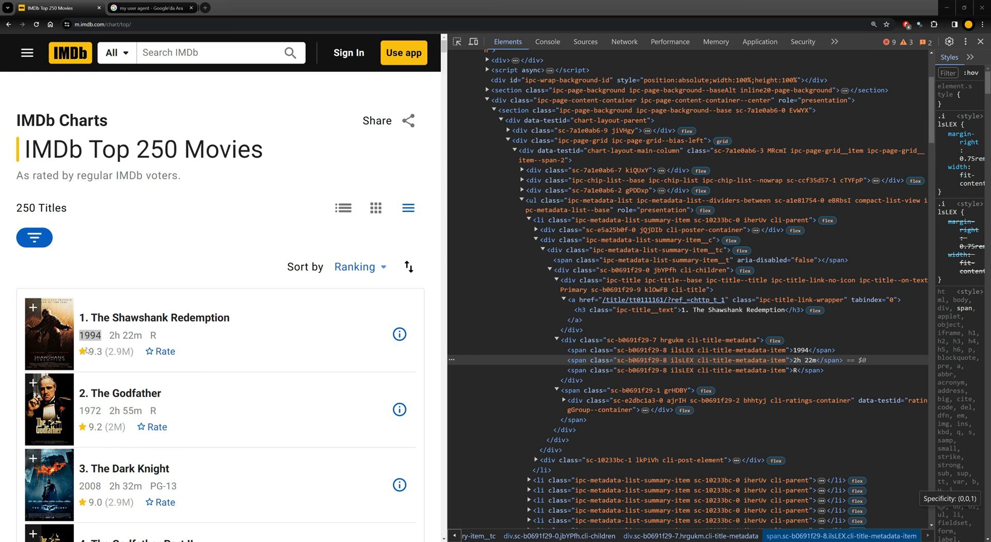
right_click(92, 351)
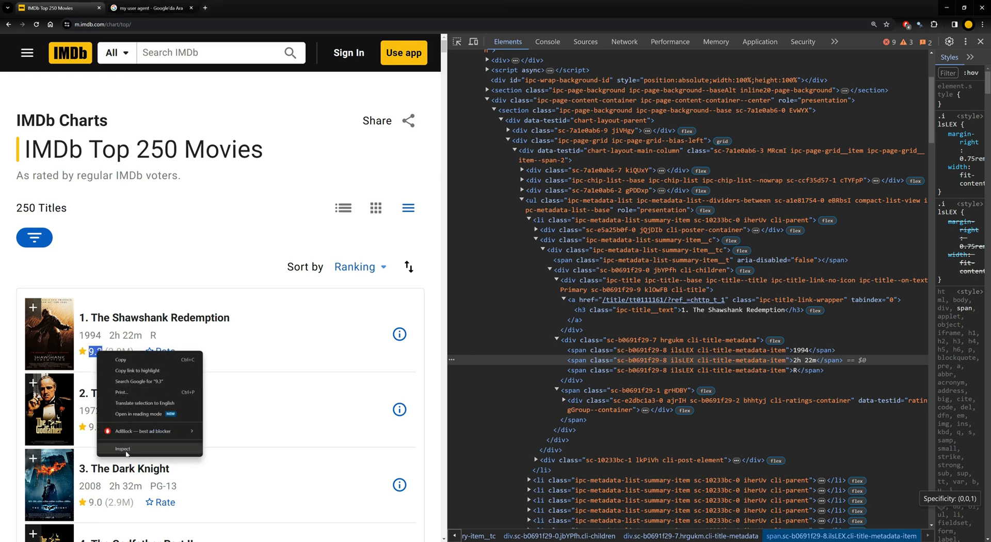
click(123, 449)
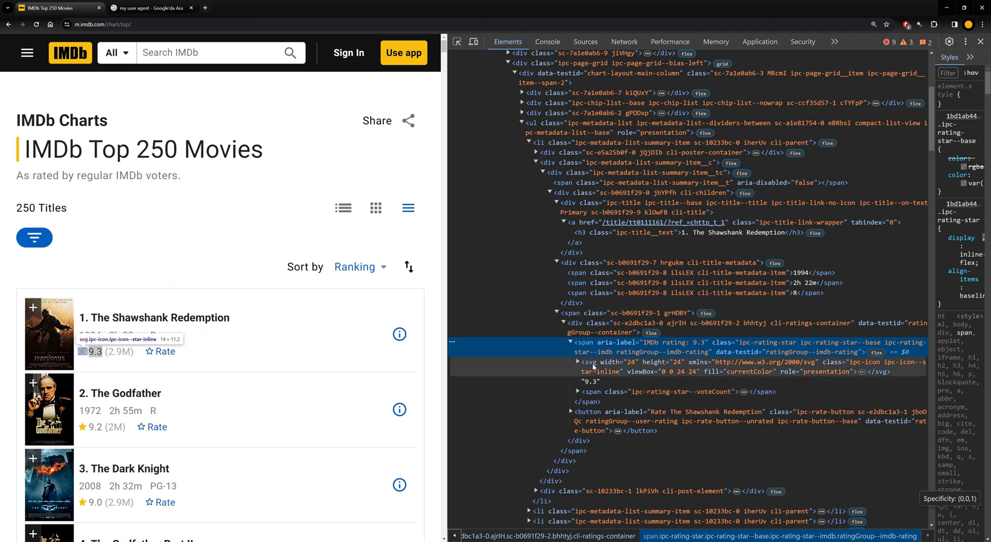
mouse_move(587, 345)
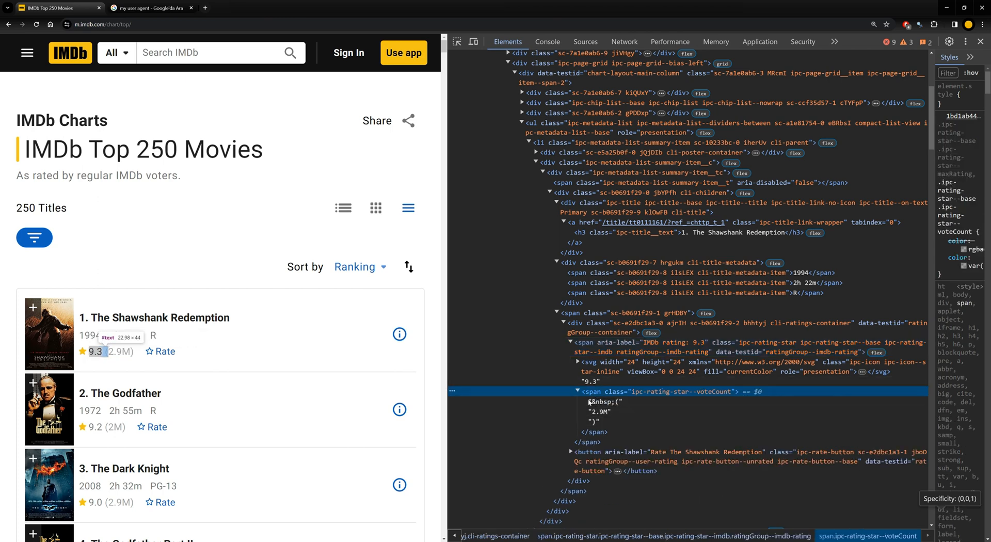
mouse_move(464, 417)
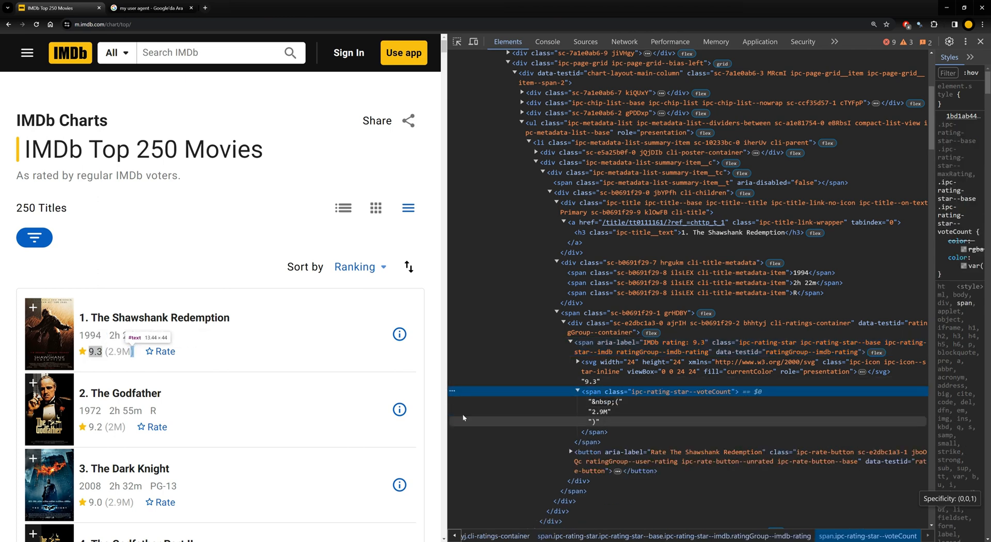
mouse_move(601, 412)
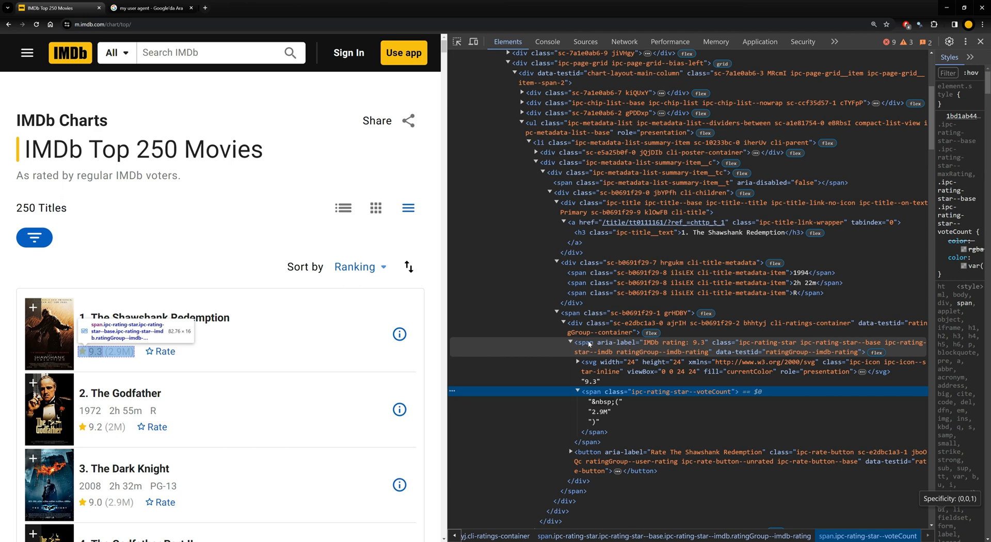
mouse_move(590, 345)
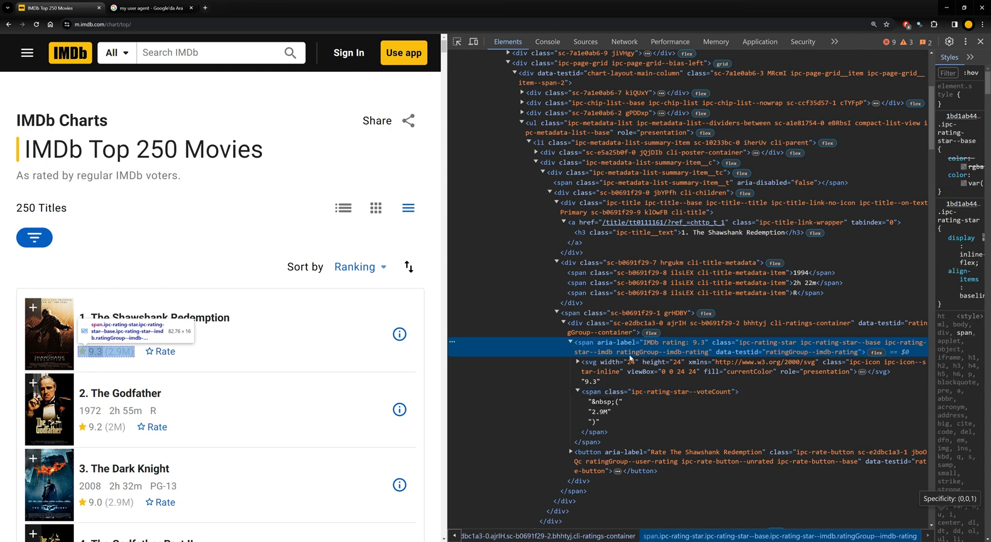
mouse_move(680, 356)
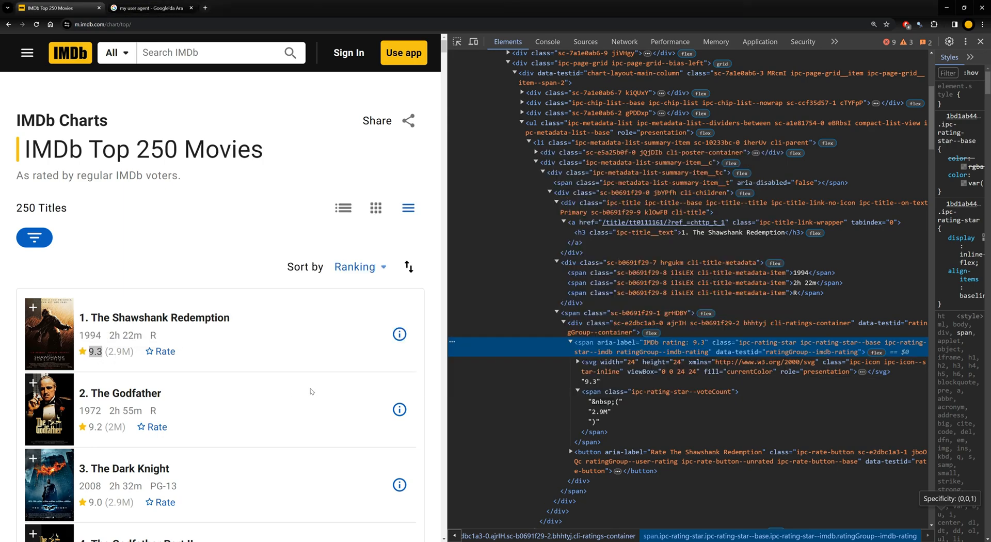
Append movie.find('span', class_='ratingGroup--imdb-rating').text[0:3] to the Point list.
key(alt+tab)
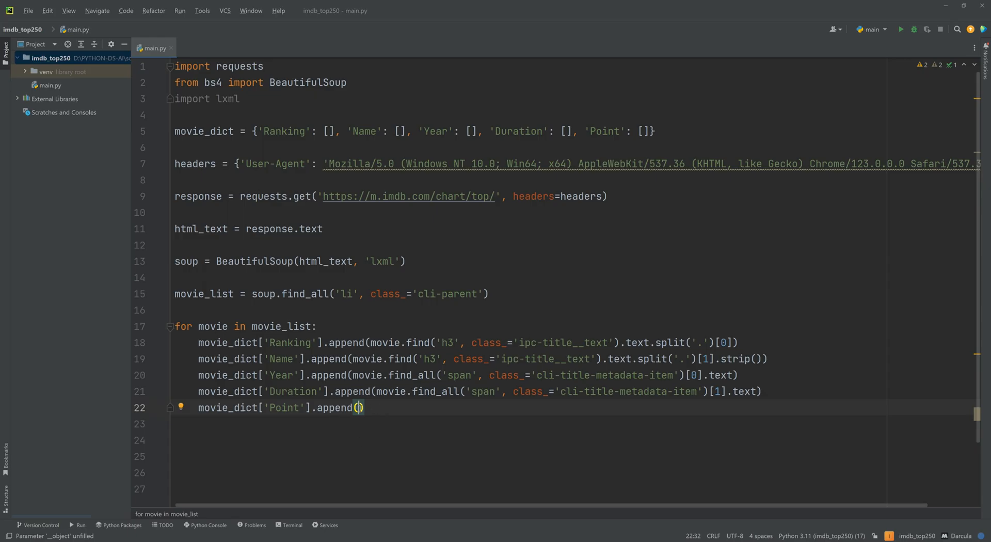
text(movie.find()
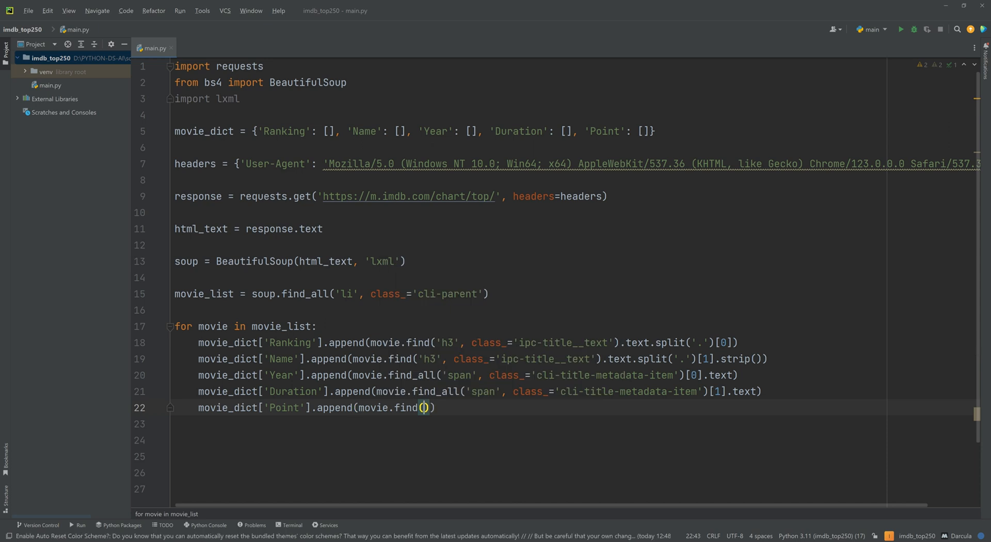
text(sp')
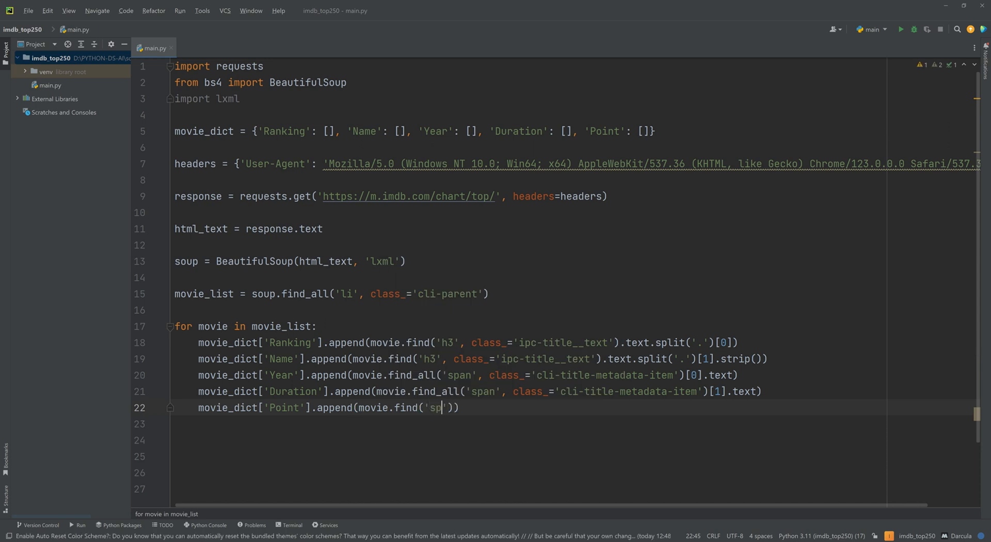
text(an)
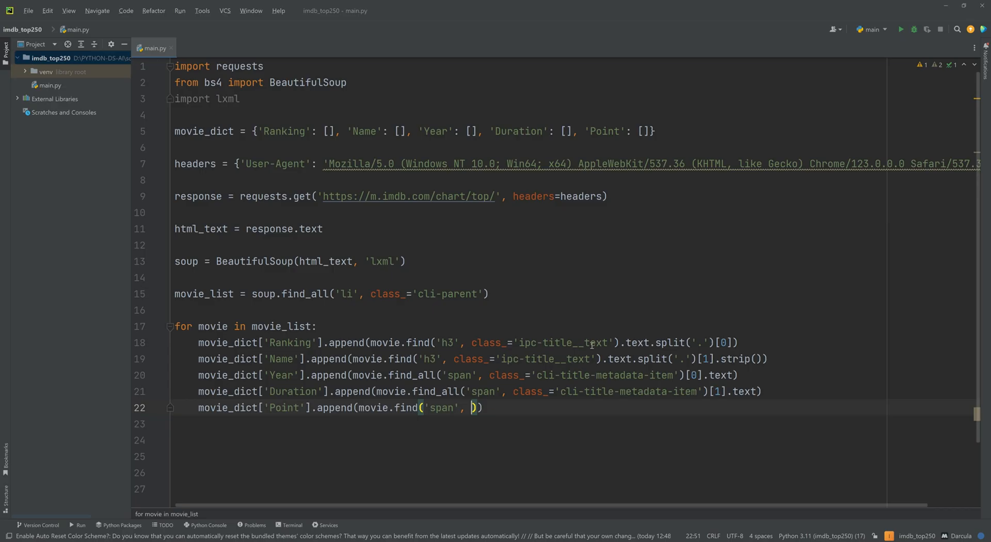
text(class_=')
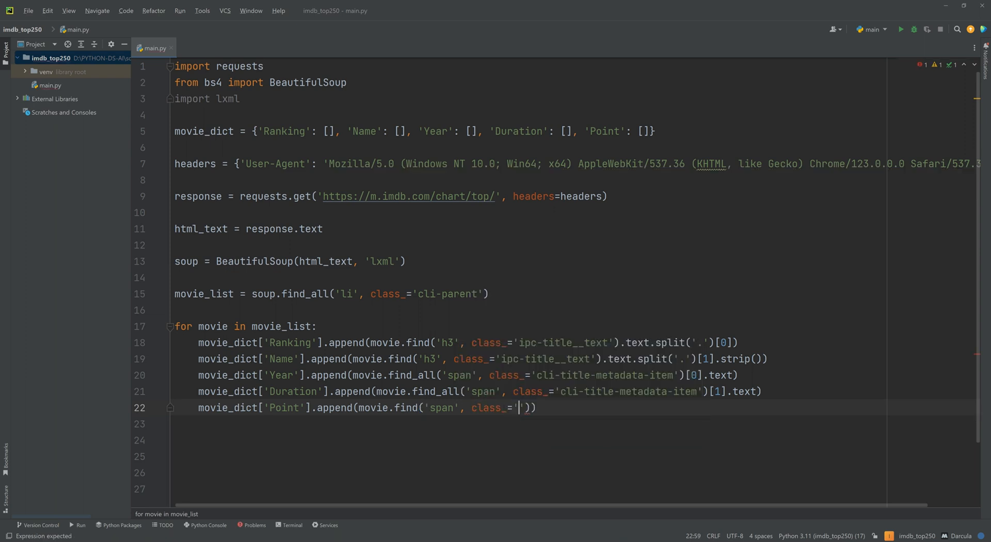
text(ratingGroup--imdb-rating)
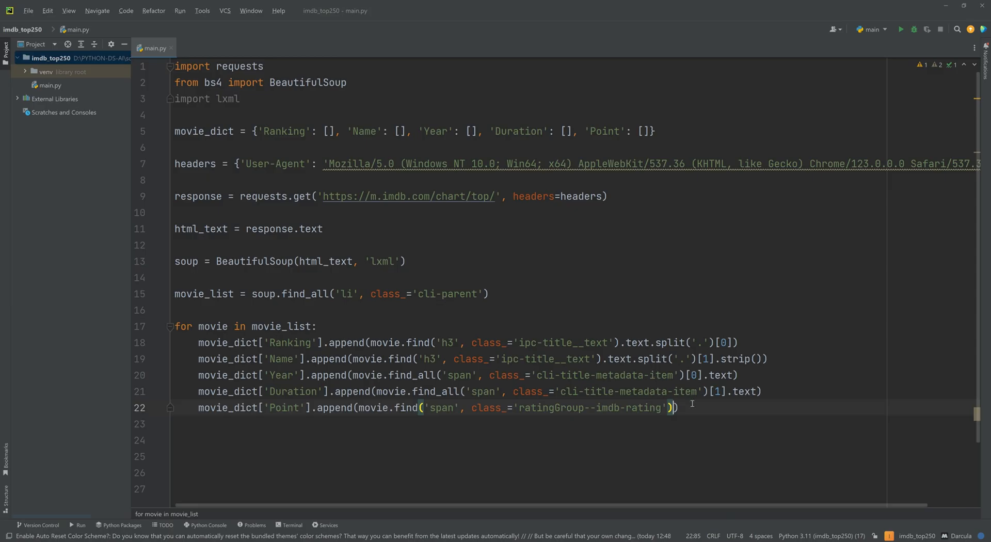
text(.text[)
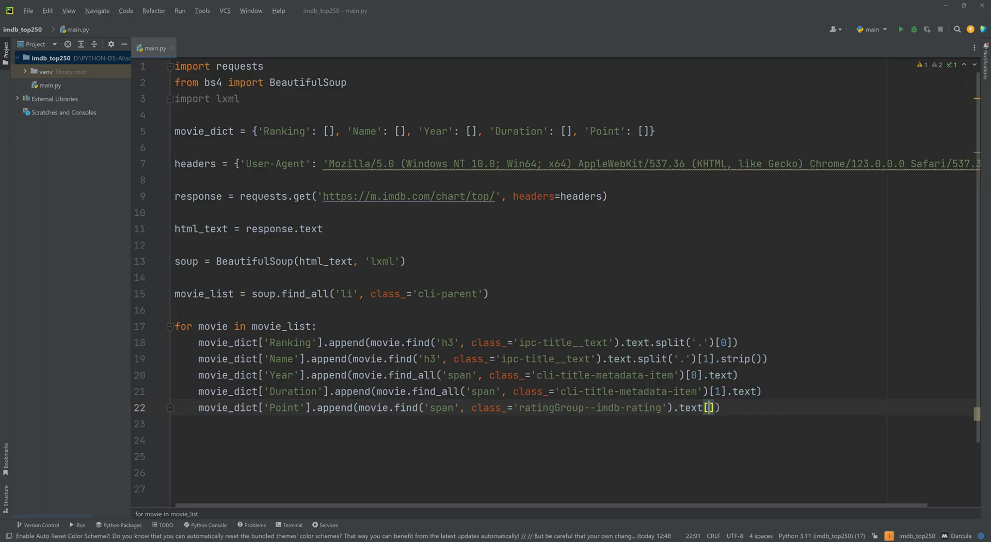
text(0:)
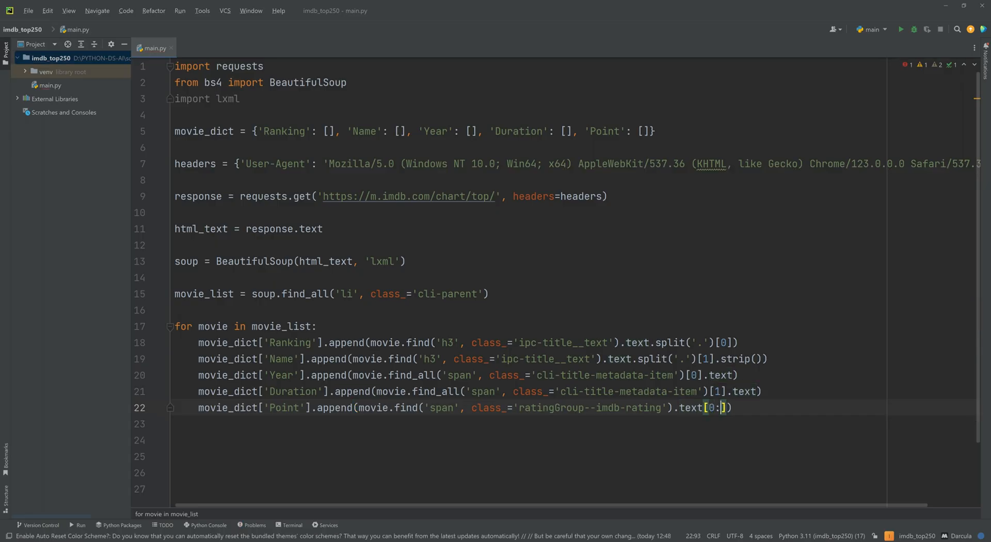
text(3)
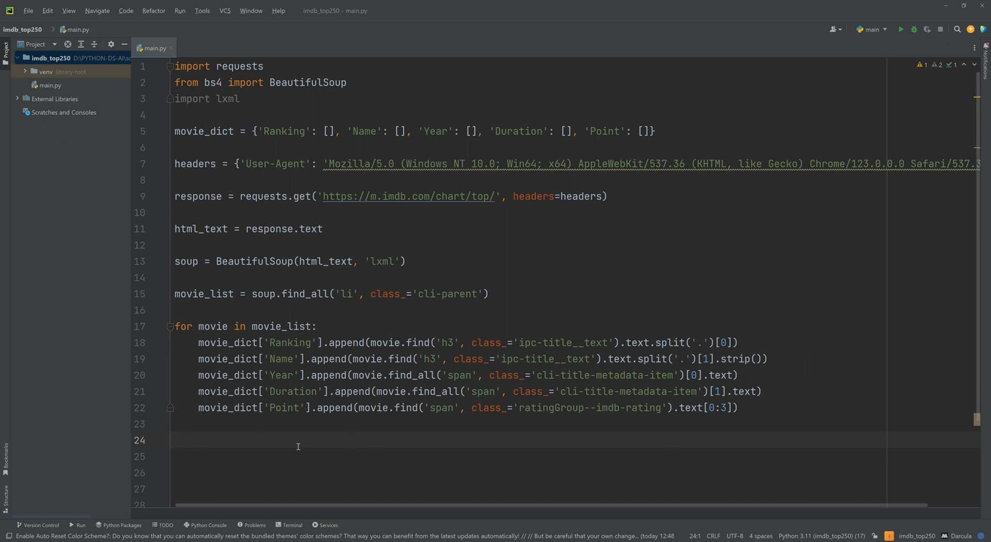
Install pandas and openpyxl with pip in the project's terminal.
click(208, 342)
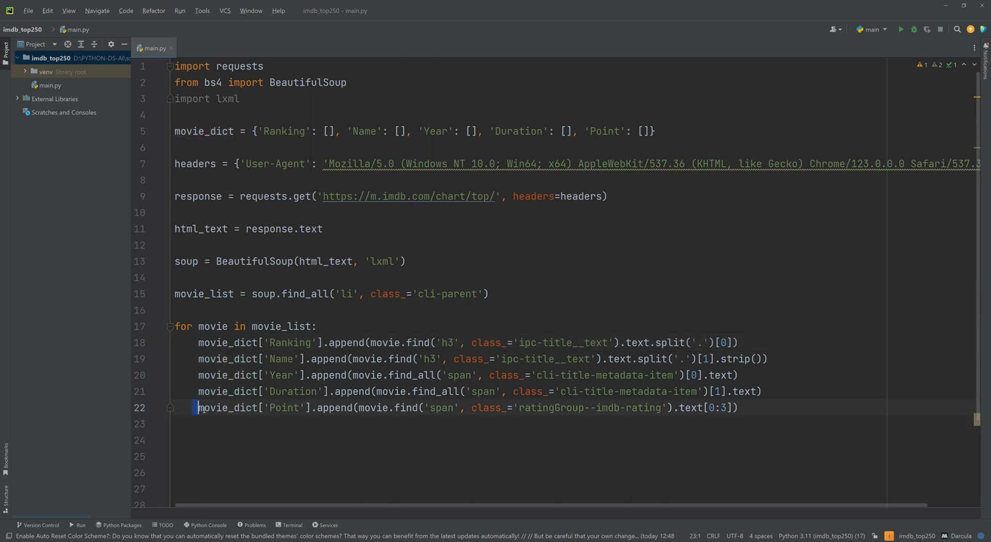
click(219, 441)
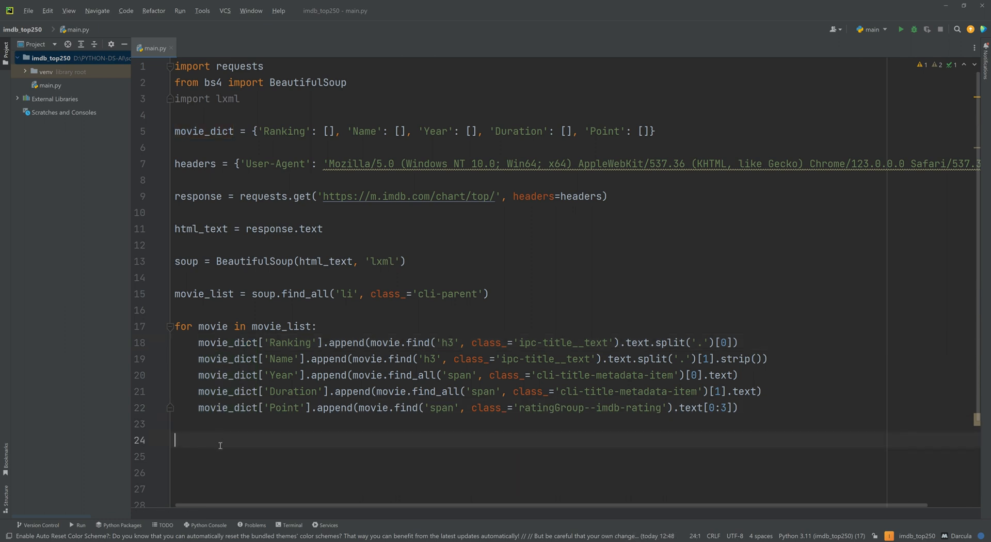
mouse_move(251, 422)
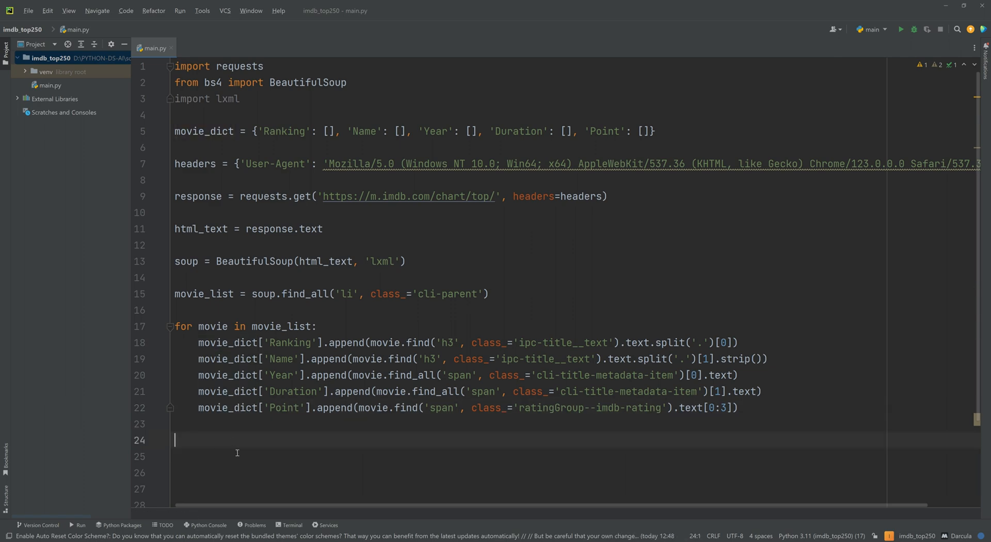
click(291, 525)
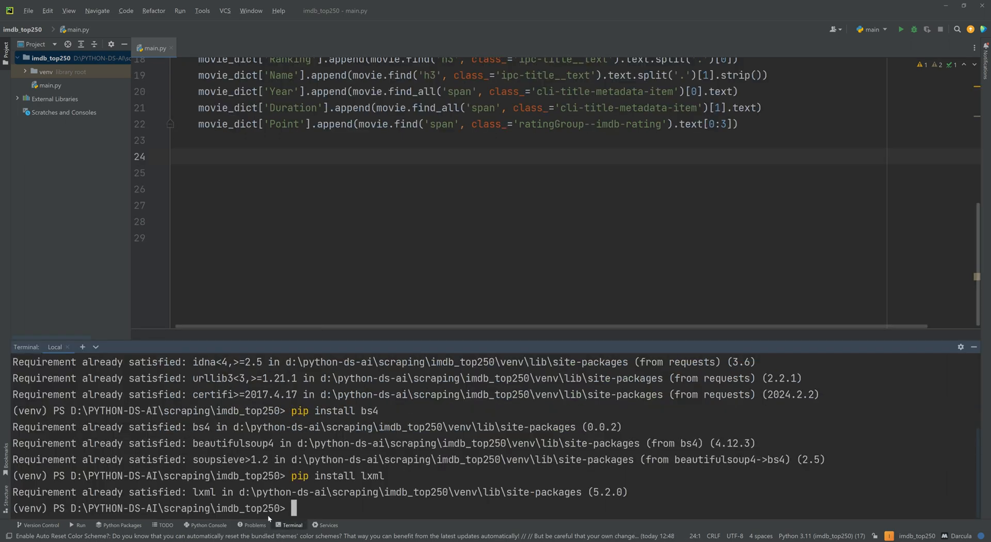
text(pip)
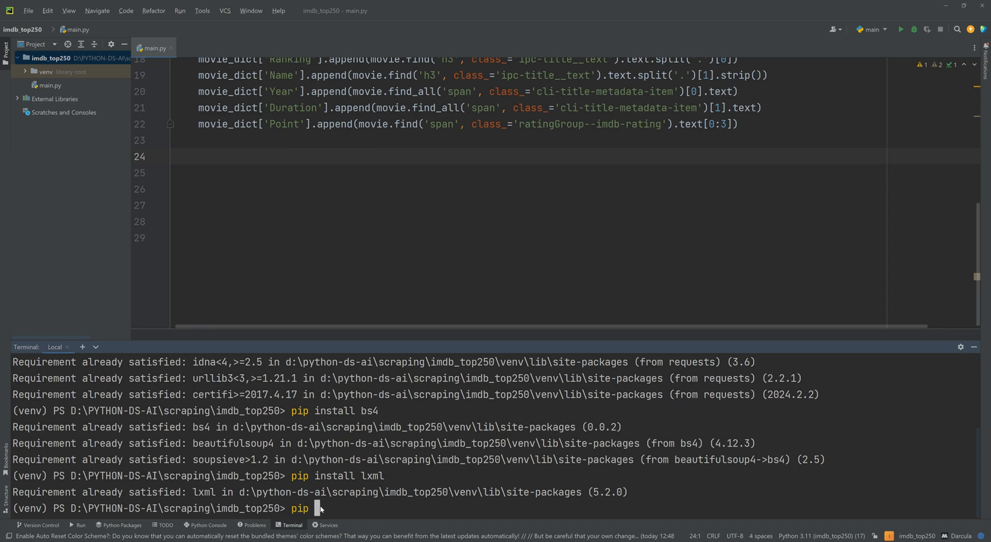
text(install p)
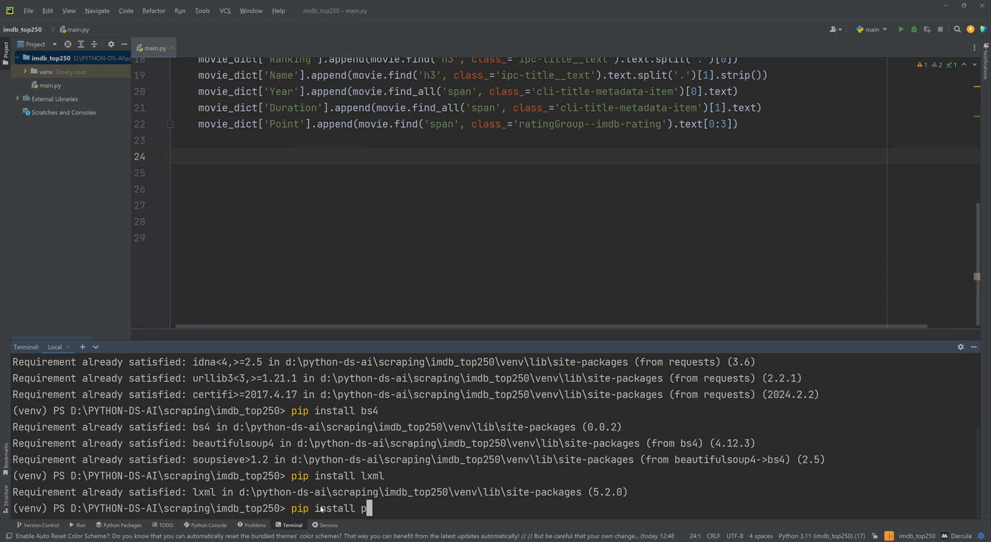
key(Return)
text(pip install openpy)
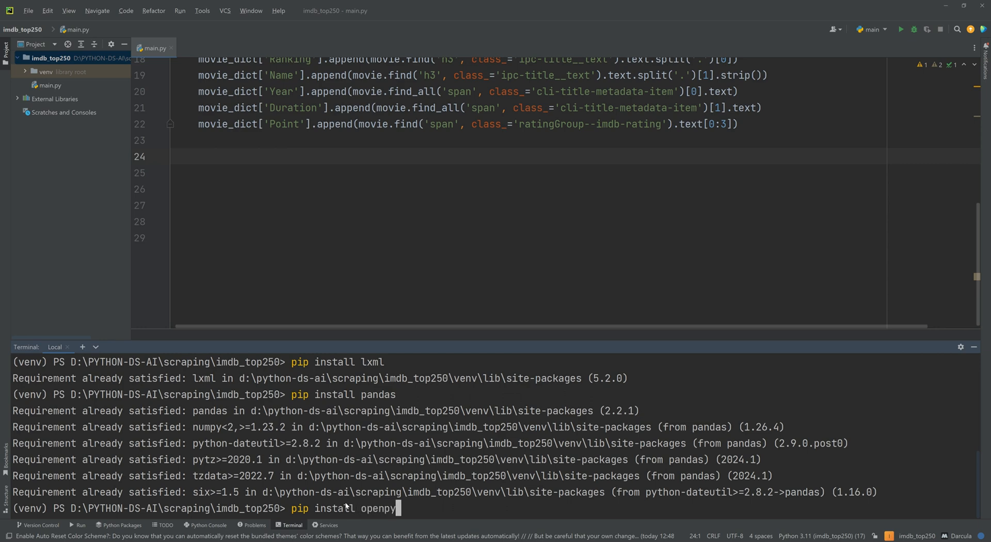
key(Return)
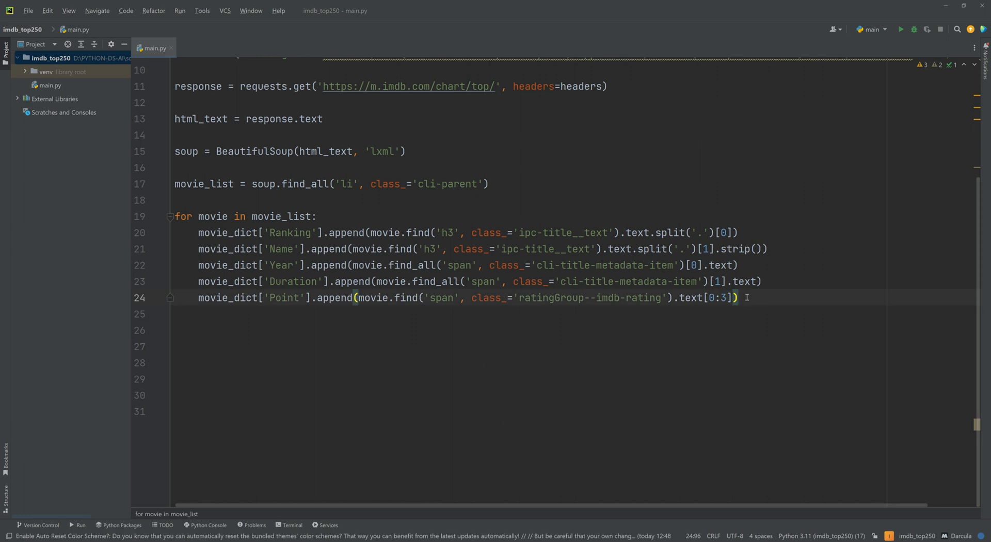
Below the loop, add df = pd.DataFrame(movie_dict).
text(df)
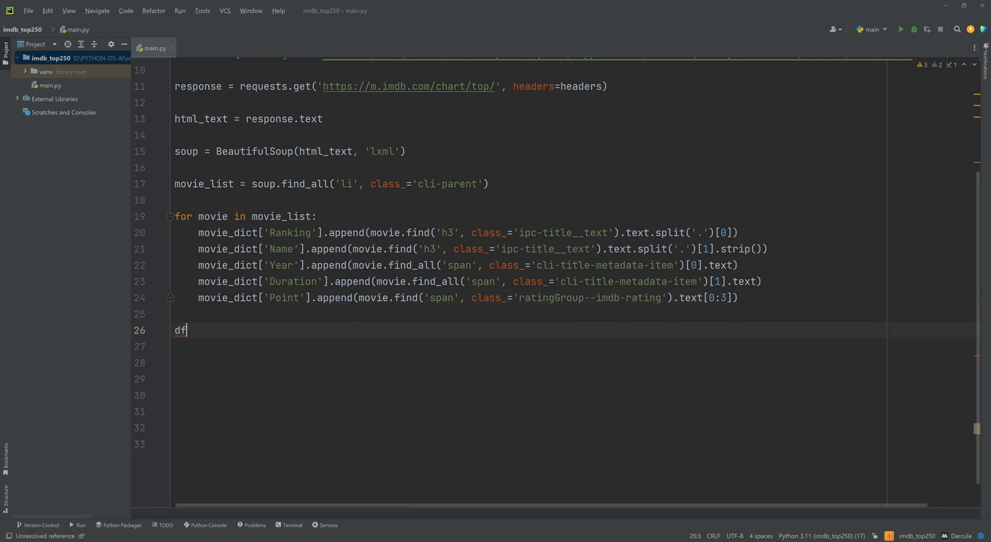
text(=)
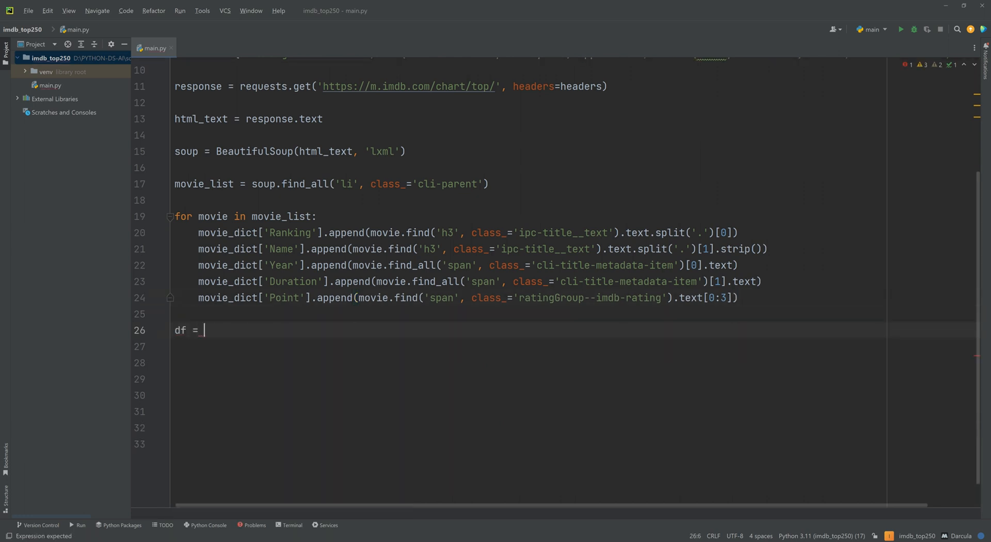
text(pd.DataFrame)
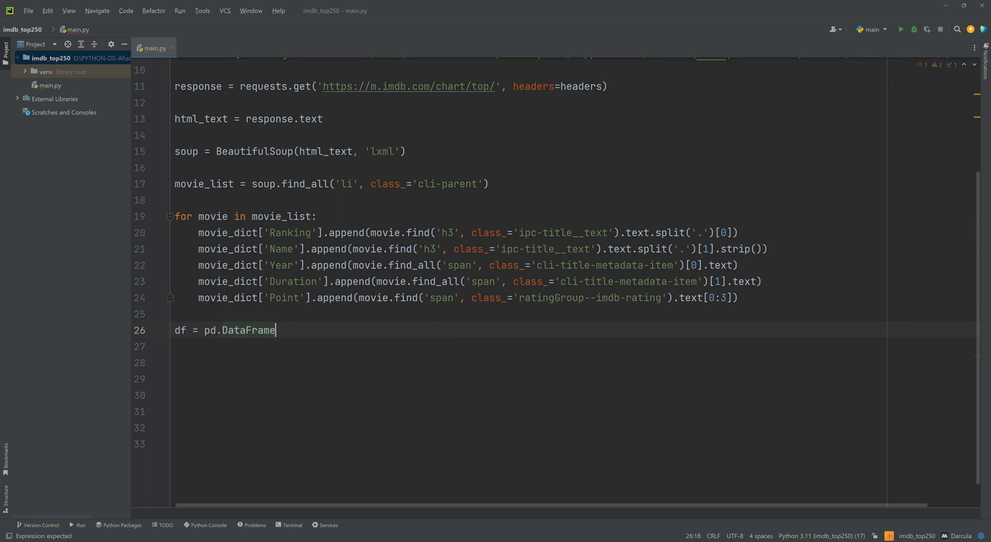
text(()
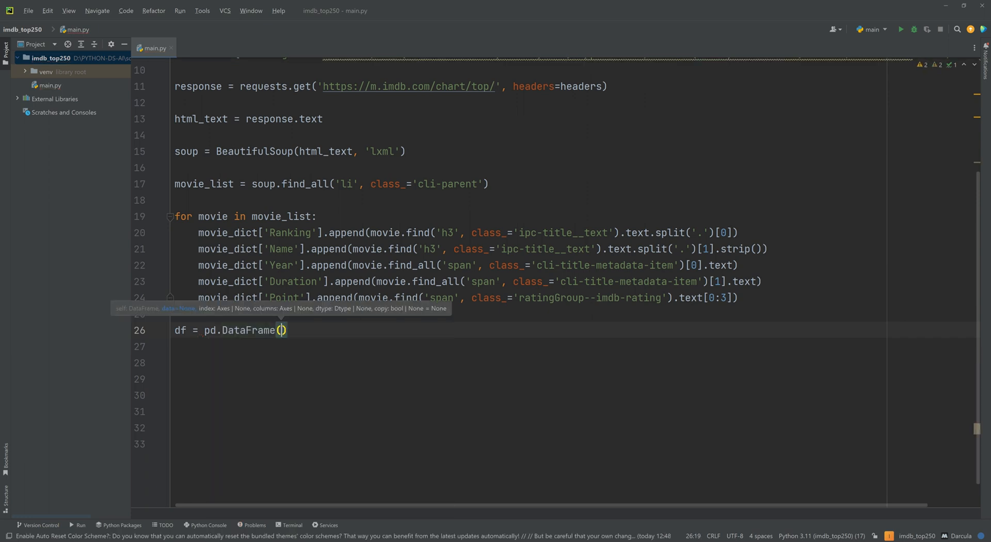
text(movie_dict)
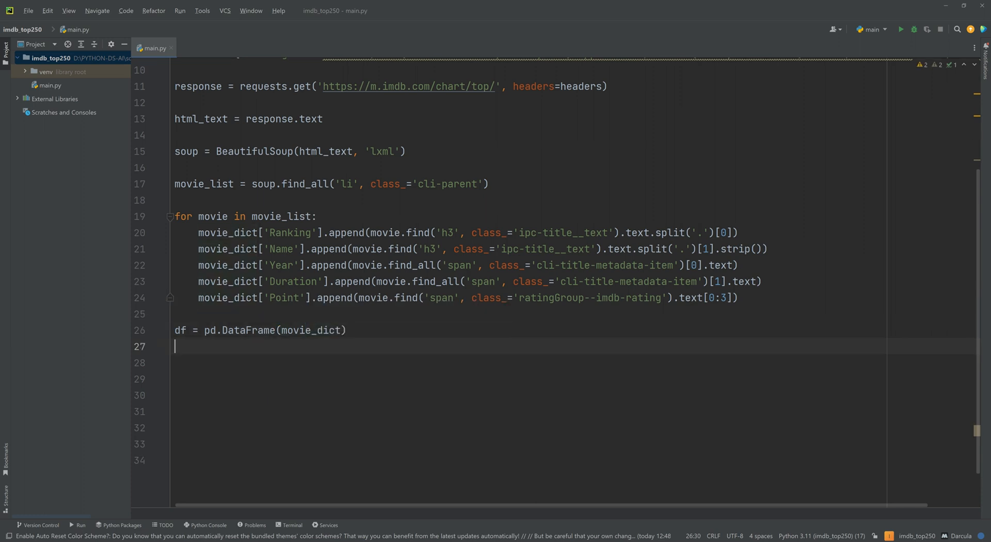
Add df.to_excel('top250.xlsx') to export the DataFrame.
text(df)
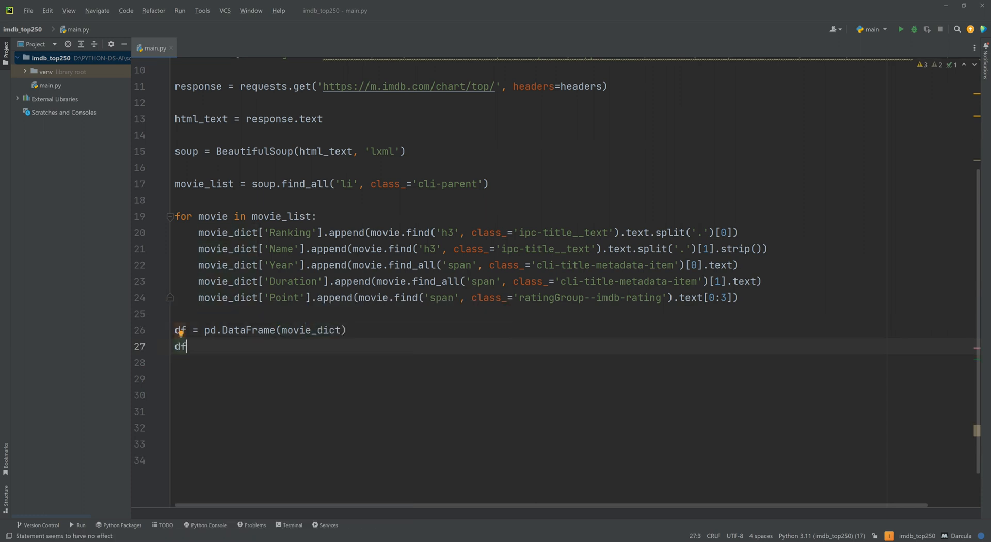
text(.to_excel()
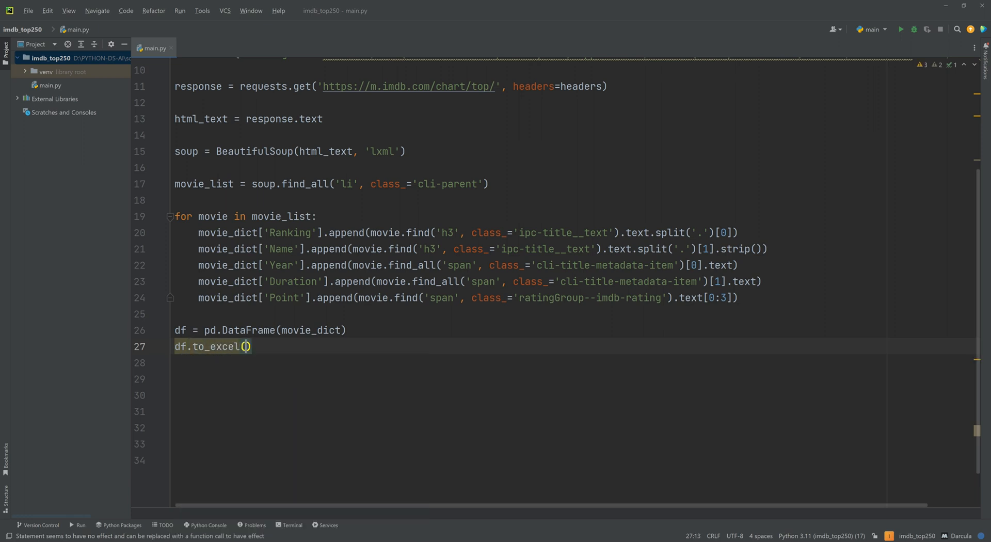
text('top')
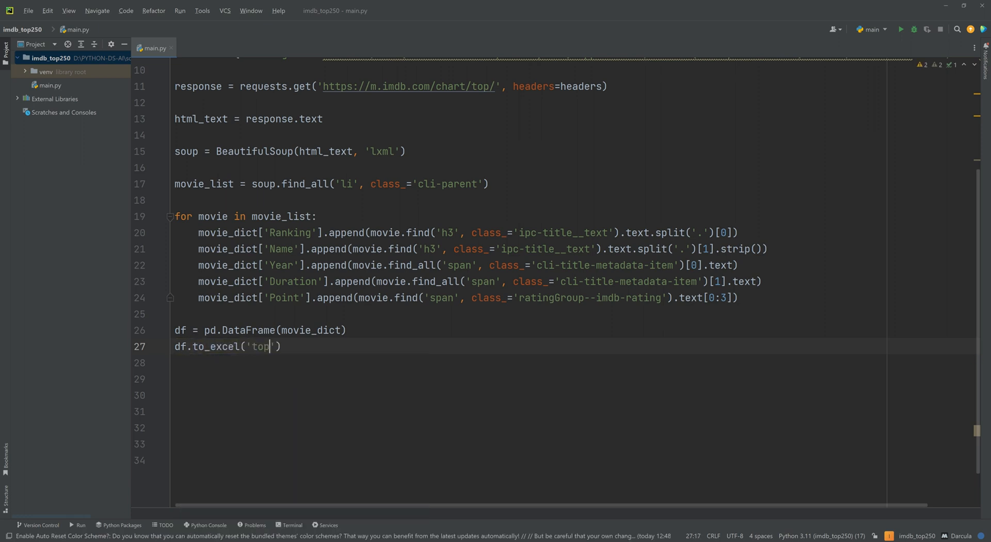
text(250.)
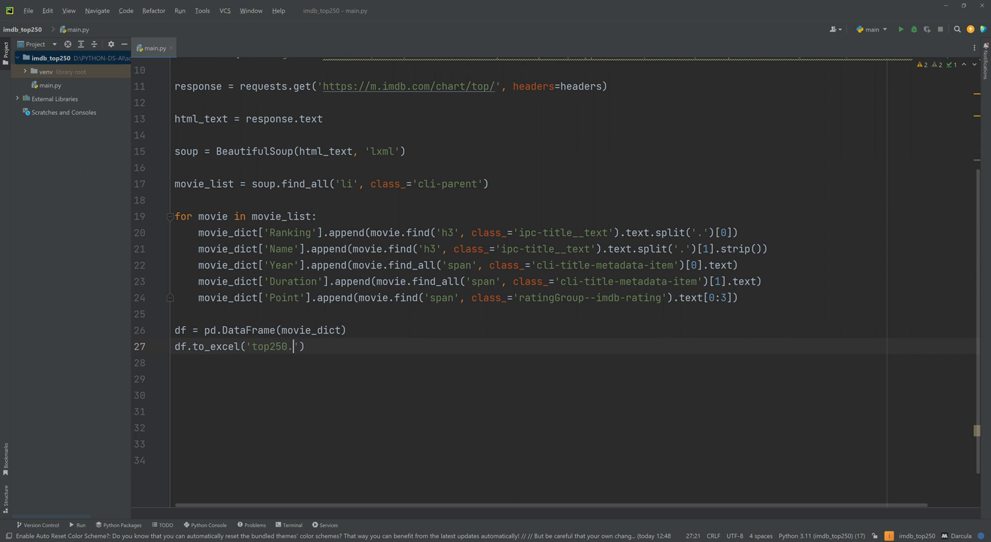
text(xlsx)
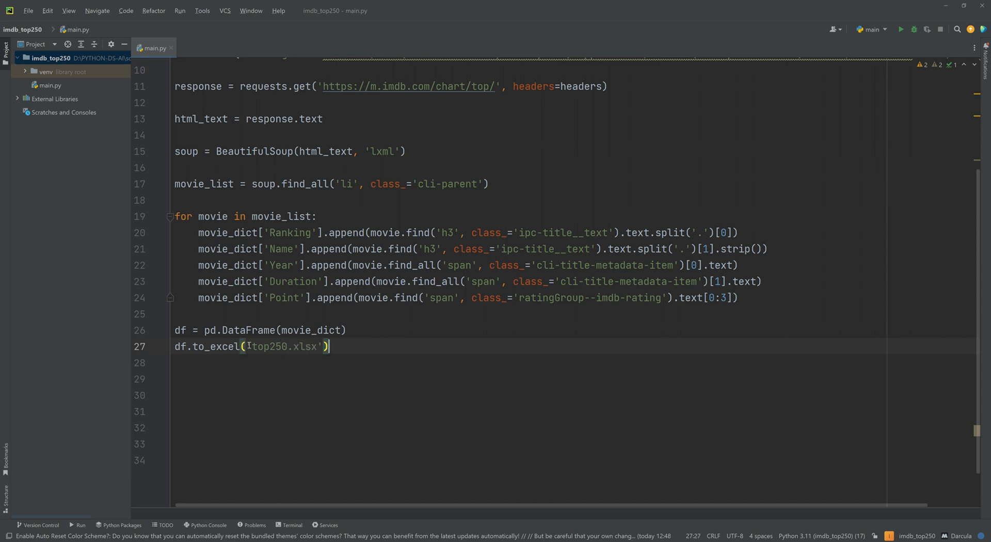
double_click(285, 347)
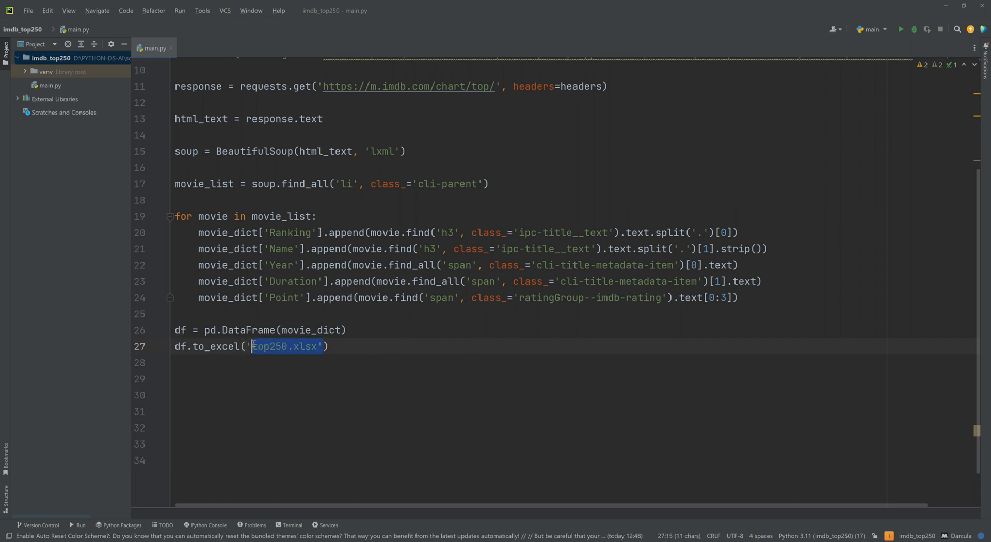
click(329, 346)
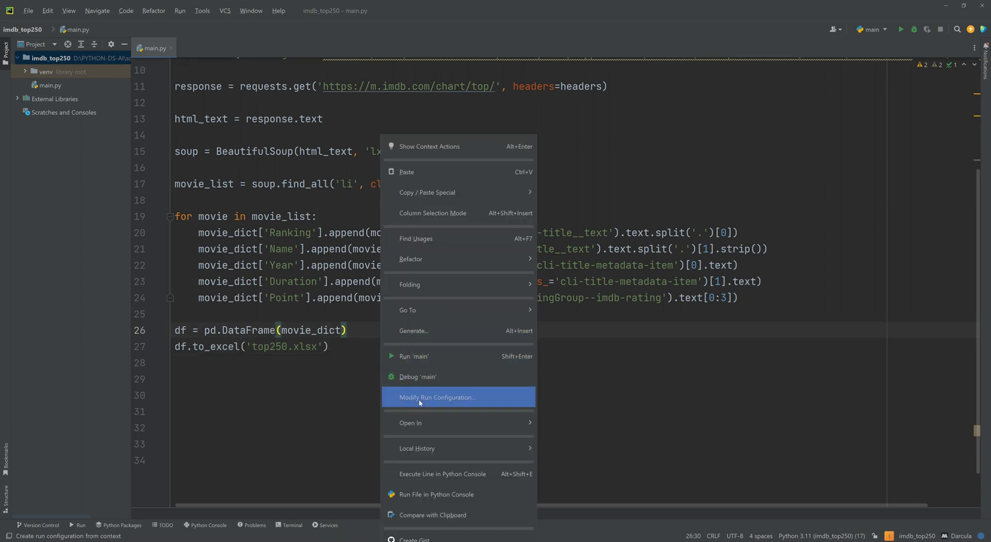
Run main.py, then open the generated top250.xlsx from the Project window.
click(414, 356)
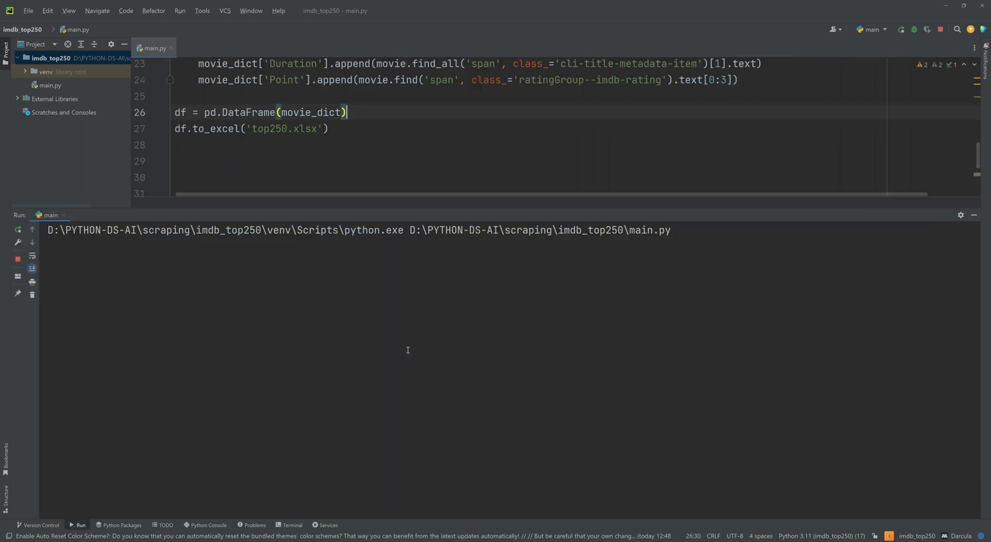
mouse_move(394, 347)
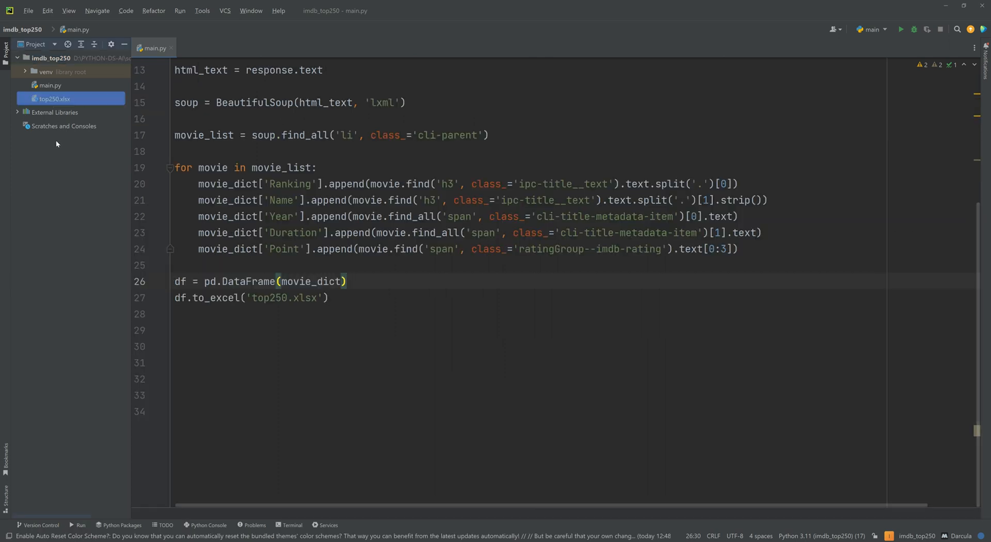
click(55, 99)
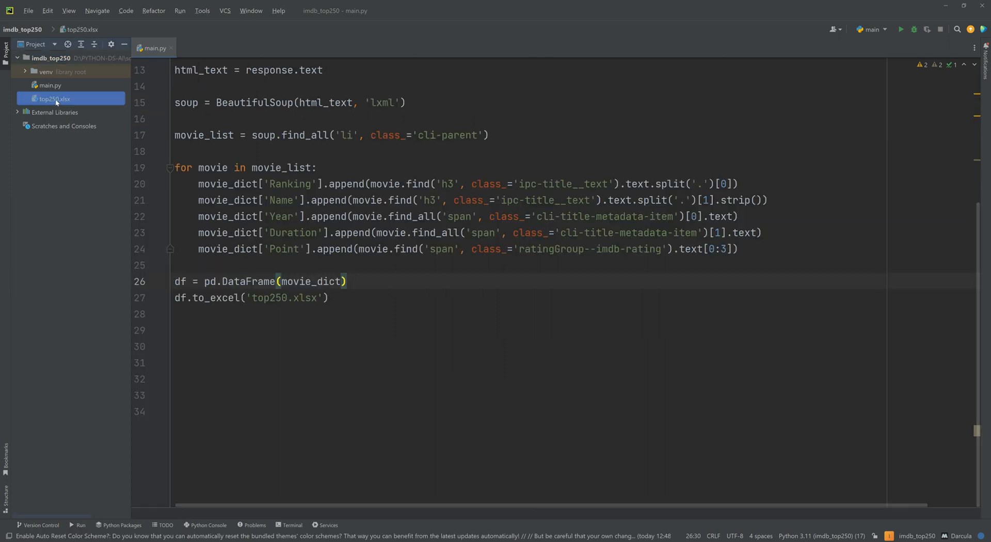
double_click(55, 99)
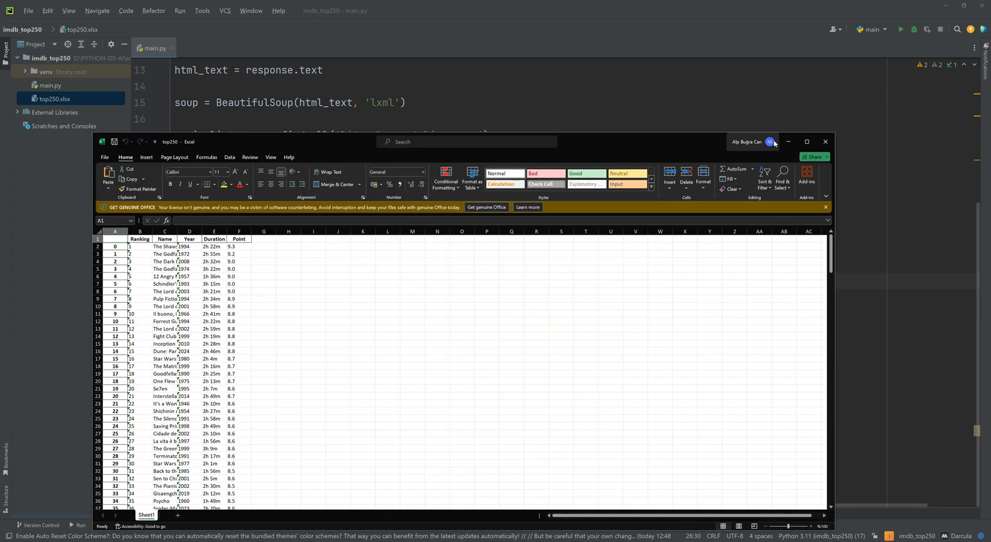
Maximize the Excel window and scroll down to check the rankings reach 250.
click(806, 142)
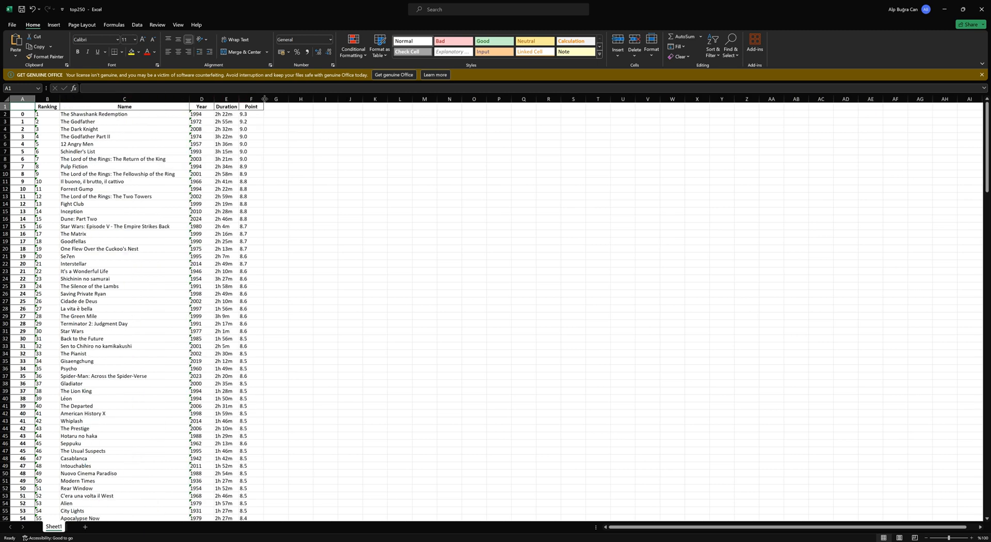
scroll(down, 3)
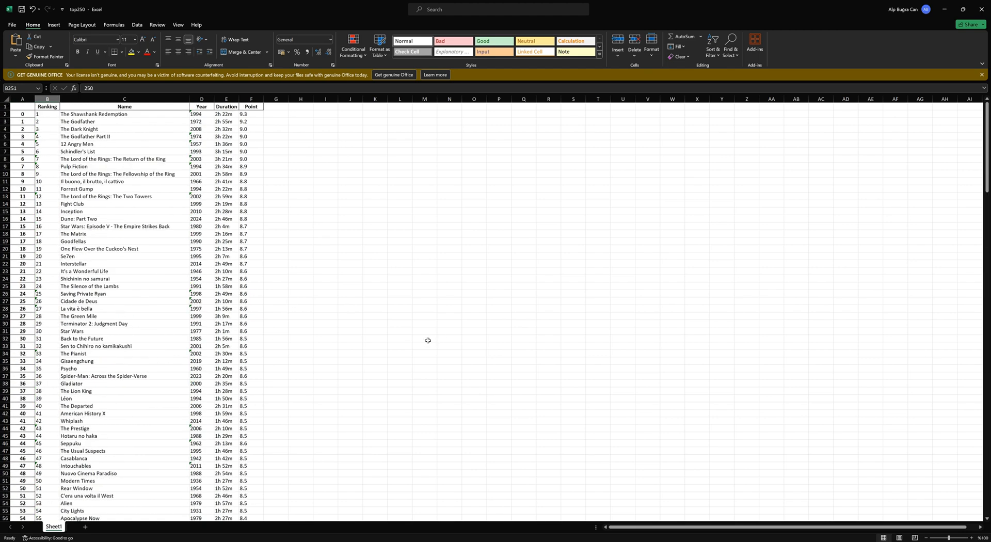
mouse_move(542, 239)
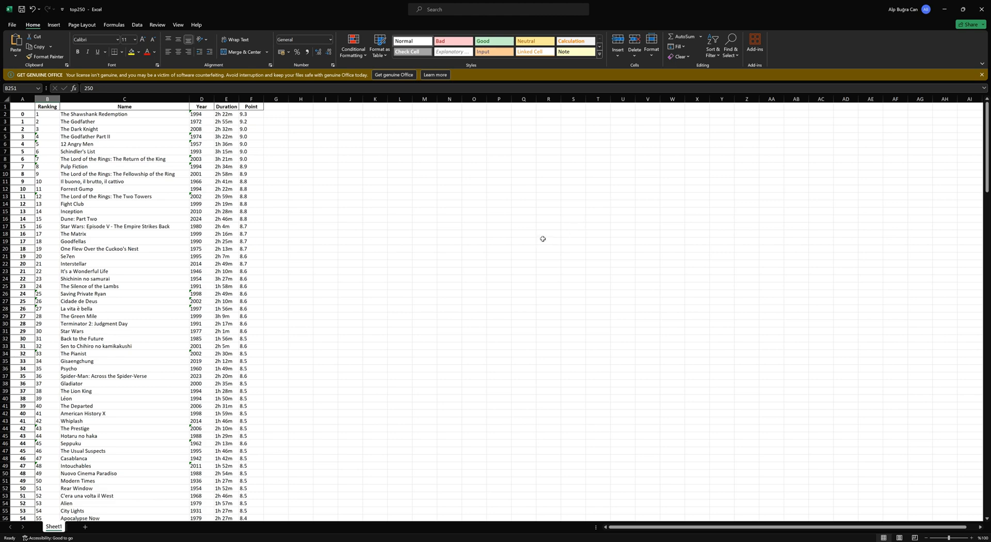
mouse_move(428, 272)
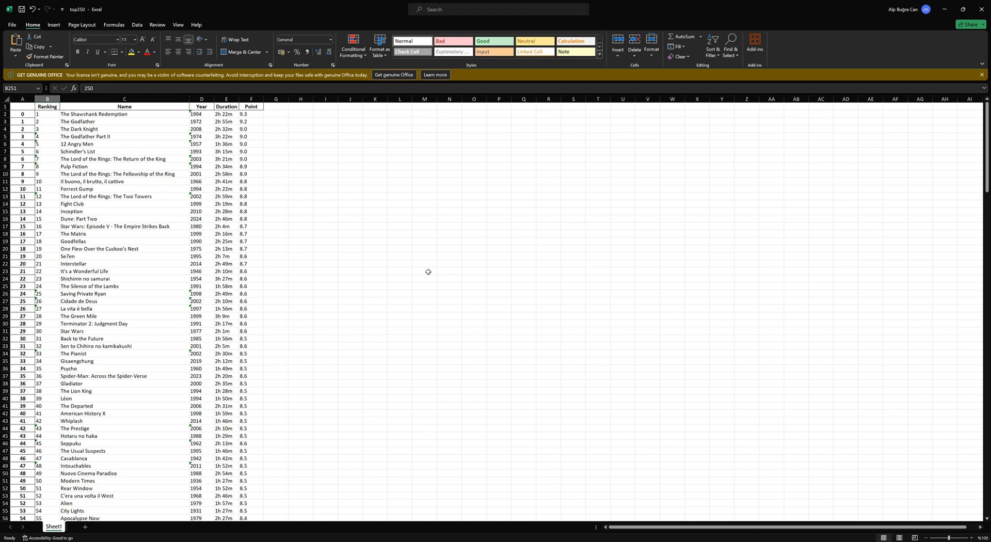